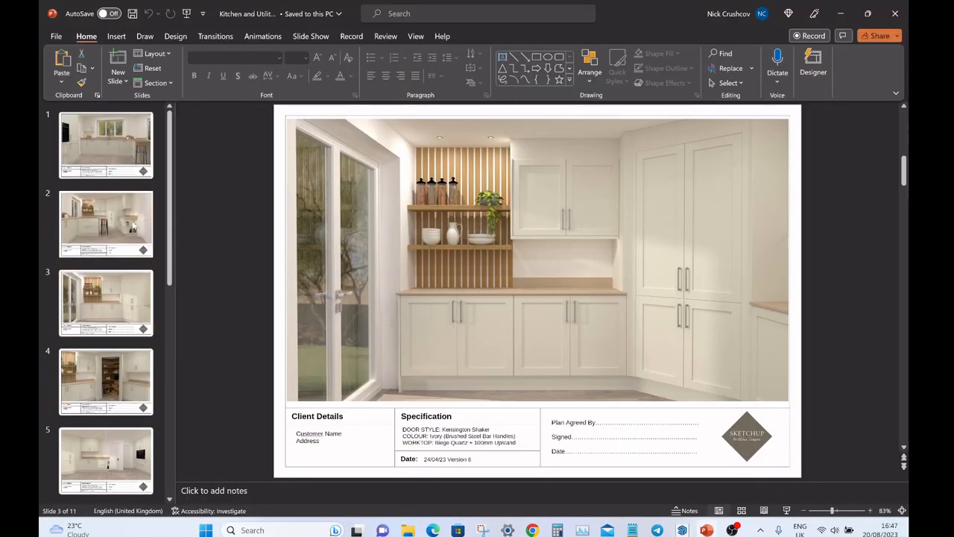
# Advance two renders in Windows Photos to reach Render4, the pantry with open corner doors.
pyautogui.scroll(-3)
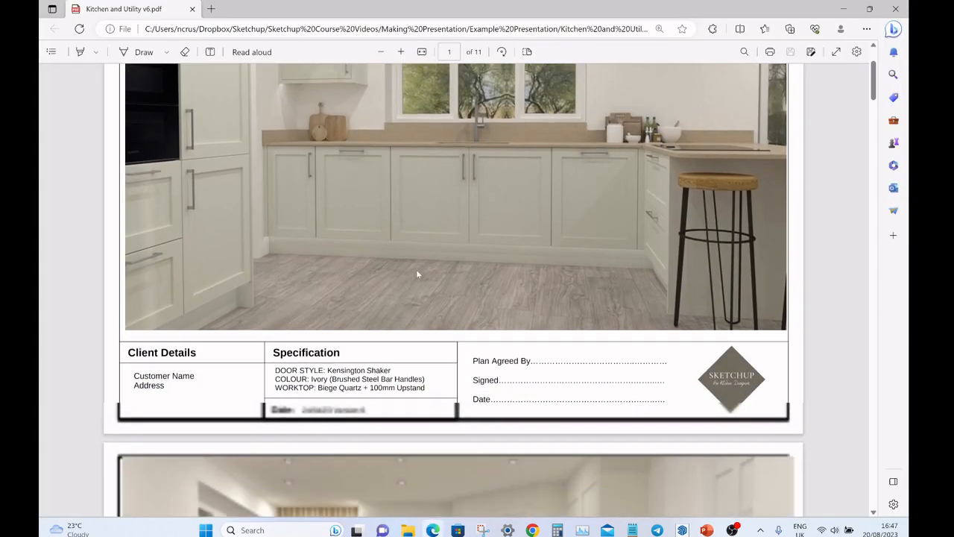
pyautogui.scroll(-3)
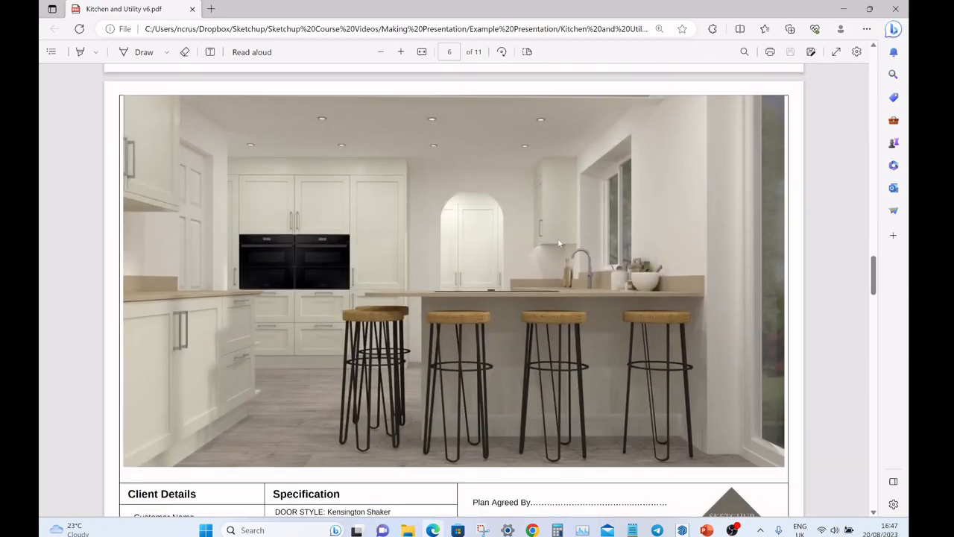
pyautogui.scroll(-3)
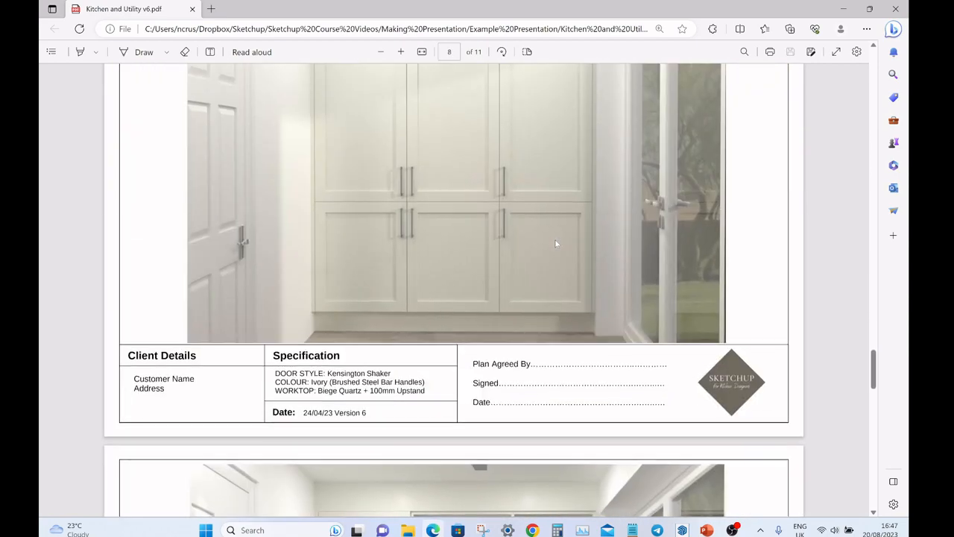
pyautogui.scroll(-3)
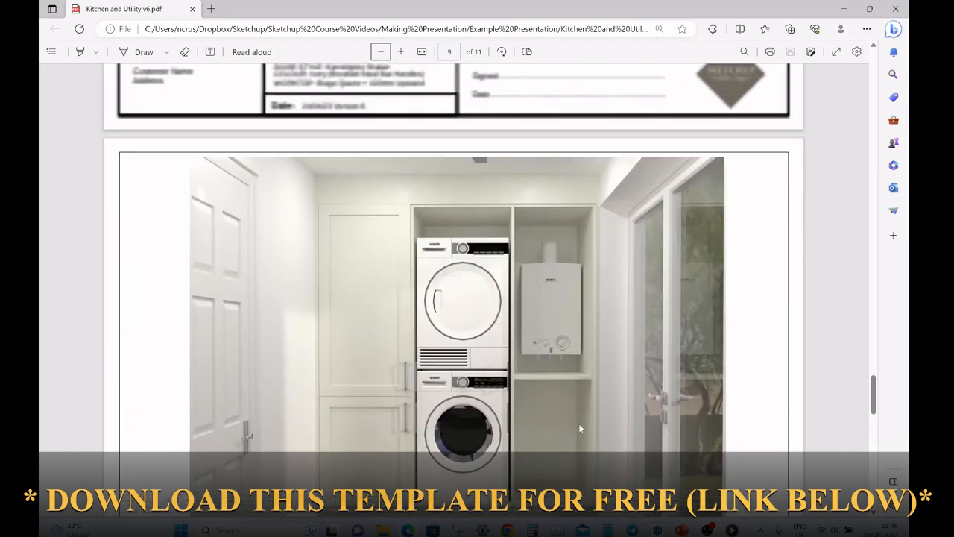
pyautogui.scroll(-3)
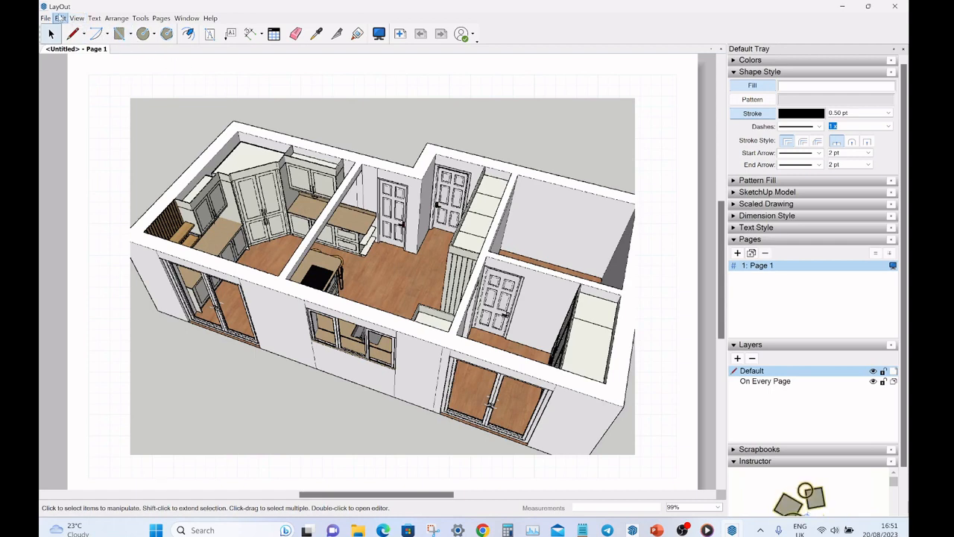
pyautogui.scroll(-3)
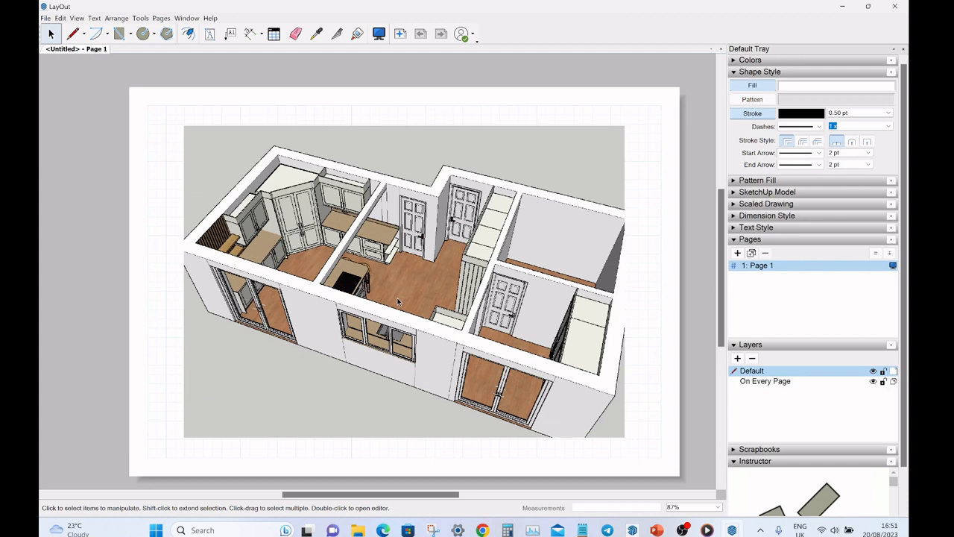
pyautogui.moveTo(734, 199)
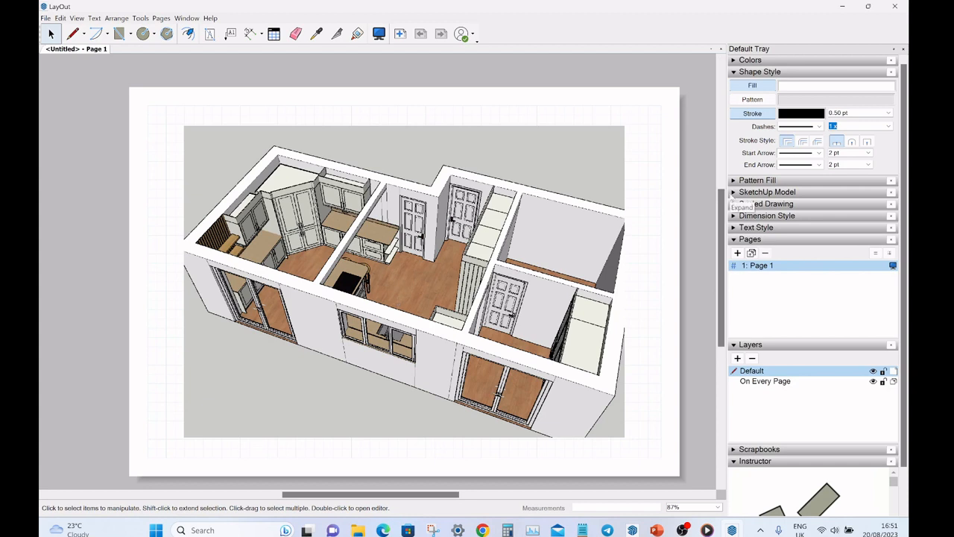
pyautogui.moveTo(482, 82)
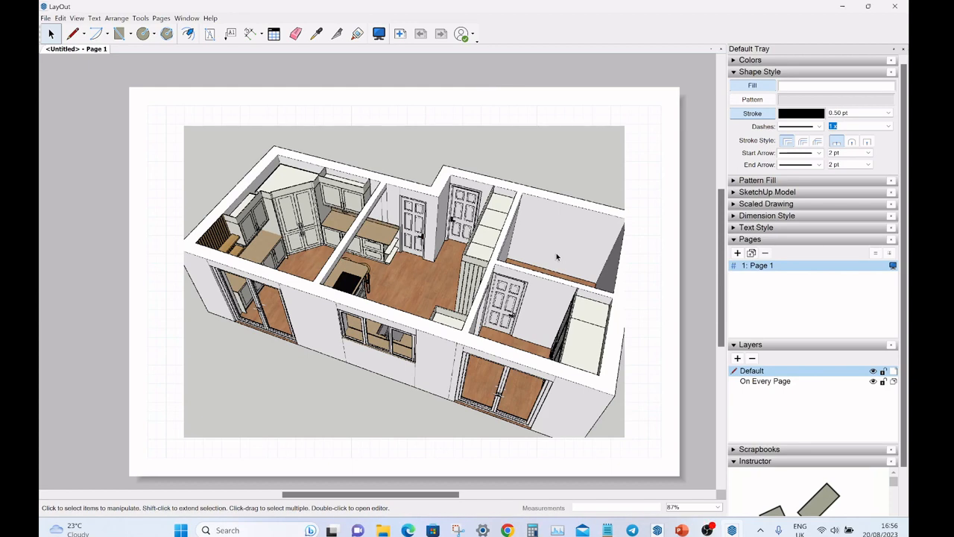
pyautogui.moveTo(555, 257)
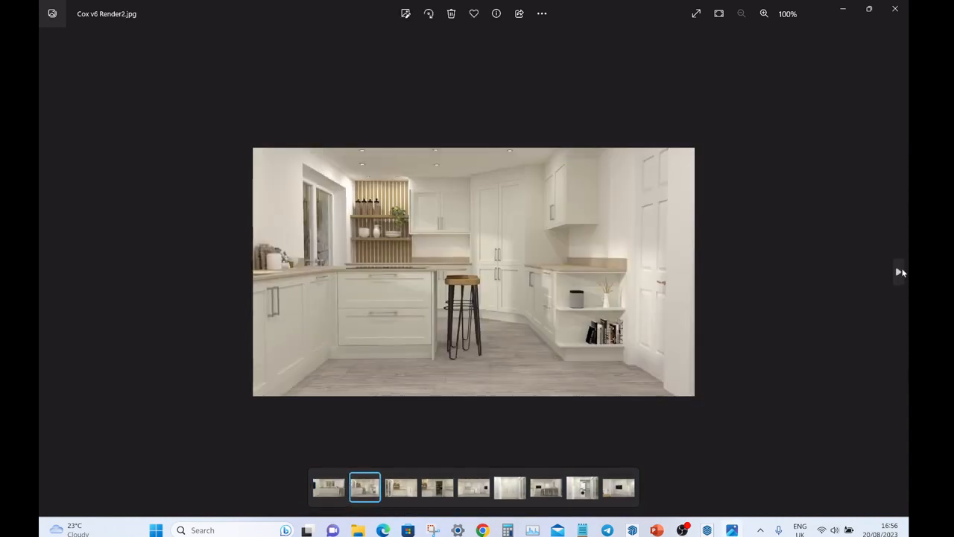
pyautogui.click(437, 487)
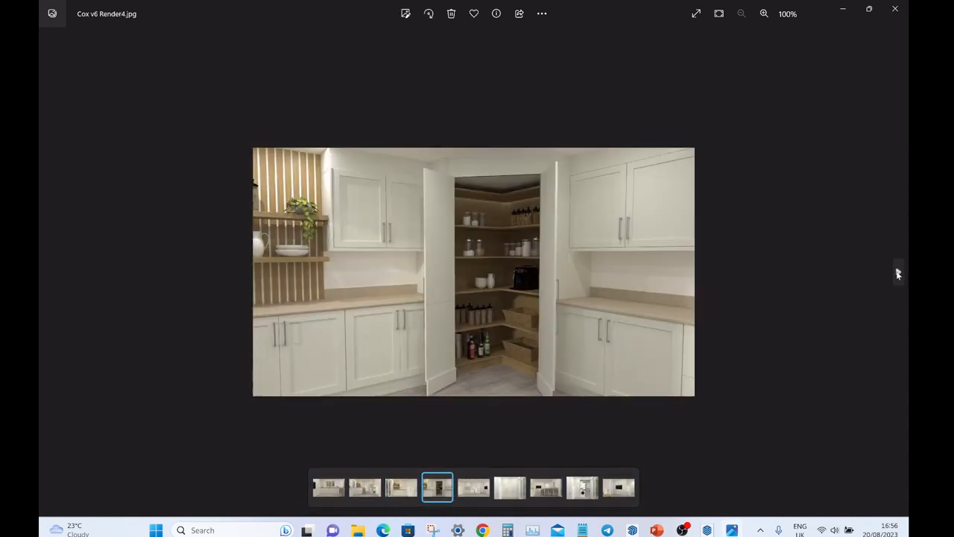
pyautogui.click(510, 486)
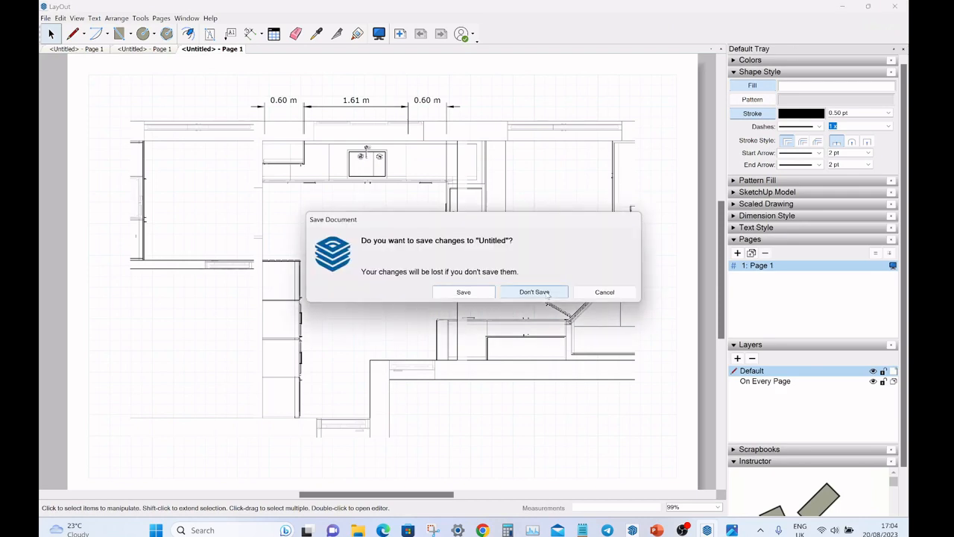
pyautogui.moveTo(539, 371)
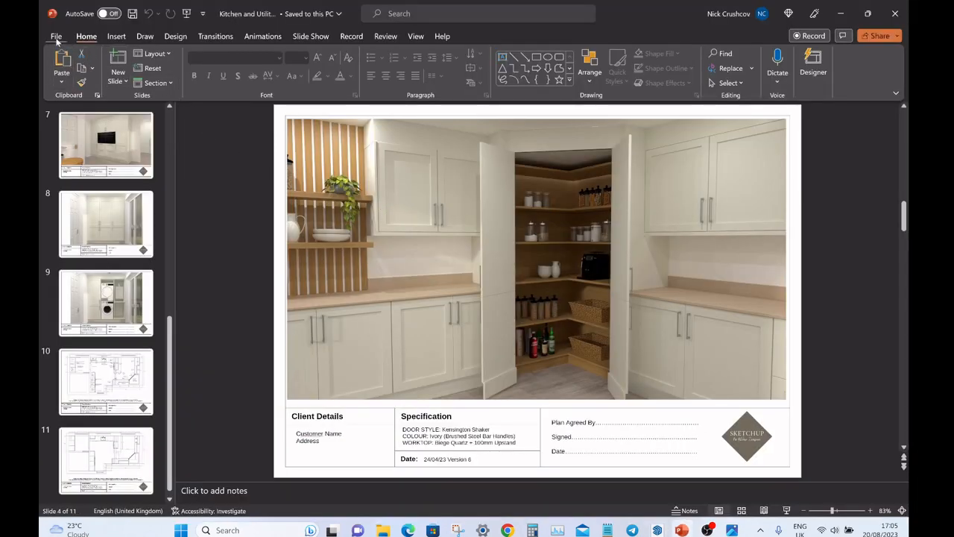
# Create a new blank PowerPoint presentation.
pyautogui.click(56, 36)
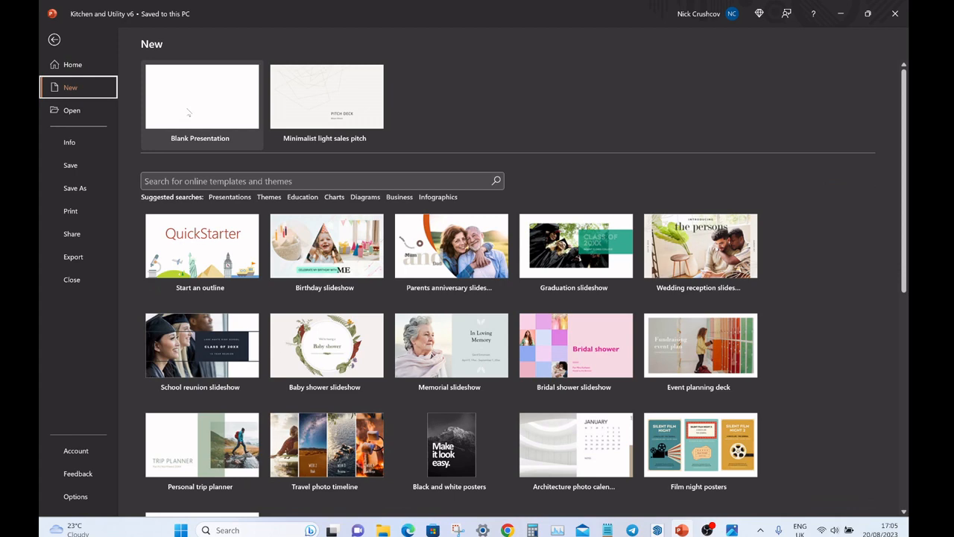
pyautogui.click(200, 95)
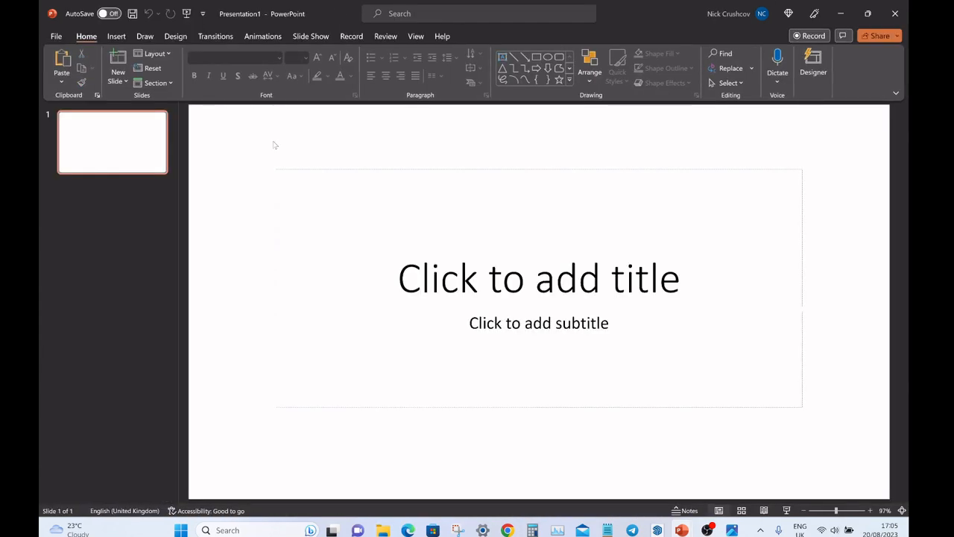
pyautogui.write('R')
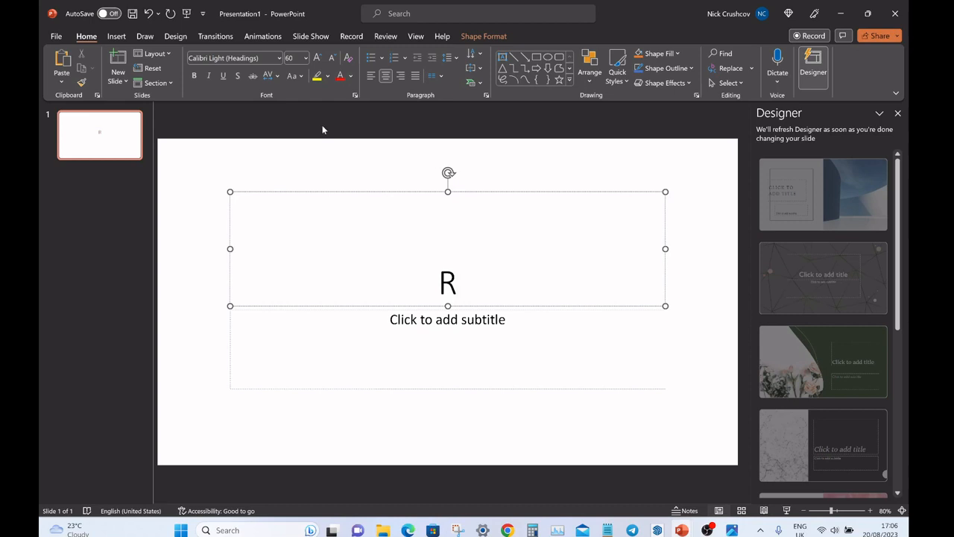
pyautogui.moveTo(235, 112)
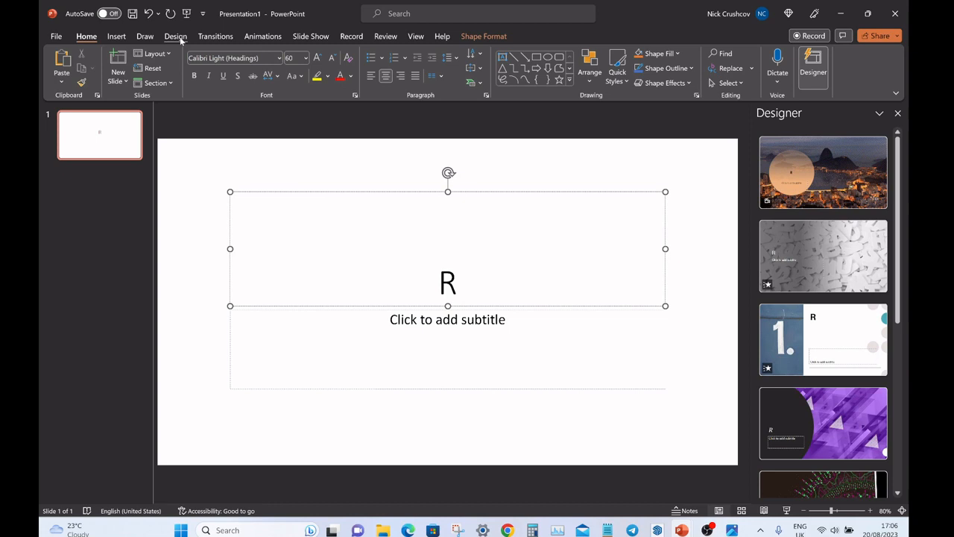
# Set a custom A4 Paper slide size with landscape notes and choose a scaling option.
pyautogui.click(175, 35)
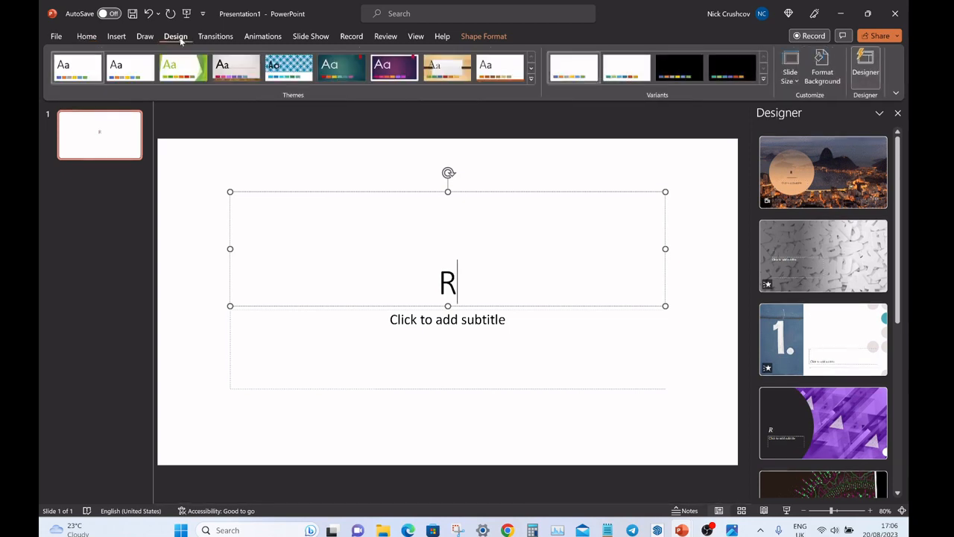
pyautogui.write('SR')
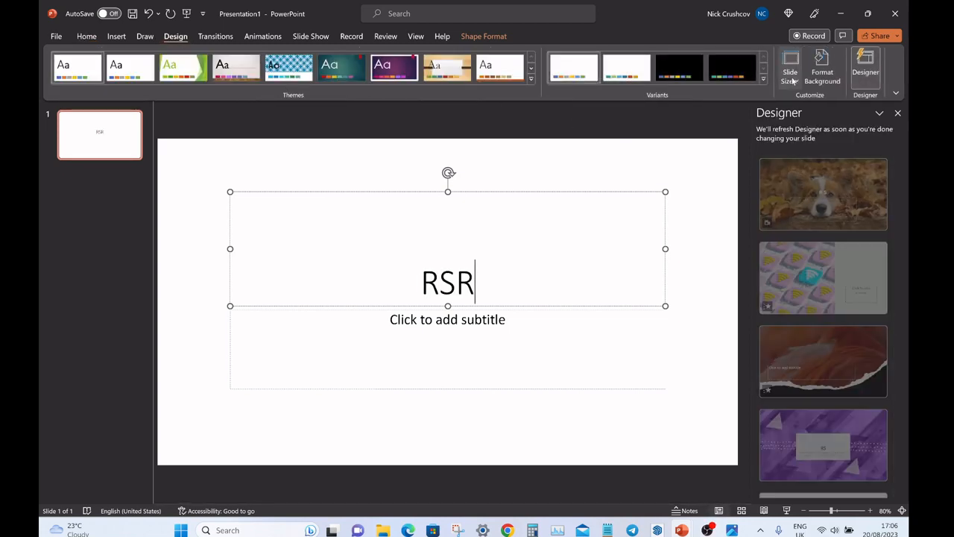
pyautogui.click(789, 67)
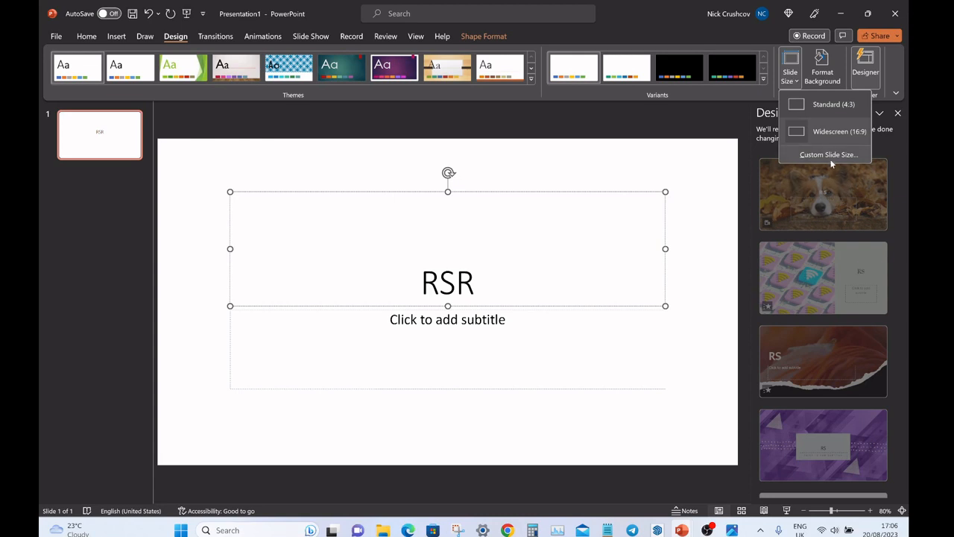
pyautogui.click(827, 154)
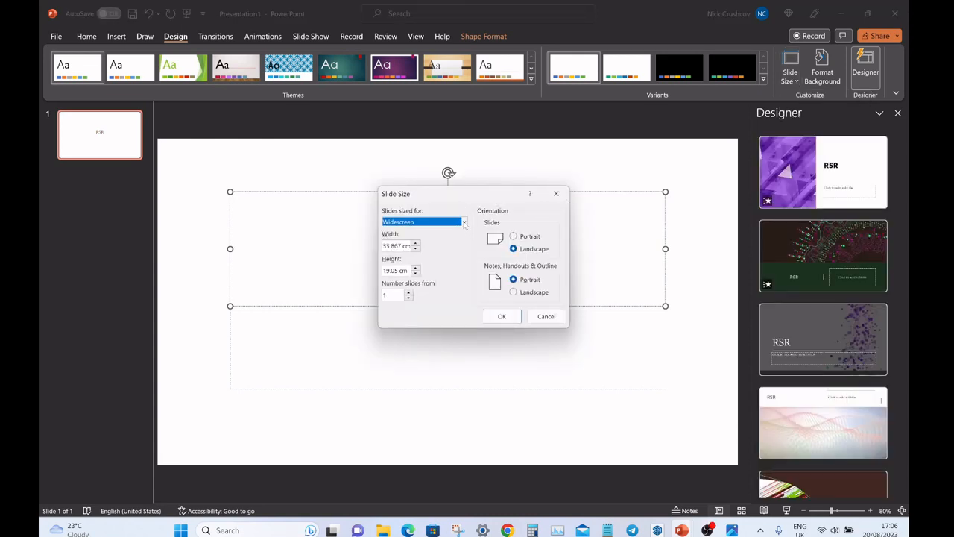
pyautogui.click(464, 222)
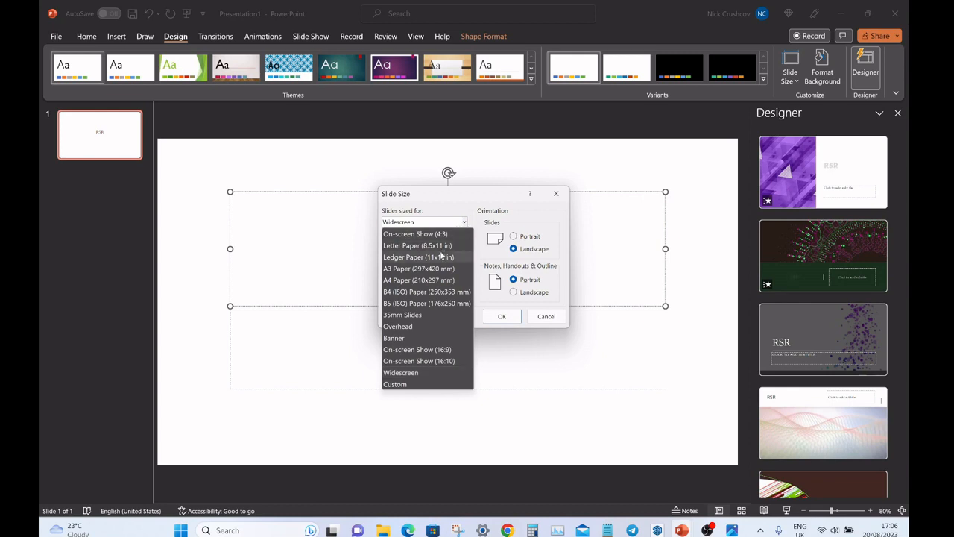
pyautogui.click(419, 279)
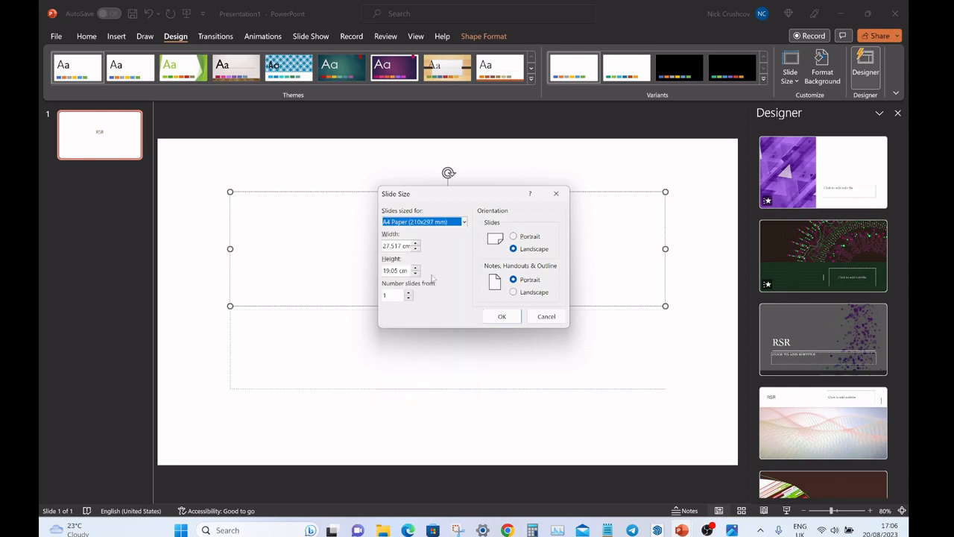
pyautogui.click(513, 291)
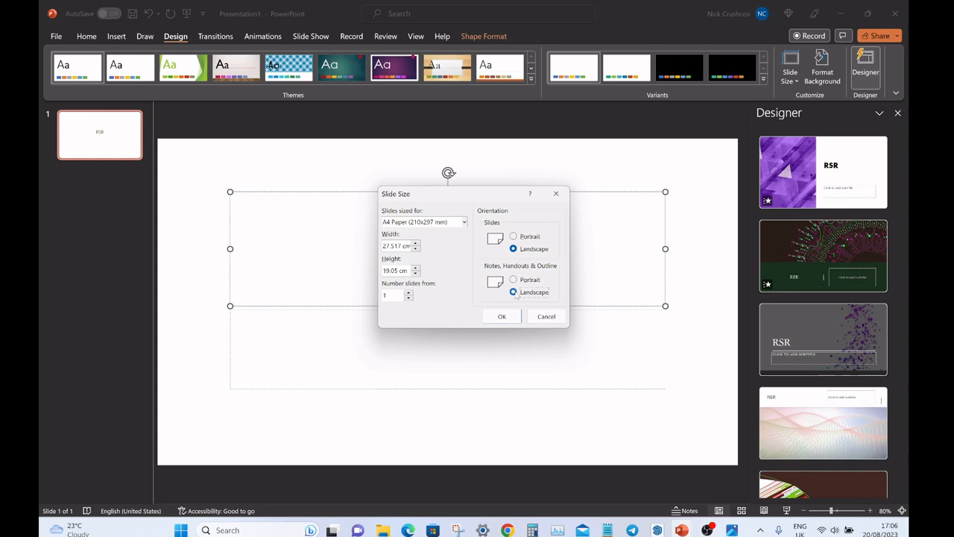
pyautogui.click(501, 316)
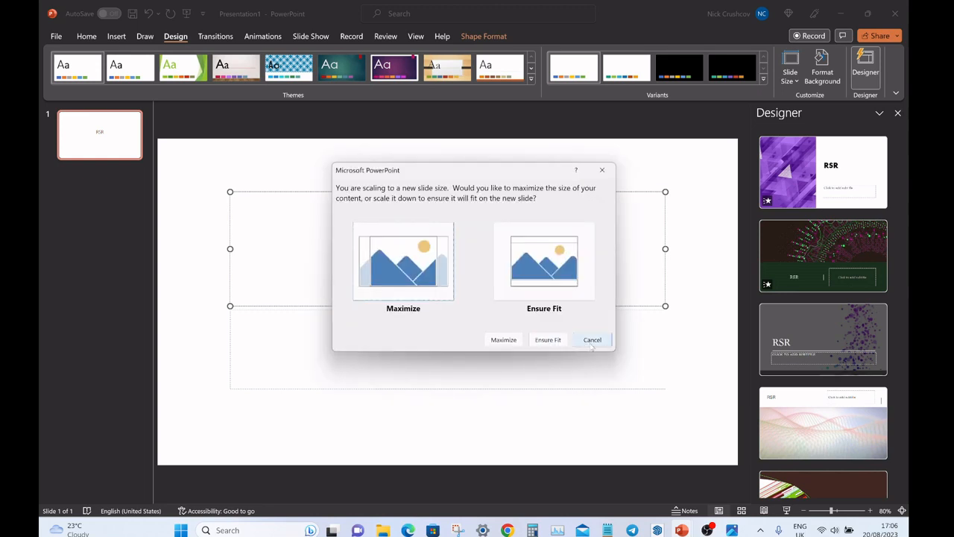
pyautogui.click(547, 339)
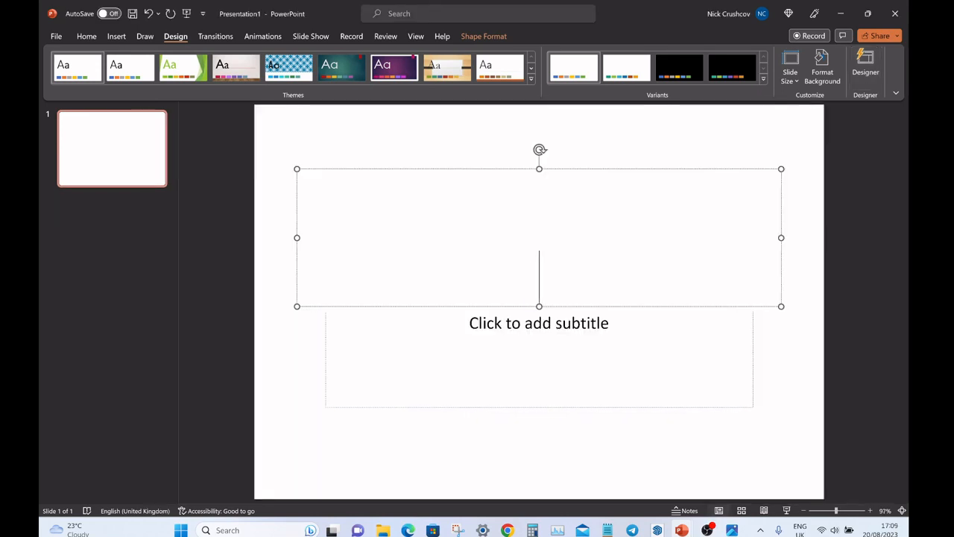
pyautogui.moveTo(681, 529)
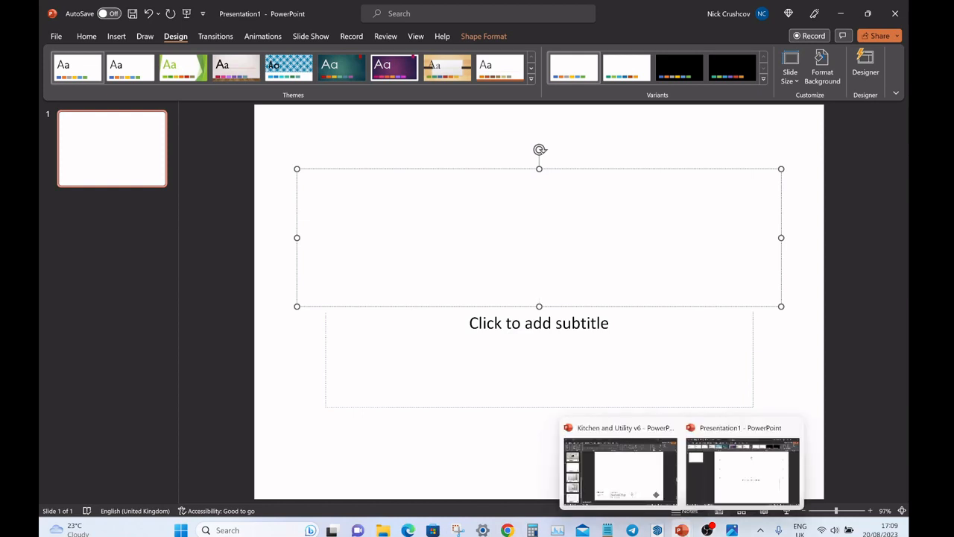
# Return to the kitchen and utility presentation, showing slide 8's blank title block page.
pyautogui.click(617, 462)
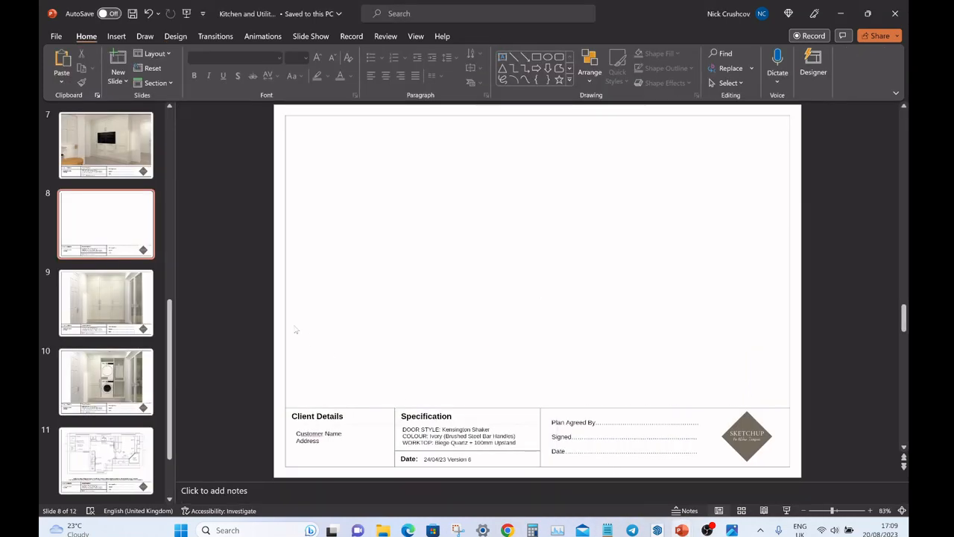
pyautogui.moveTo(293, 258)
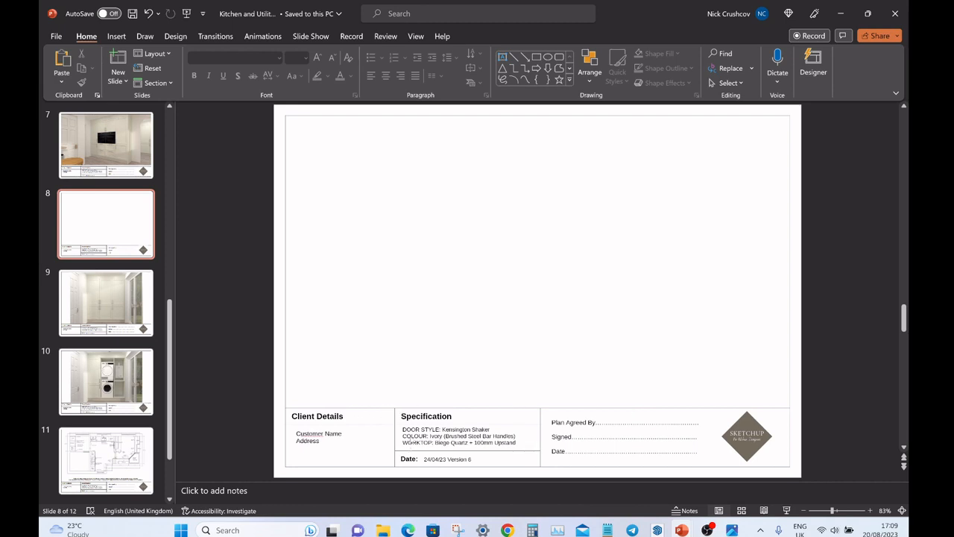
pyautogui.moveTo(751, 424)
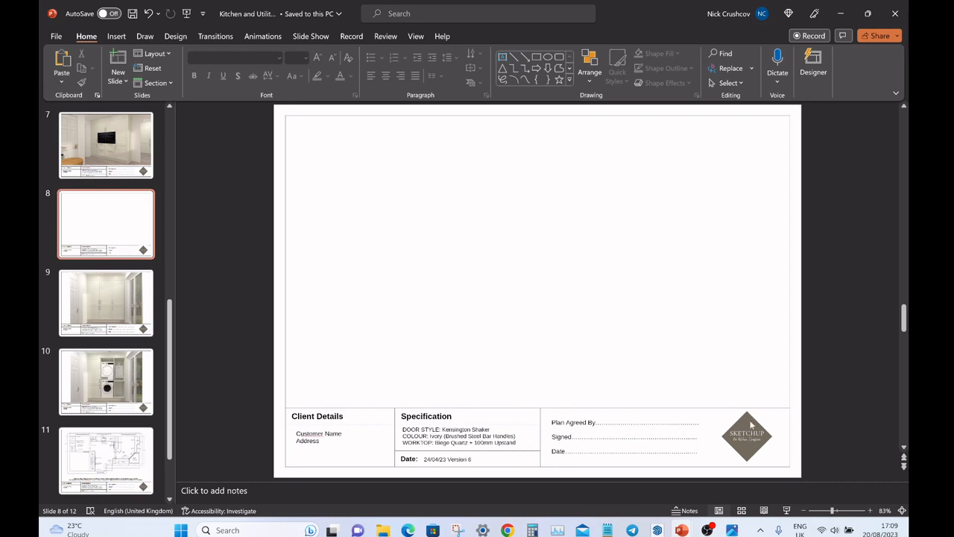
pyautogui.moveTo(551, 117)
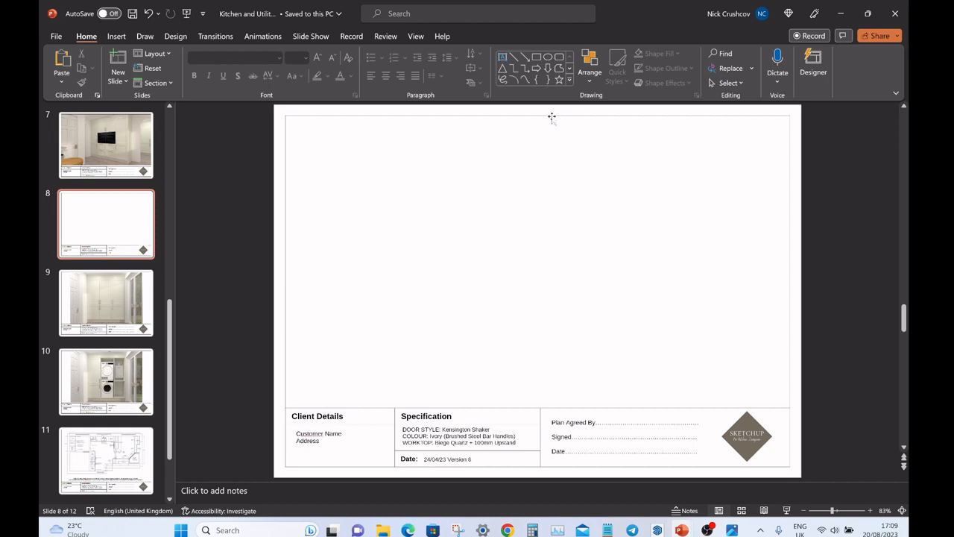
pyautogui.moveTo(775, 126)
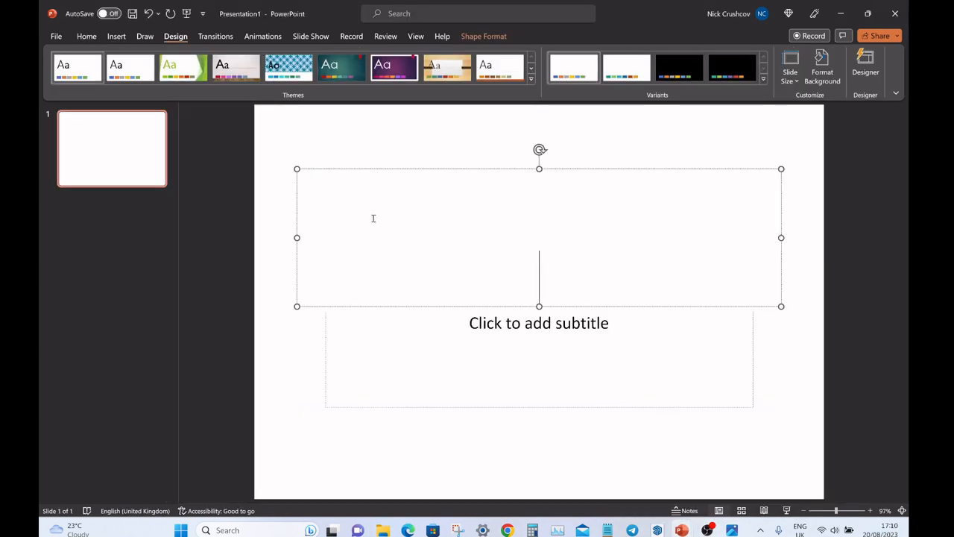
# Enter Slide Master view and delete all placeholders from the top Office Theme master.
pyautogui.click(415, 35)
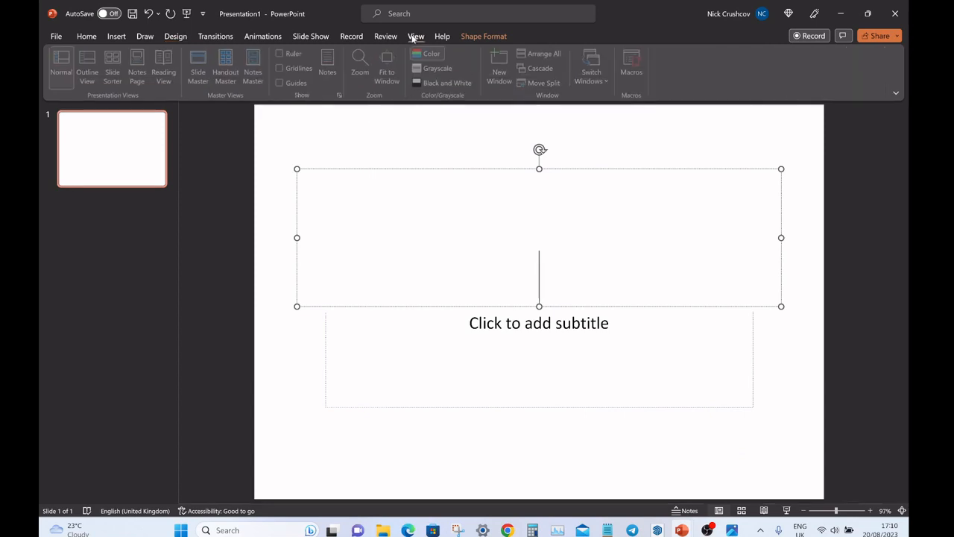
pyautogui.click(197, 67)
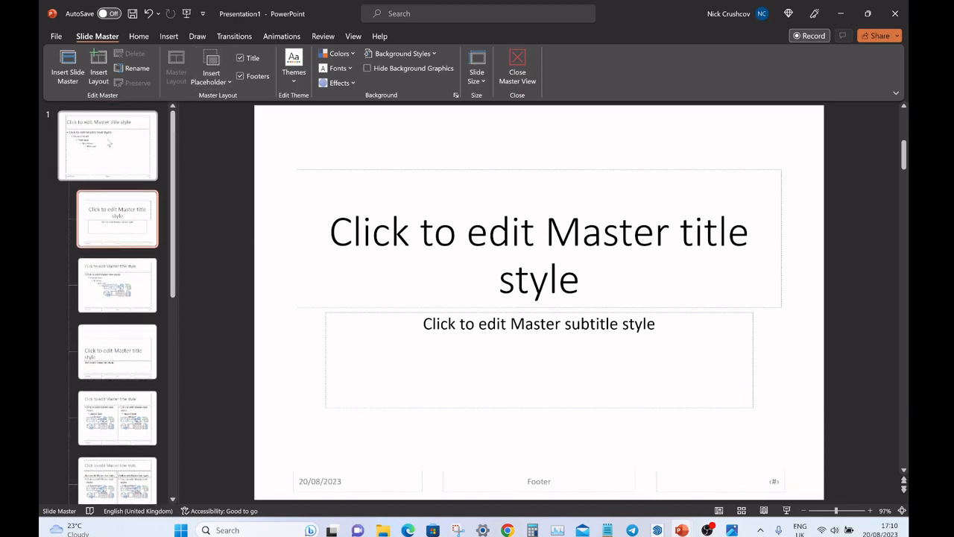
pyautogui.click(106, 145)
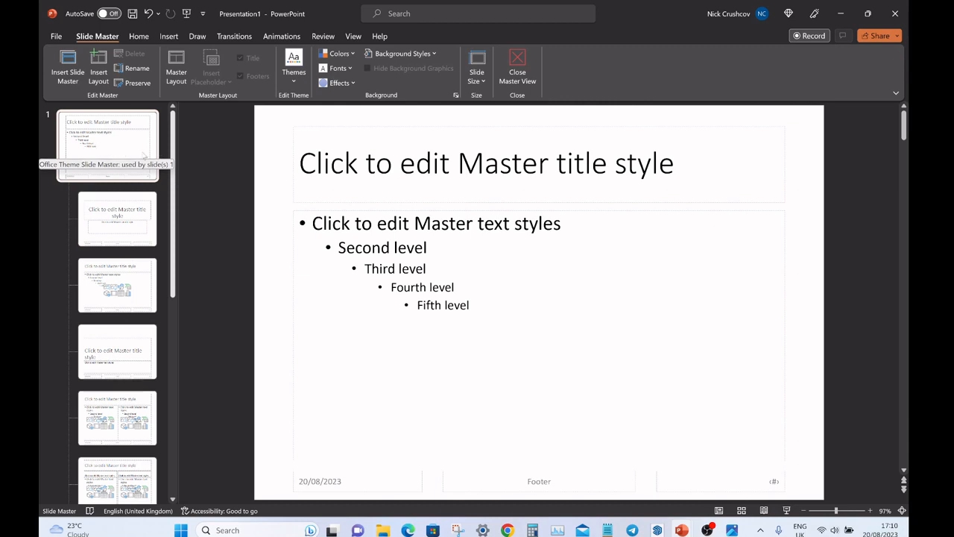
pyautogui.click(107, 145)
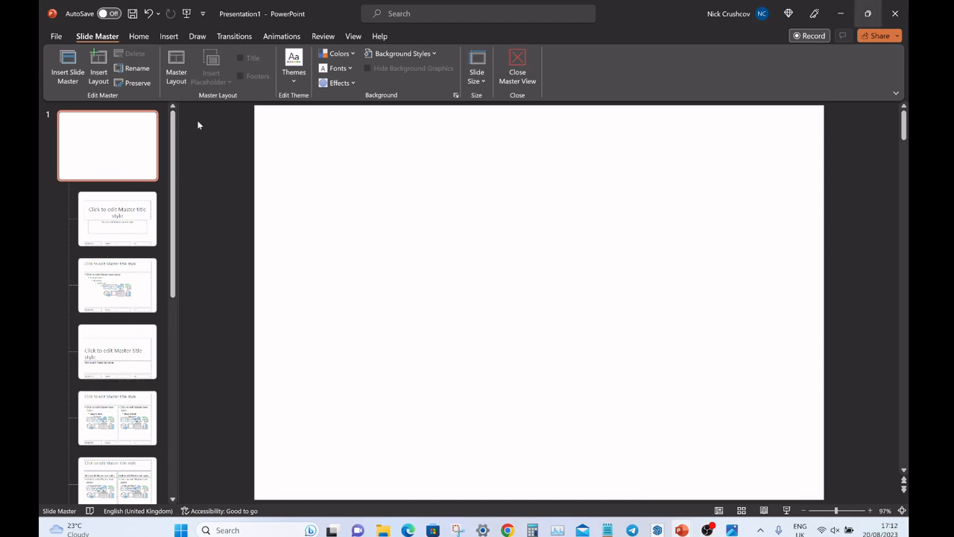
# Draw a rectangle nearly filling the master slide, fill it white and adjust its outline.
pyautogui.click(168, 35)
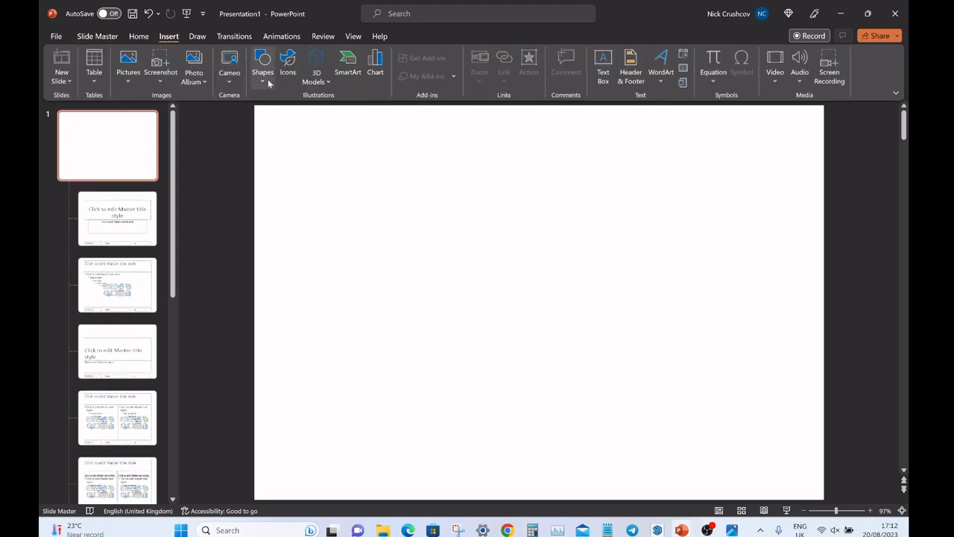
pyautogui.click(262, 67)
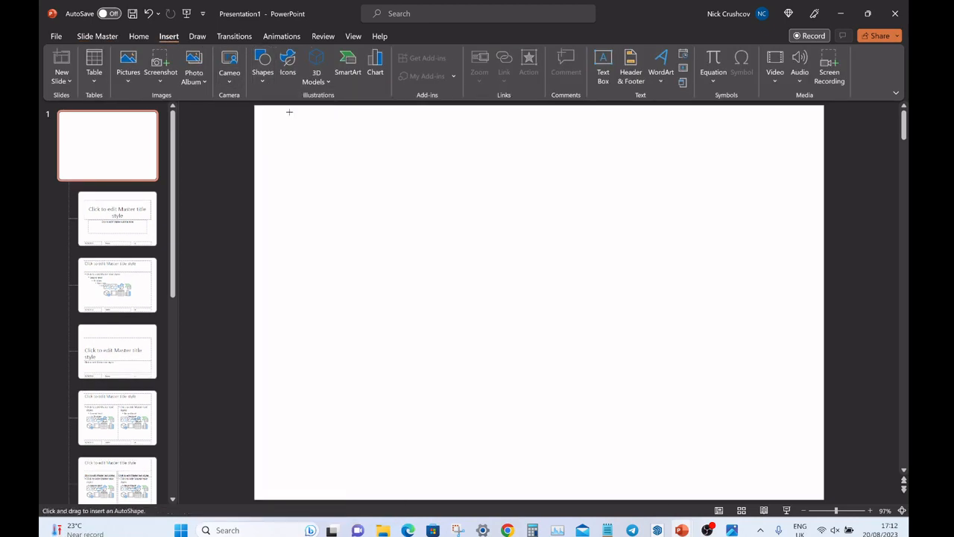
pyautogui.moveTo(262, 112)
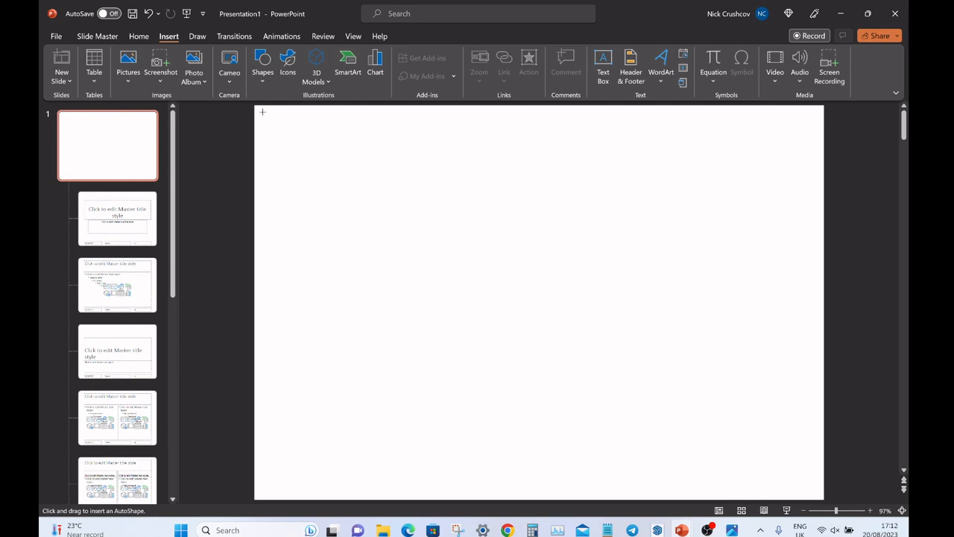
pyautogui.moveTo(263, 111); pyautogui.dragTo(799, 479)
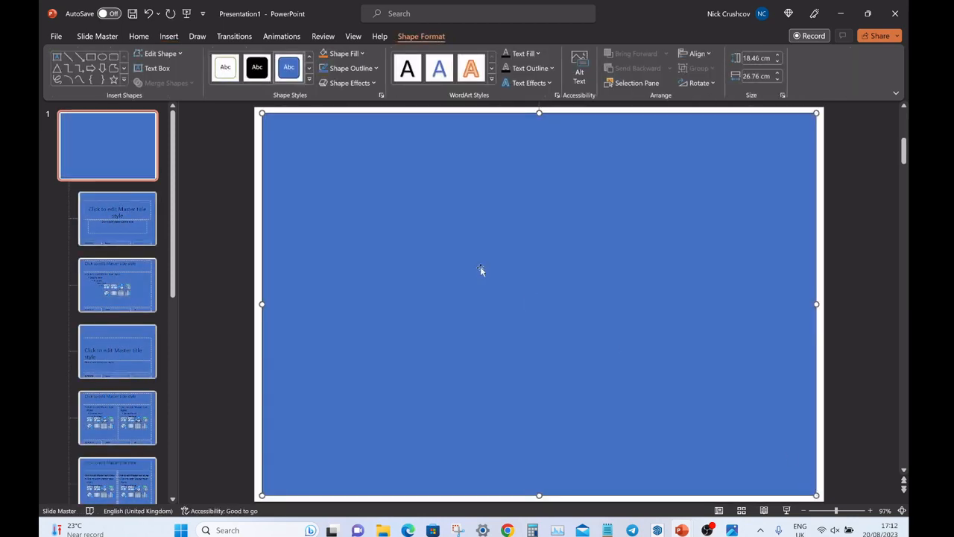
pyautogui.click(344, 53)
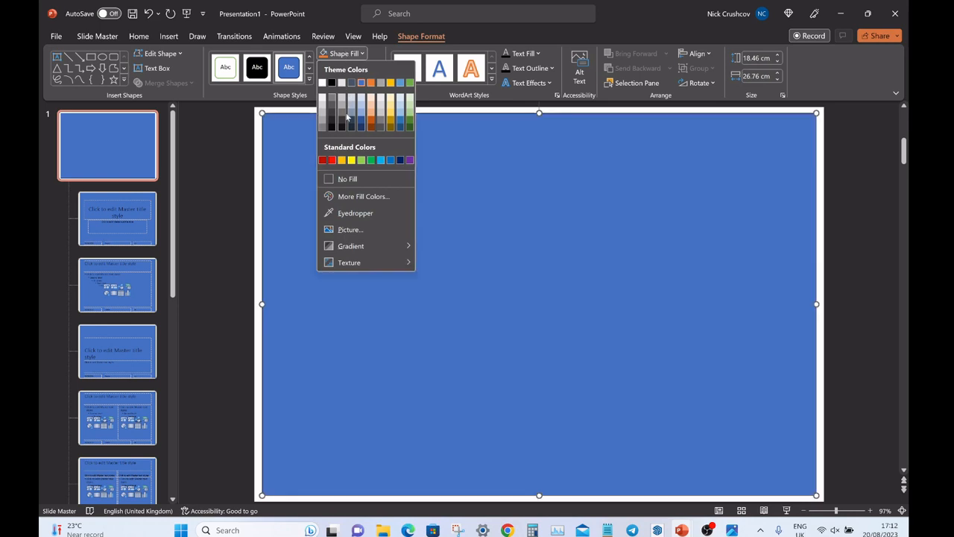
pyautogui.click(347, 179)
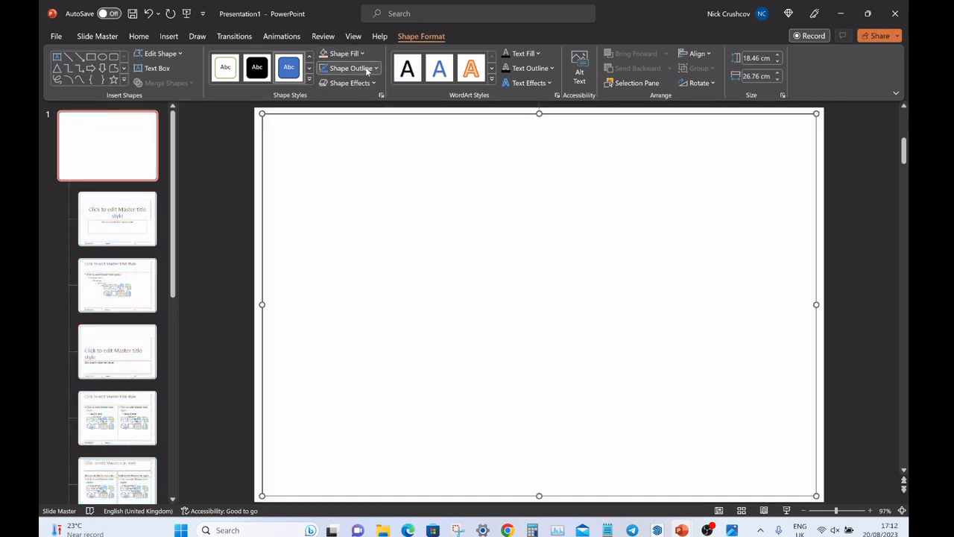
pyautogui.click(350, 68)
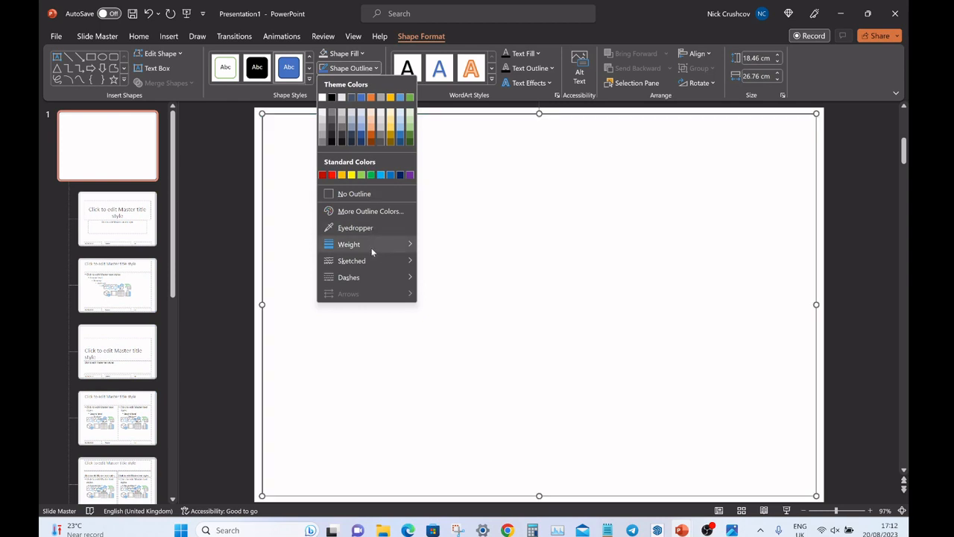
pyautogui.moveTo(349, 243)
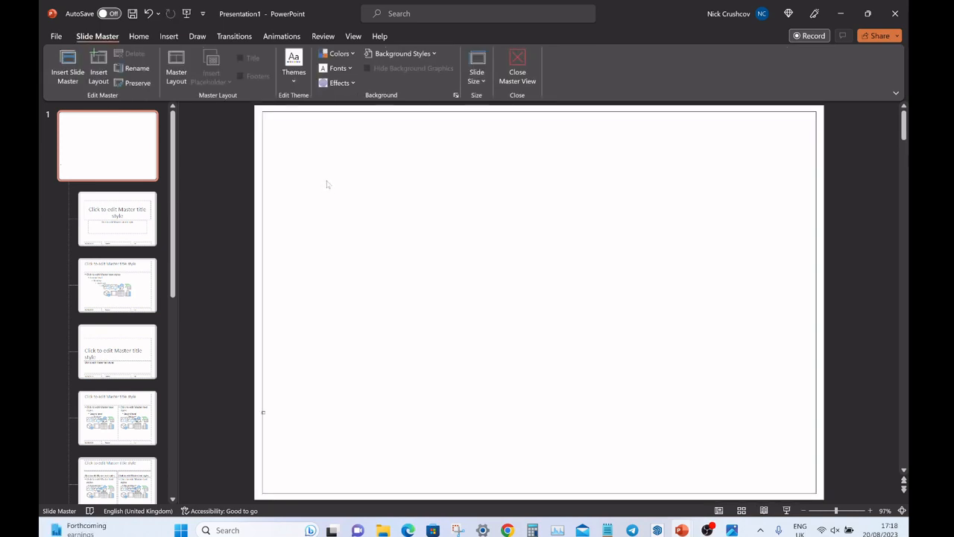
pyautogui.moveTo(710, 408)
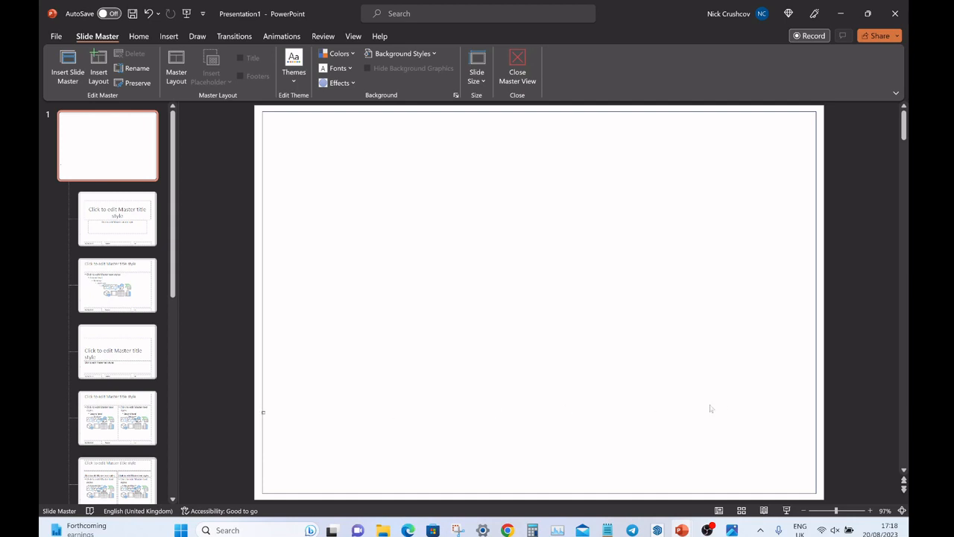
pyautogui.moveTo(280, 392)
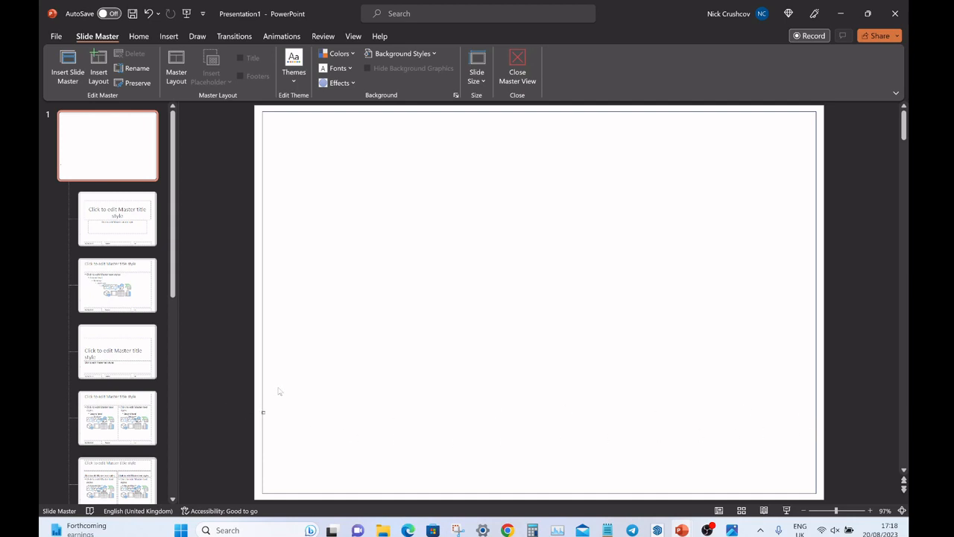
pyautogui.moveTo(386, 135)
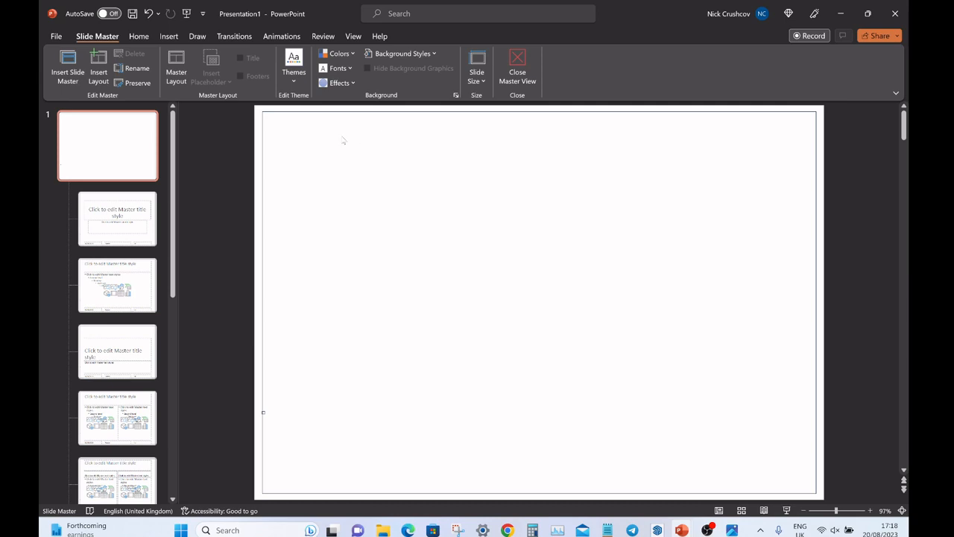
pyautogui.moveTo(372, 117)
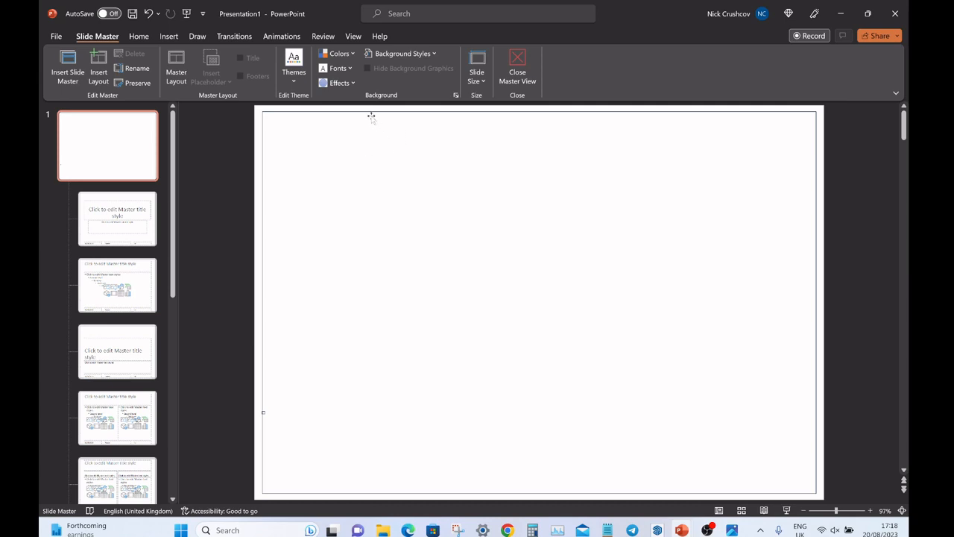
# Set the white, thin-outlined border rectangle as the default shape via its right-click menu.
pyautogui.click(373, 117)
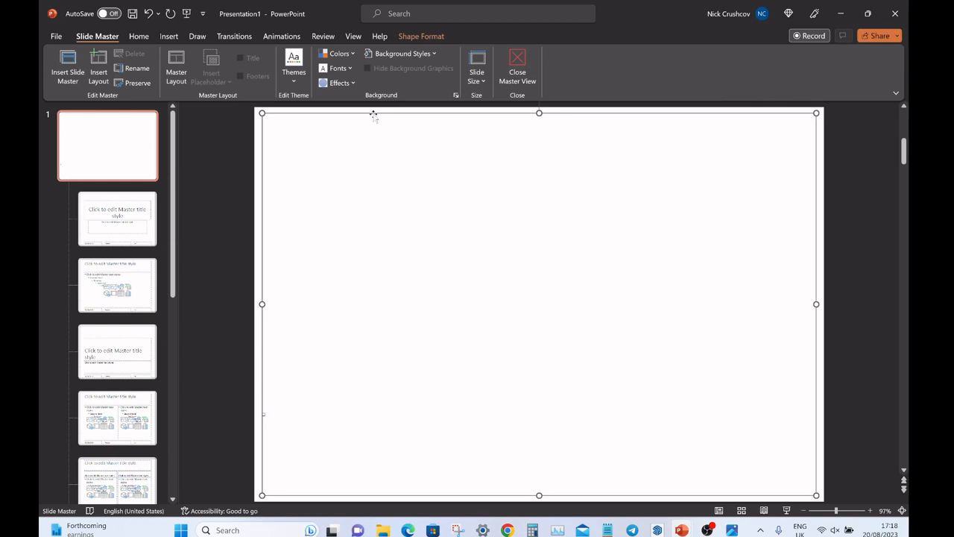
pyautogui.rightClick(376, 116)
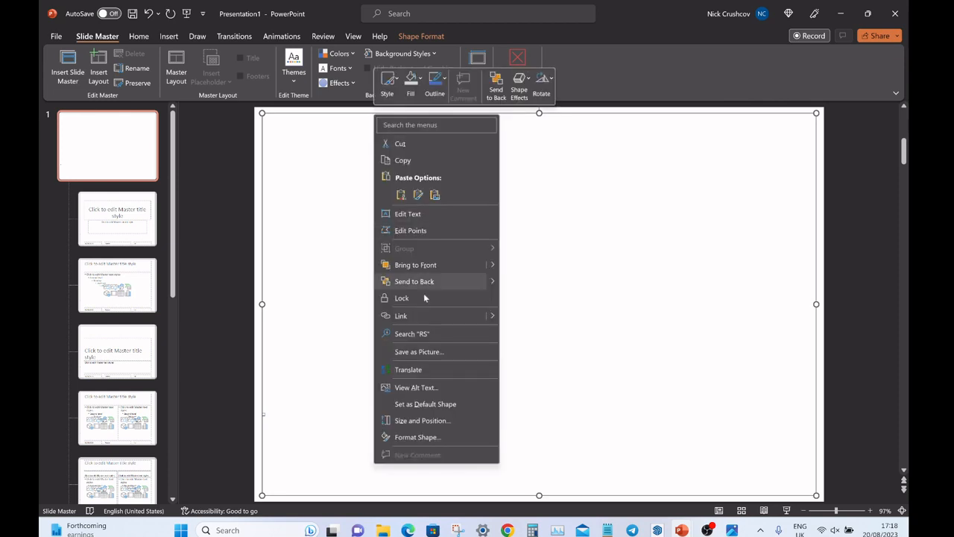
pyautogui.moveTo(425, 404)
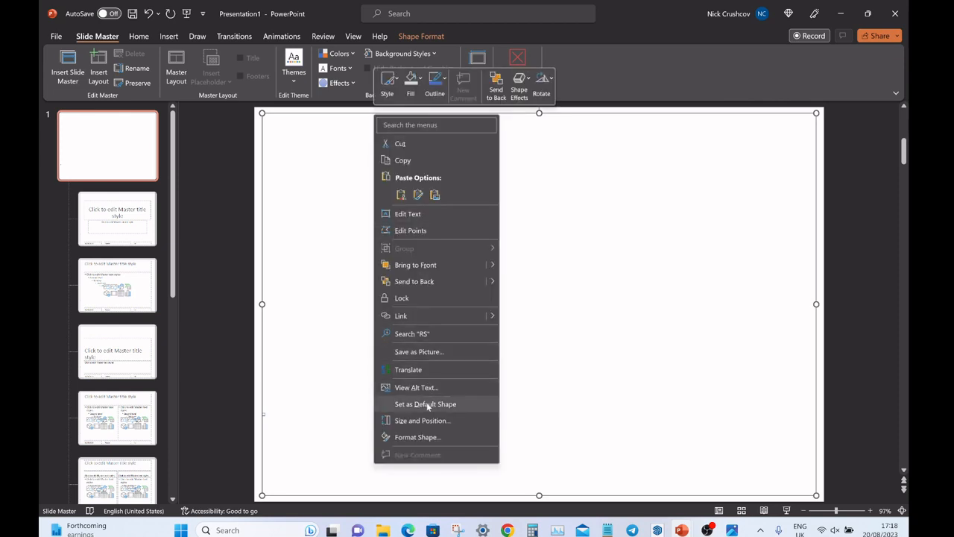
pyautogui.click(168, 35)
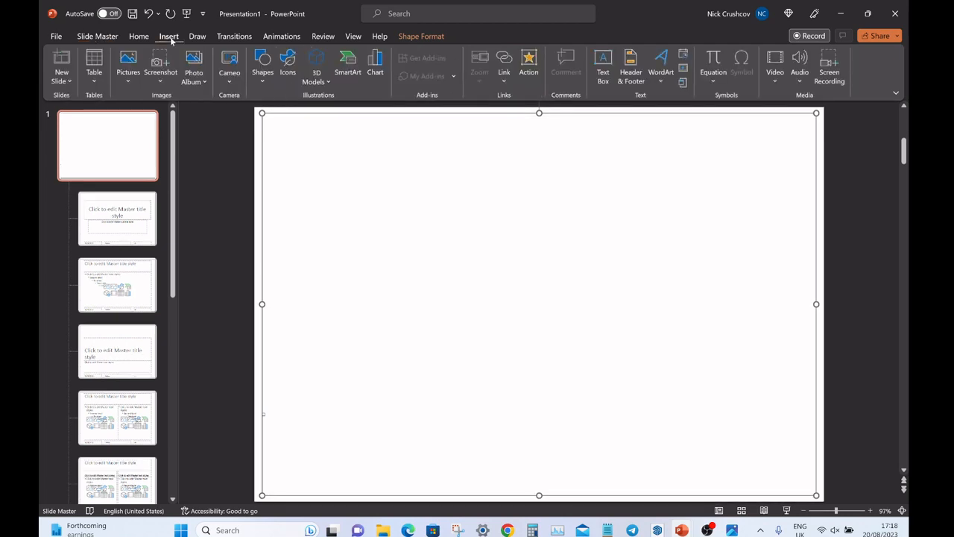
# Draw a second rectangle, stretch it across the slide width and shorten it into a bottom band.
pyautogui.click(263, 65)
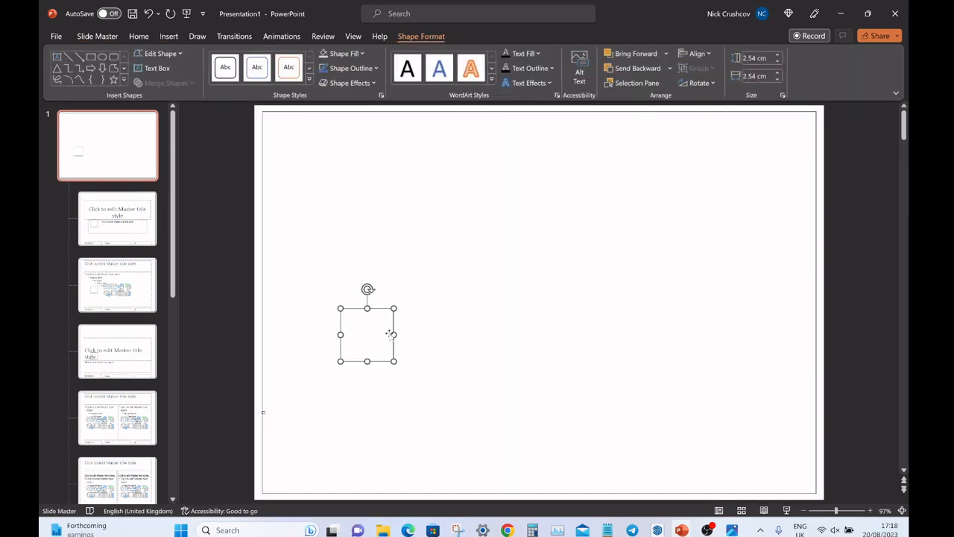
pyautogui.moveTo(395, 334); pyautogui.dragTo(808, 331)
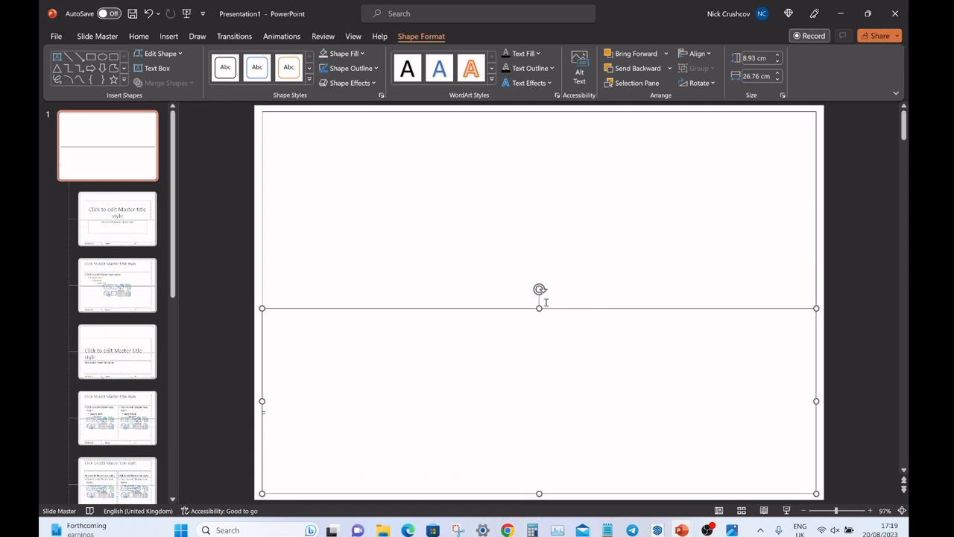
pyautogui.moveTo(539, 308); pyautogui.dragTo(539, 416)
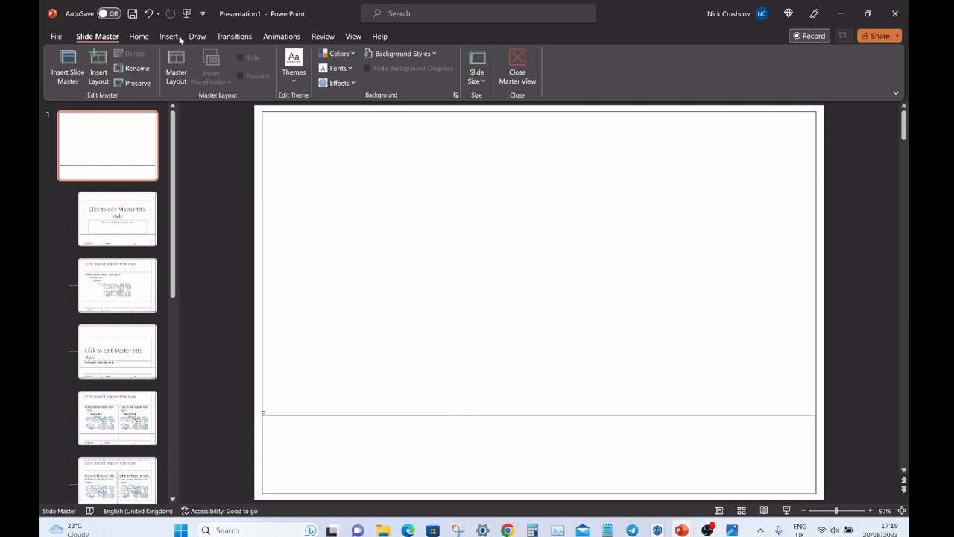
# Draw the left title-block cell and a horizontal line across the first two cells' tops.
pyautogui.click(168, 36)
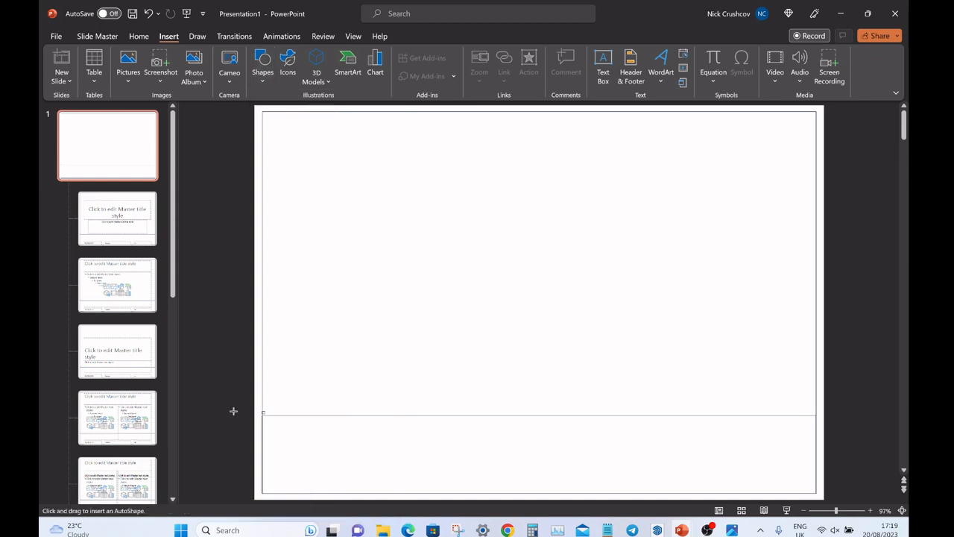
pyautogui.moveTo(265, 415); pyautogui.dragTo(317, 468)
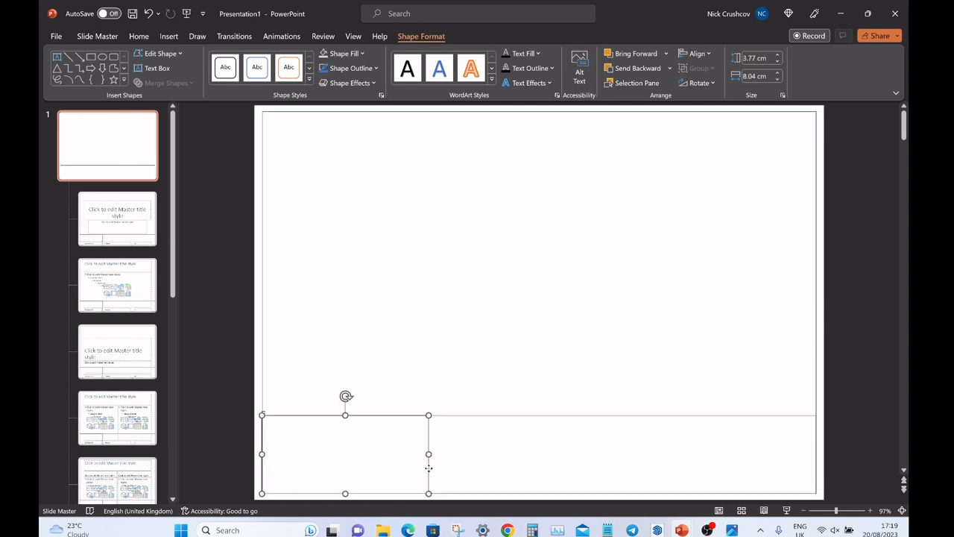
pyautogui.moveTo(429, 470)
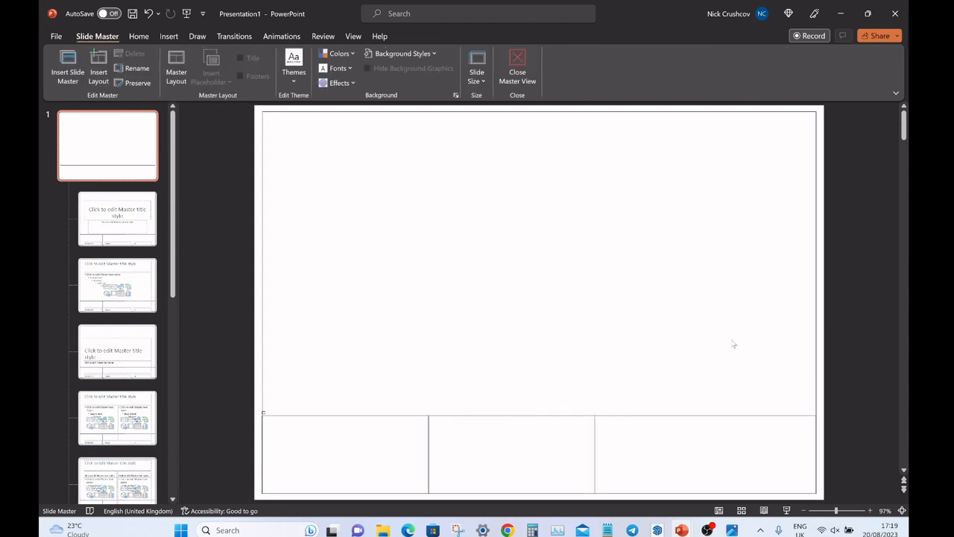
pyautogui.moveTo(290, 193)
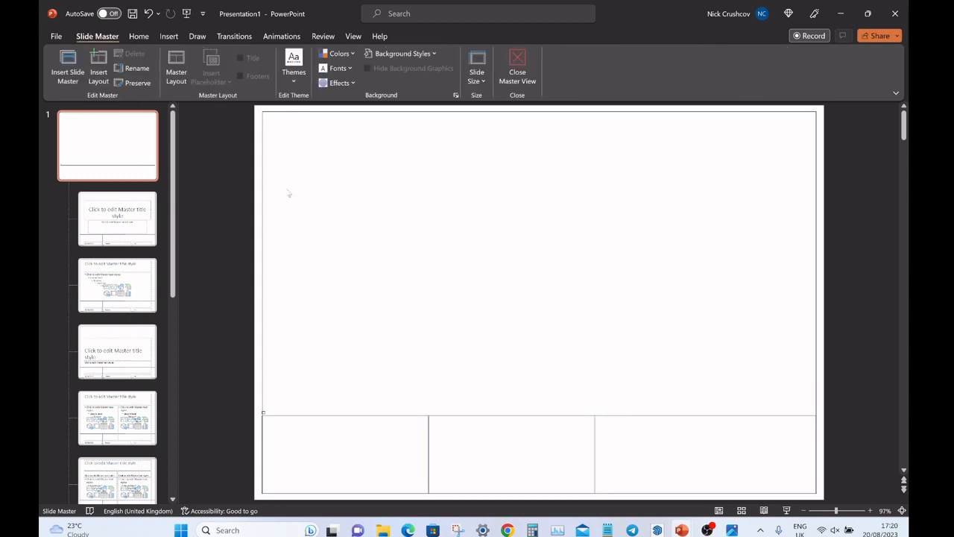
pyautogui.click(169, 36)
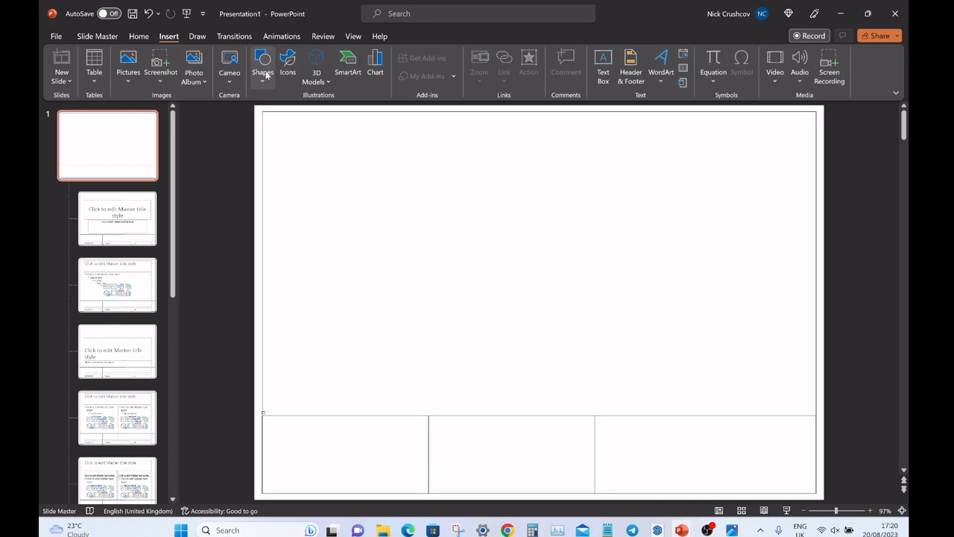
pyautogui.moveTo(321, 345); pyautogui.dragTo(375, 397)
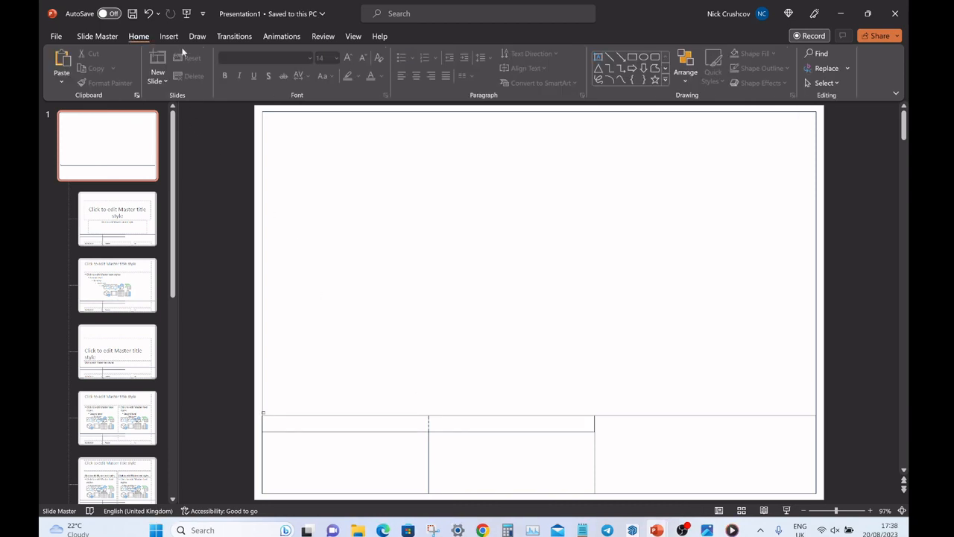
# Add a bold Arial 14 'Customer Details' heading, then a 'Kitchen specs' heading in cell two.
pyautogui.click(168, 36)
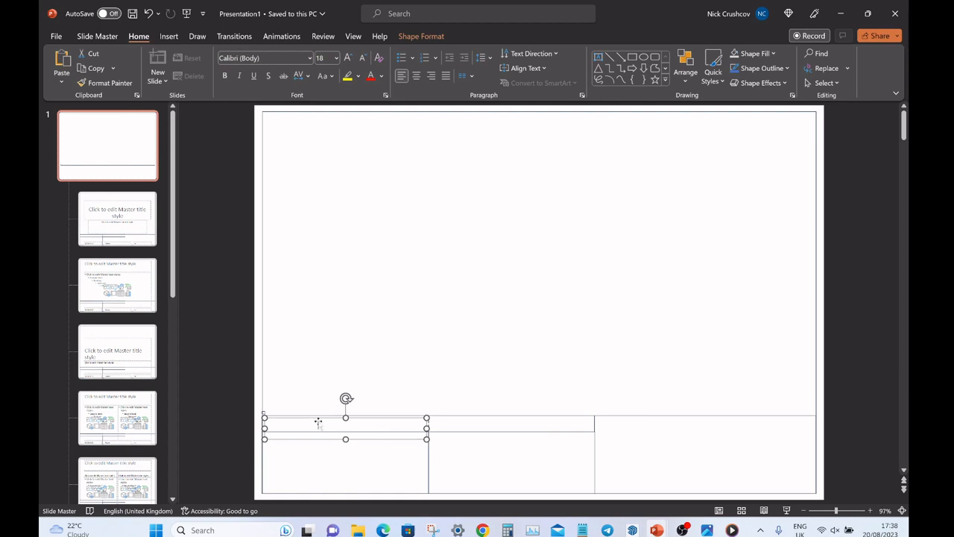
pyautogui.write('Customer Details')
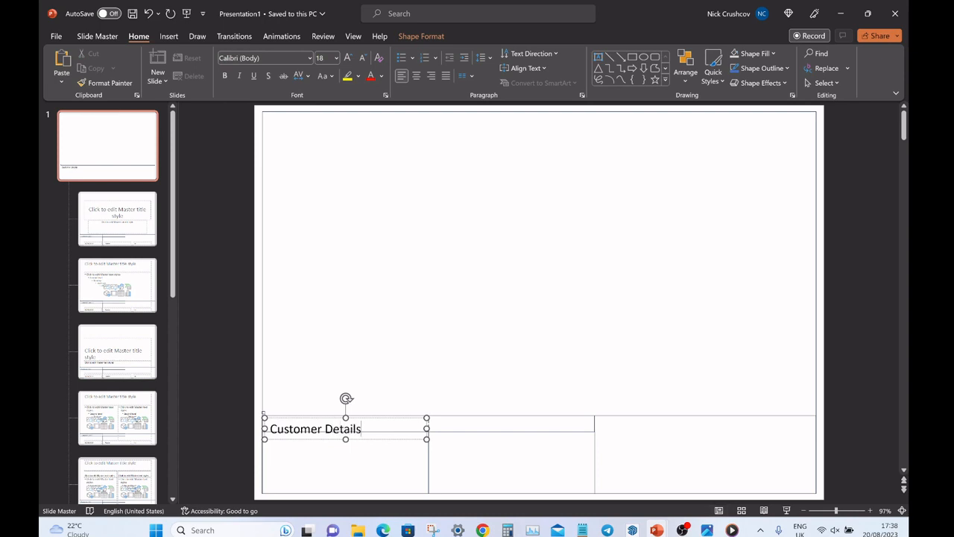
pyautogui.tripleClick(315, 428)
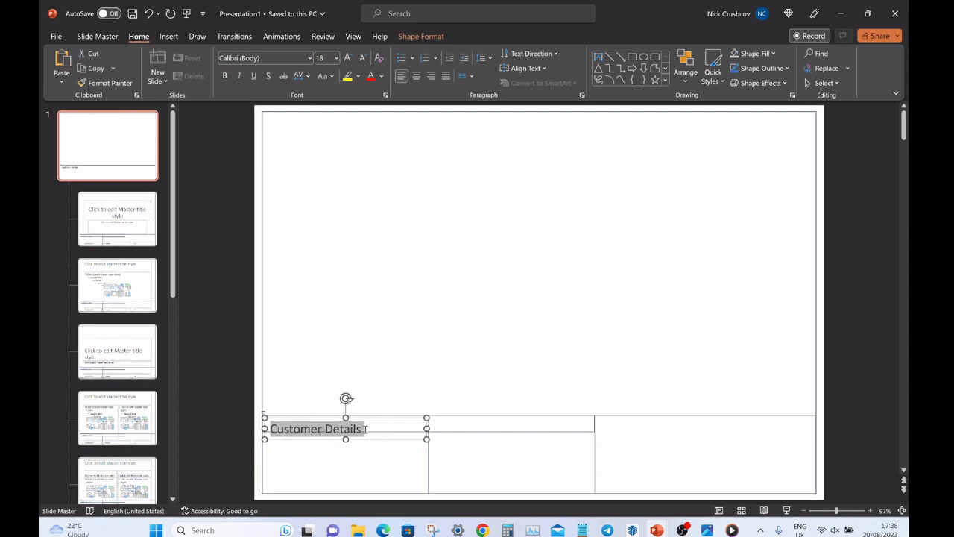
pyautogui.doubleClick(315, 428)
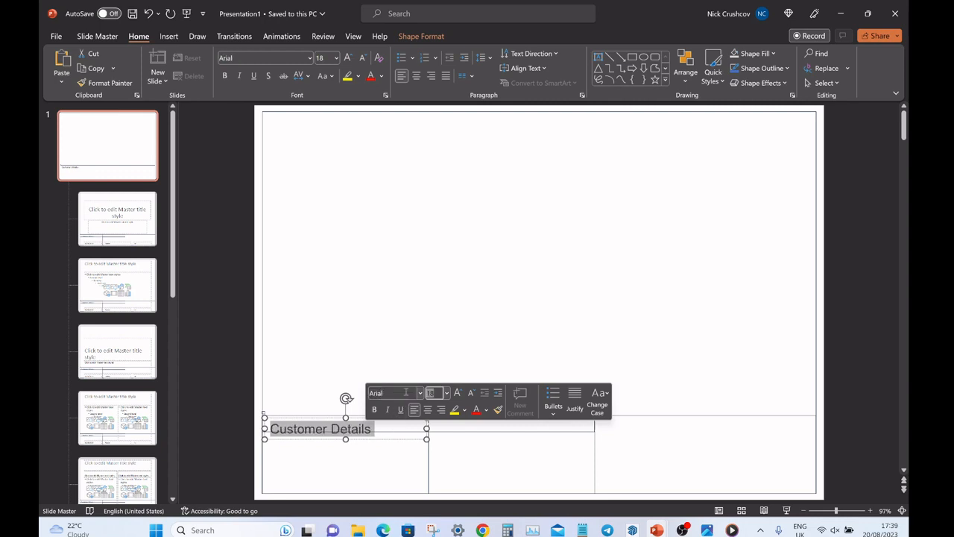
pyautogui.click(471, 392)
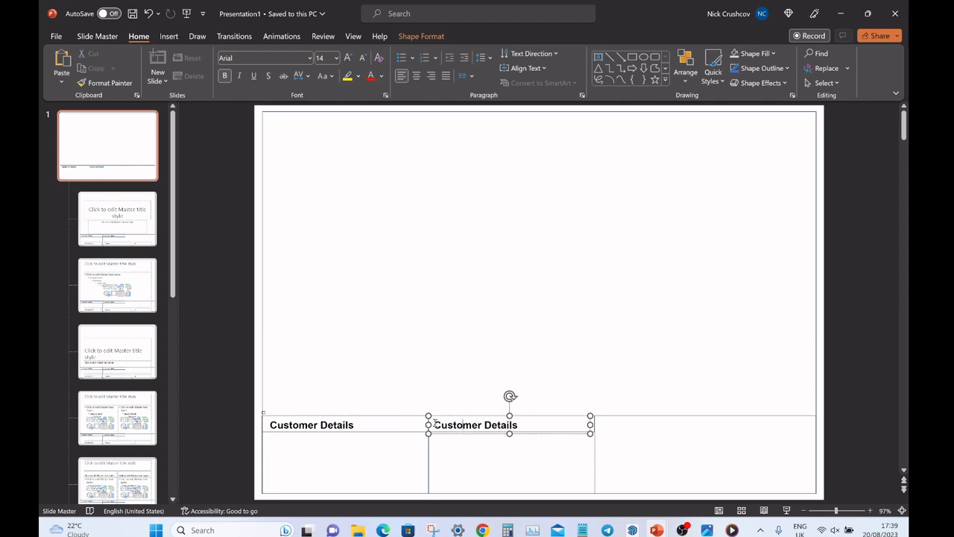
pyautogui.write('Kitchen specs')
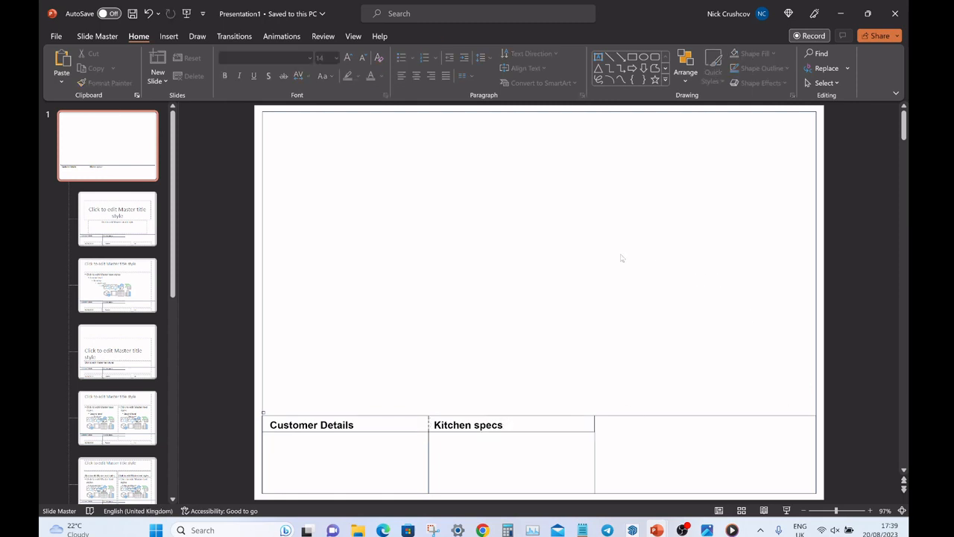
pyautogui.click(322, 36)
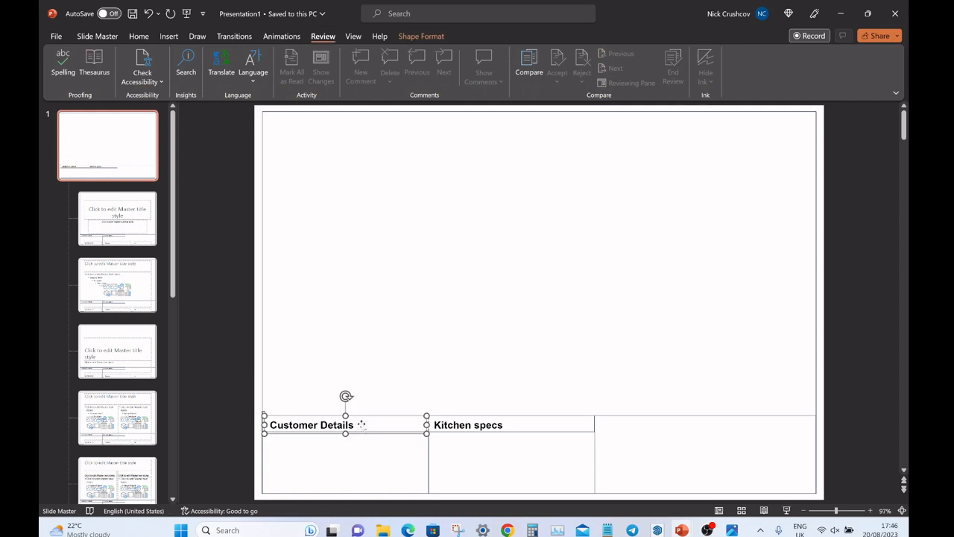
pyautogui.moveTo(365, 429)
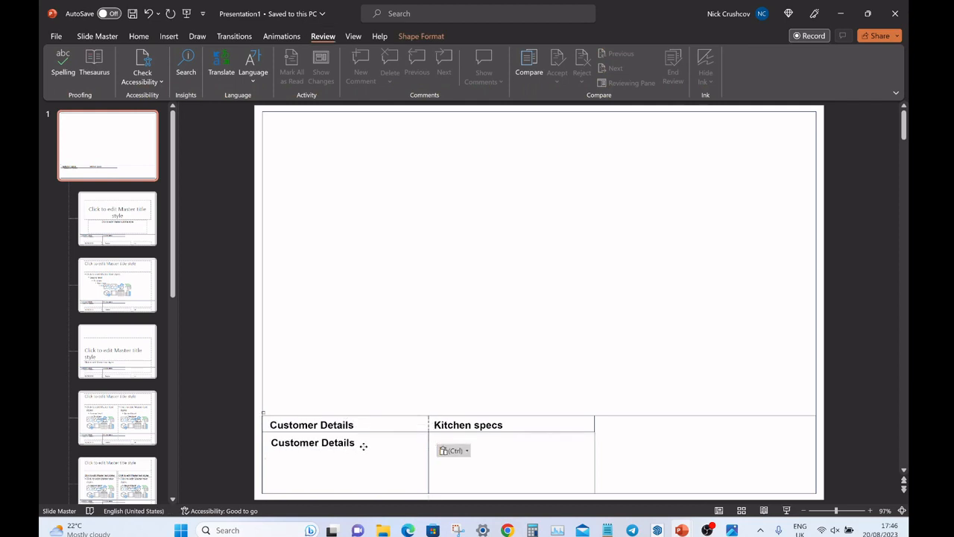
# Type Customer Name, Address Street, Town and Postcode lines, then open their formatting options.
pyautogui.click(313, 442)
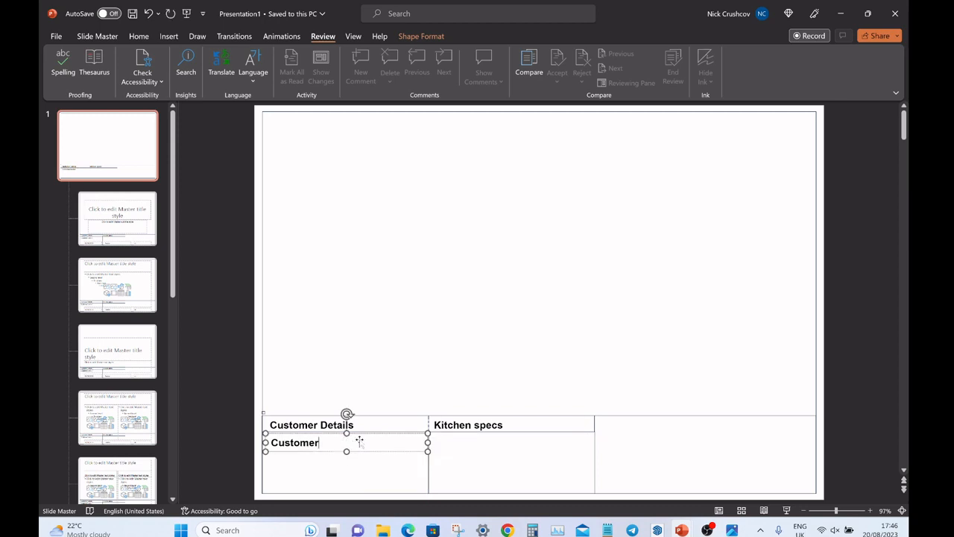
pyautogui.write('Name')
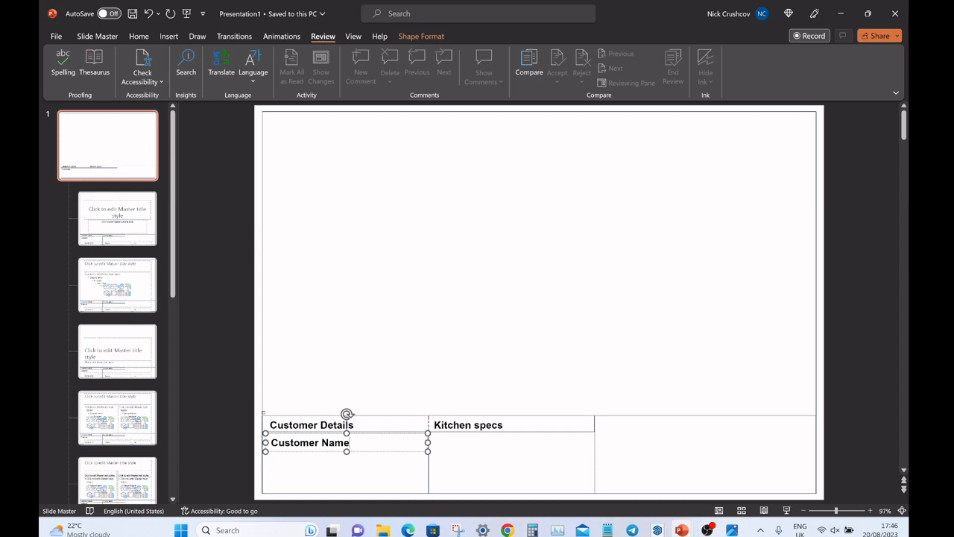
pyautogui.write('Addree')
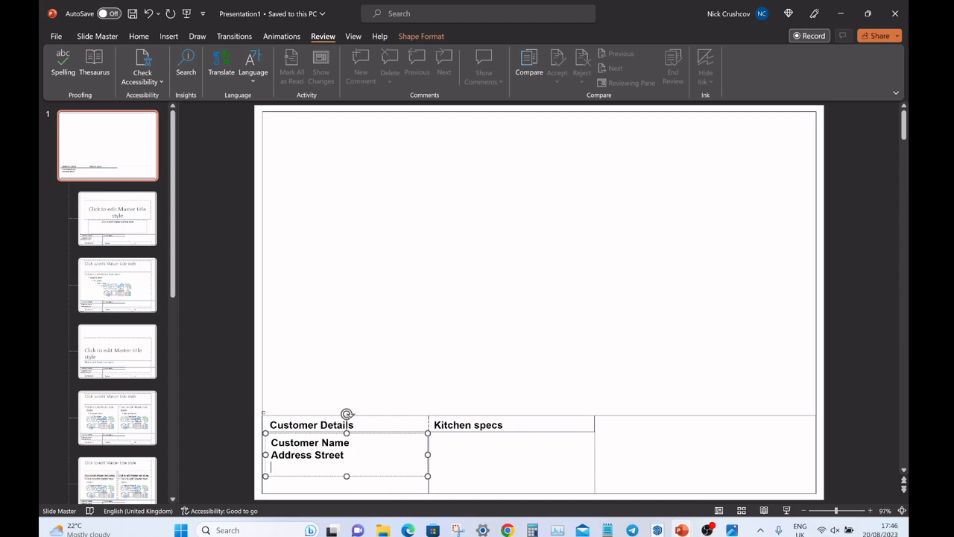
pyautogui.write('Town')
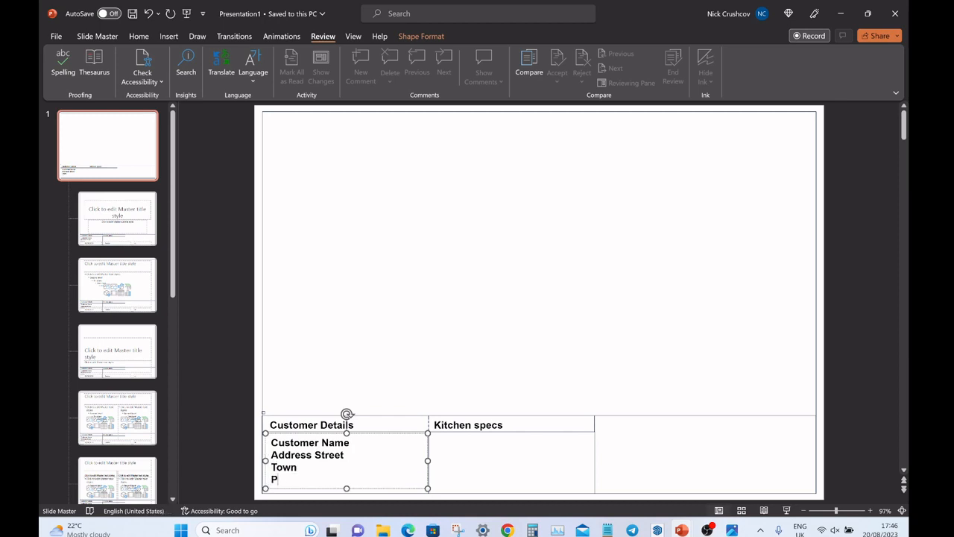
pyautogui.write('ostco')
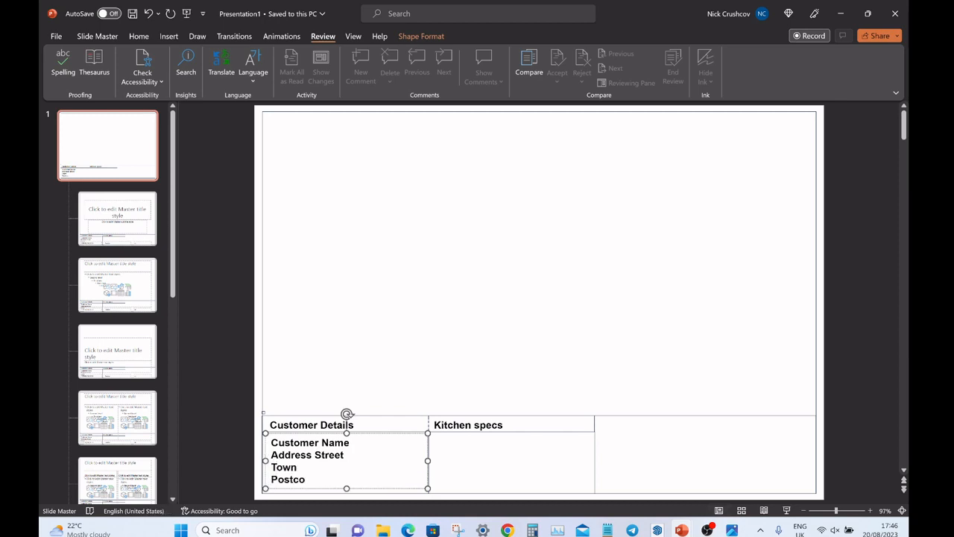
pyautogui.write('de')
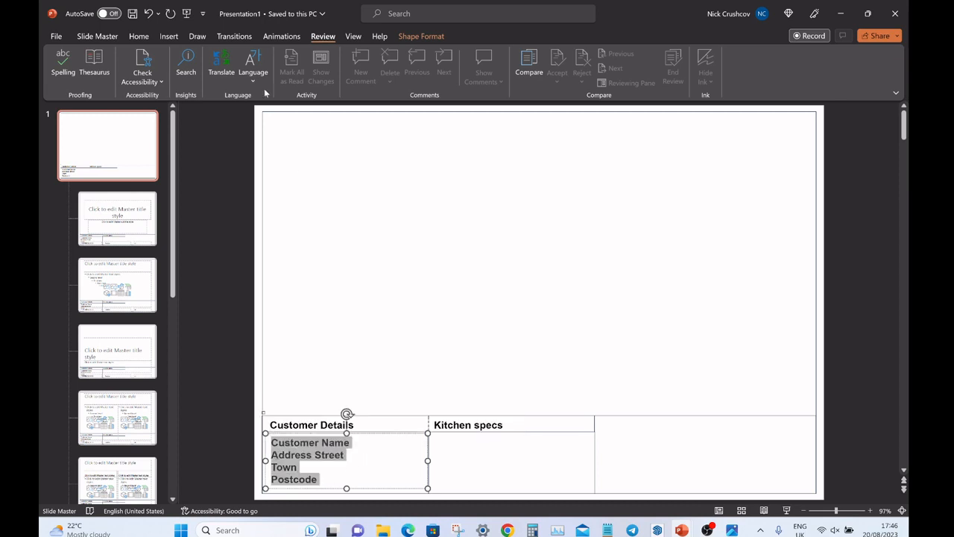
pyautogui.rightClick(309, 455)
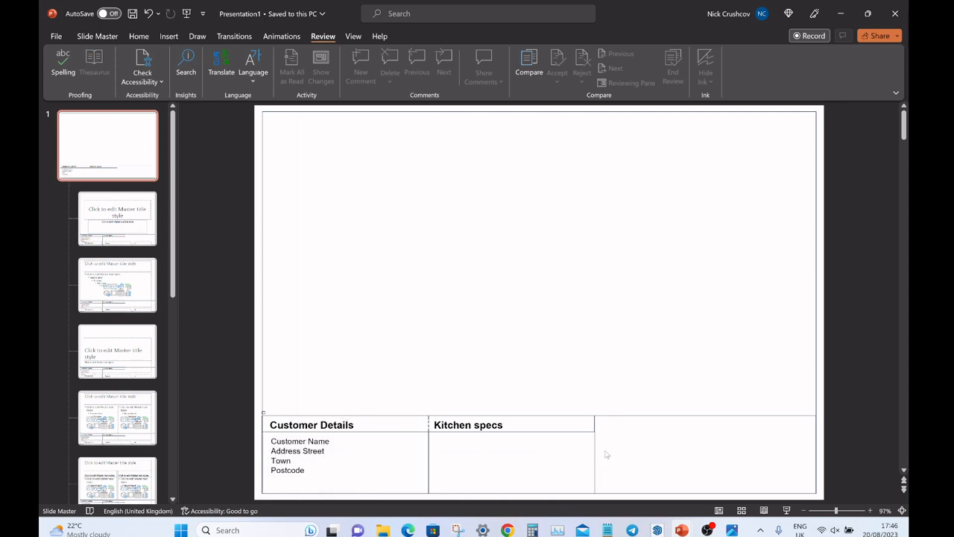
# Paste the customer list under Kitchen specs and retype it as Cabinet Style, Door Colour, Worktop Material, Handle Style.
pyautogui.click(343, 455)
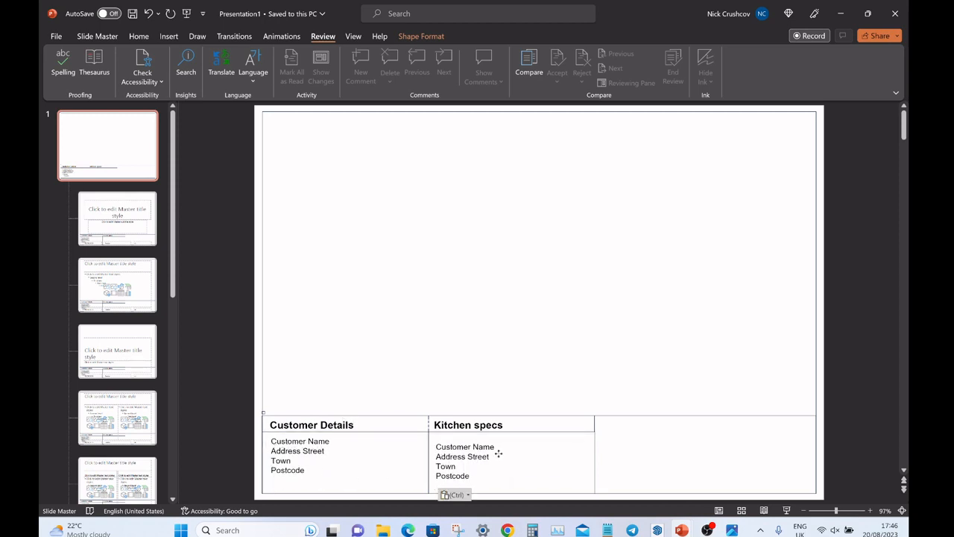
pyautogui.click(468, 455)
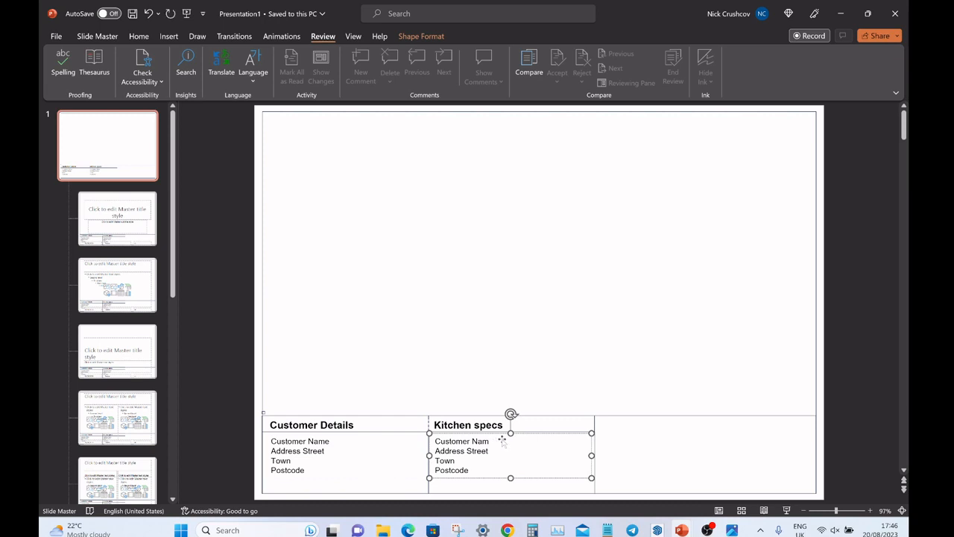
pyautogui.write('Cabinet Style')
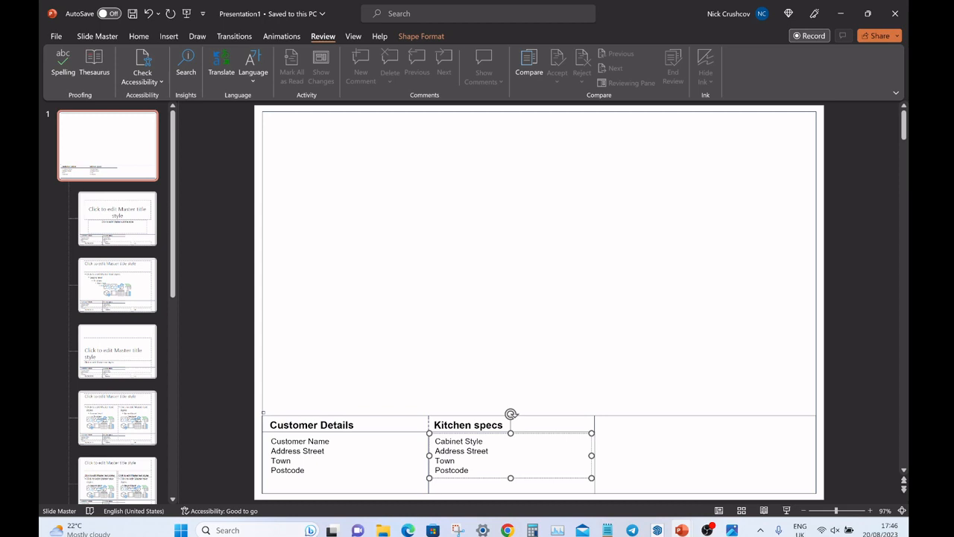
pyautogui.doubleClick(461, 450)
pyautogui.write('Door Colour')
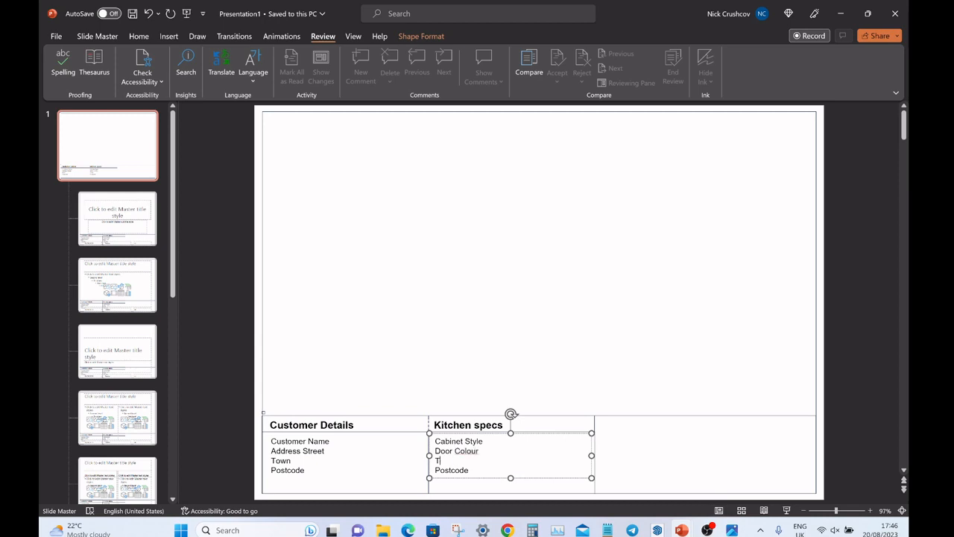
pyautogui.write('Worktop M')
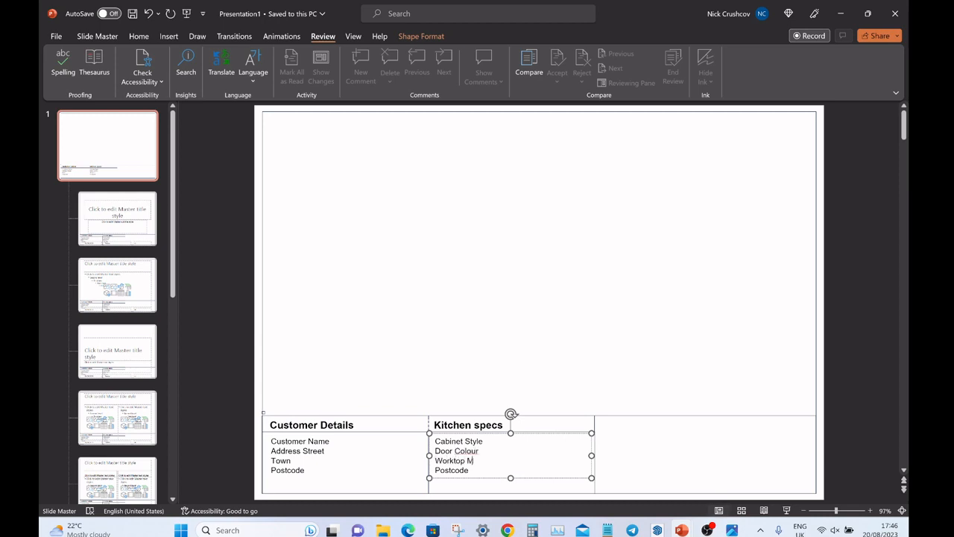
pyautogui.write('aterial')
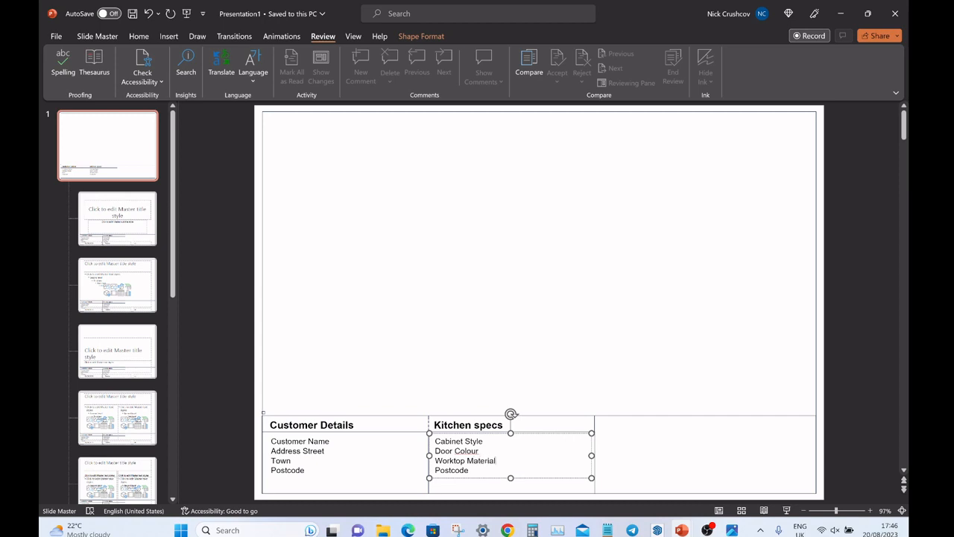
pyautogui.write('Po')
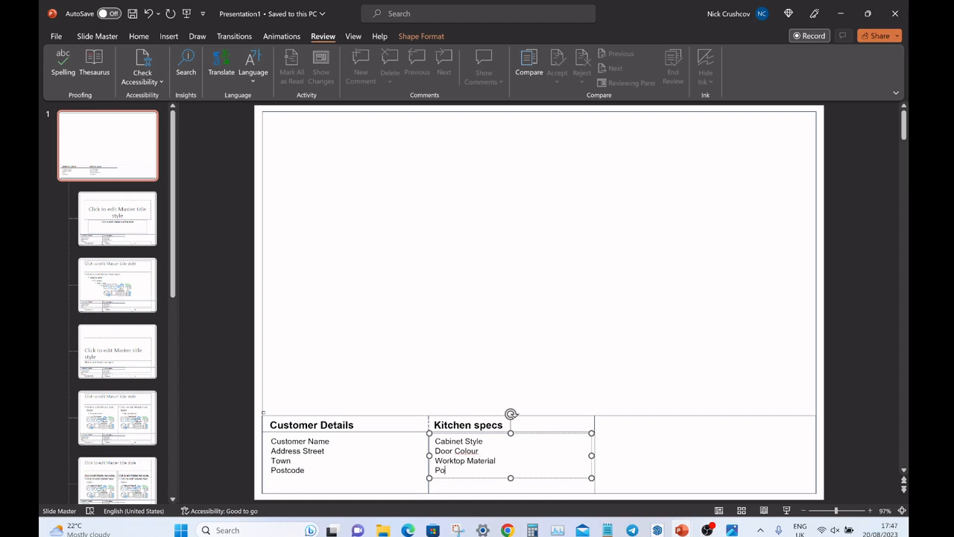
pyautogui.write('Handle')
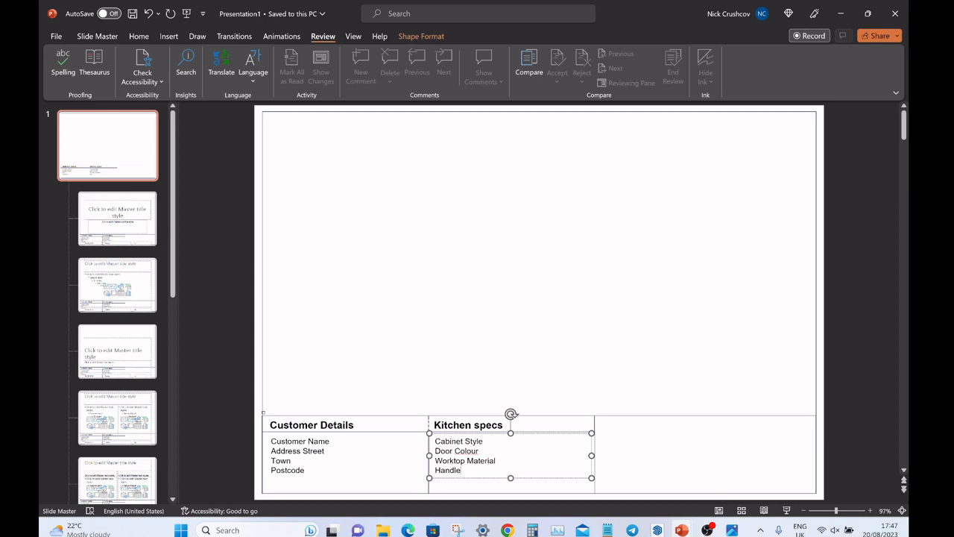
pyautogui.write('Style')
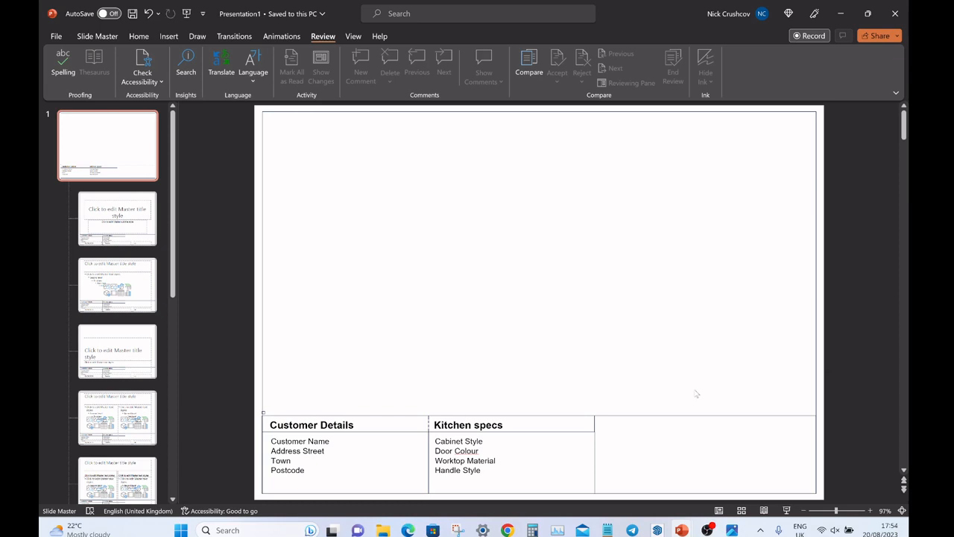
# Paste a list into the third cell and retype it as Plan Agreed By, Signed and Date.
pyautogui.click(465, 460)
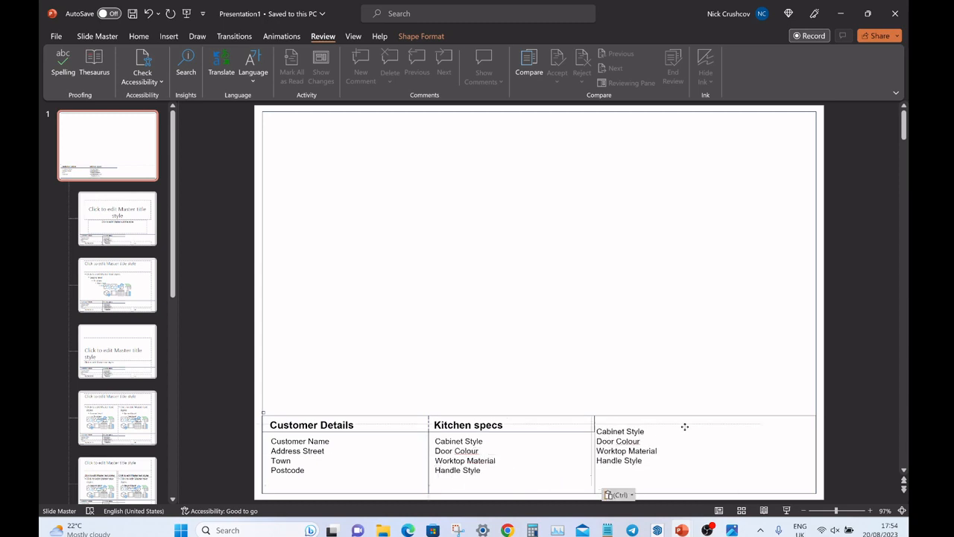
pyautogui.click(626, 427)
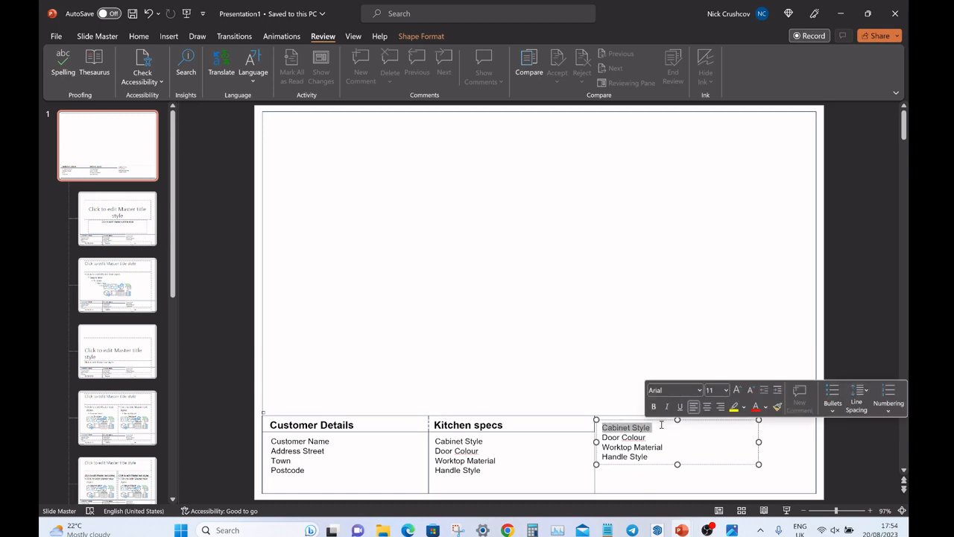
pyautogui.write('Plan Agreed By ........................')
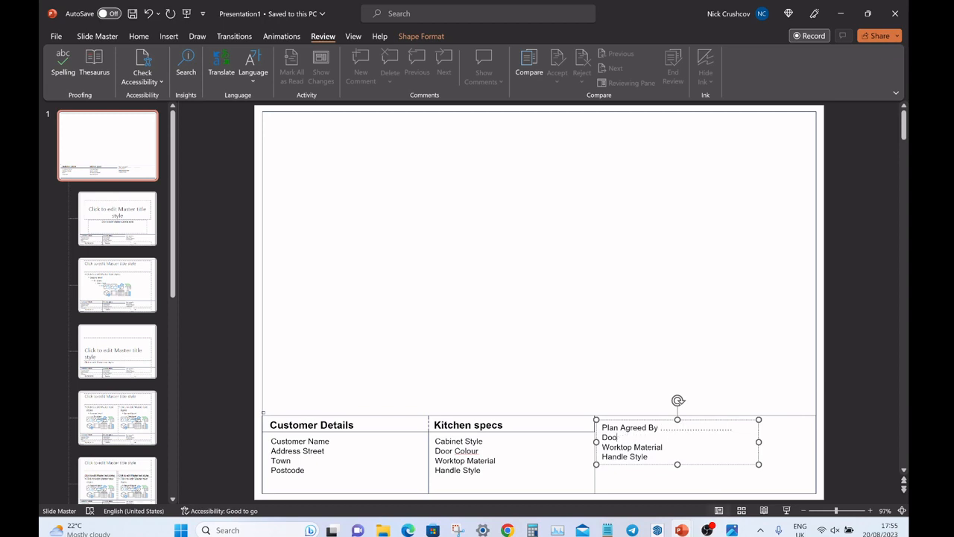
pyautogui.write('Signed ......................................')
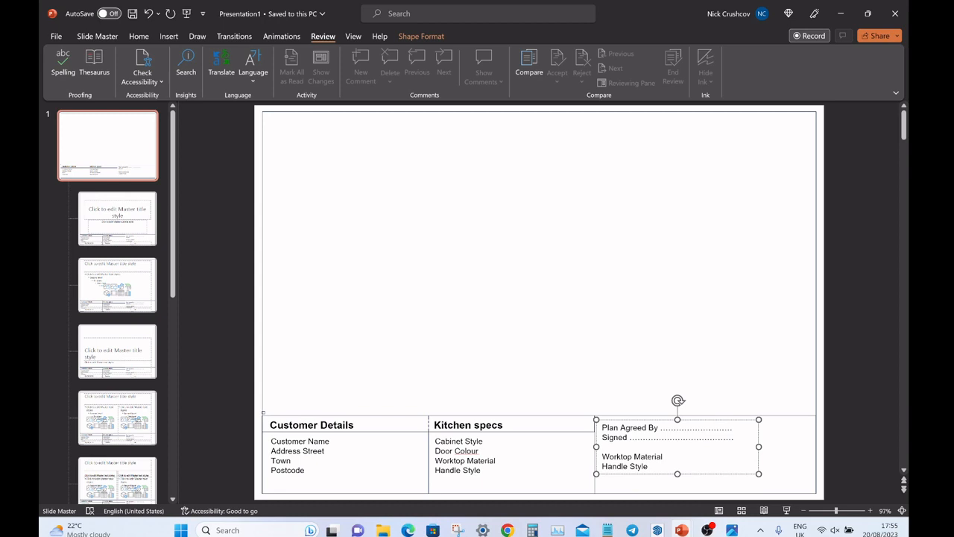
pyautogui.write('Date ........................................')
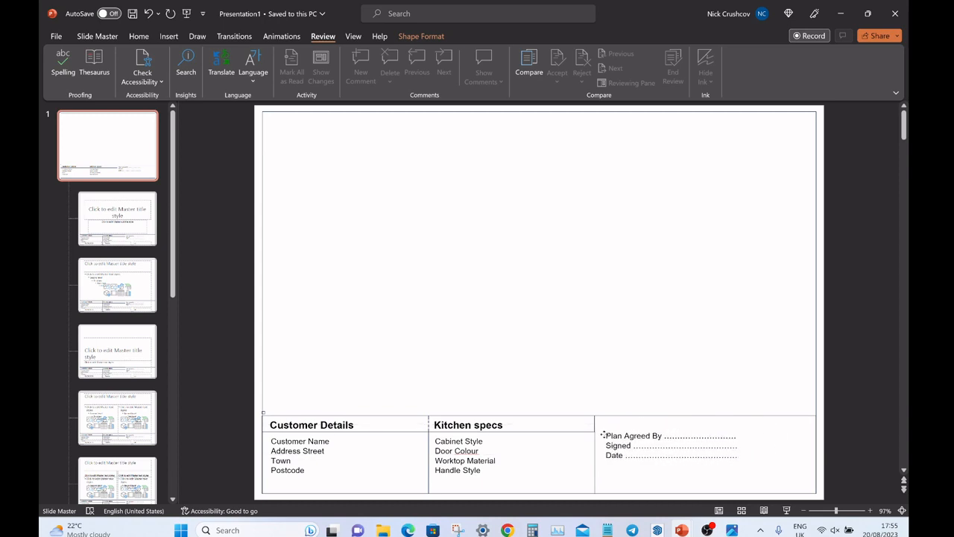
# Increase the line spacing and slightly reduce the font size of the signature lines.
pyautogui.click(671, 445)
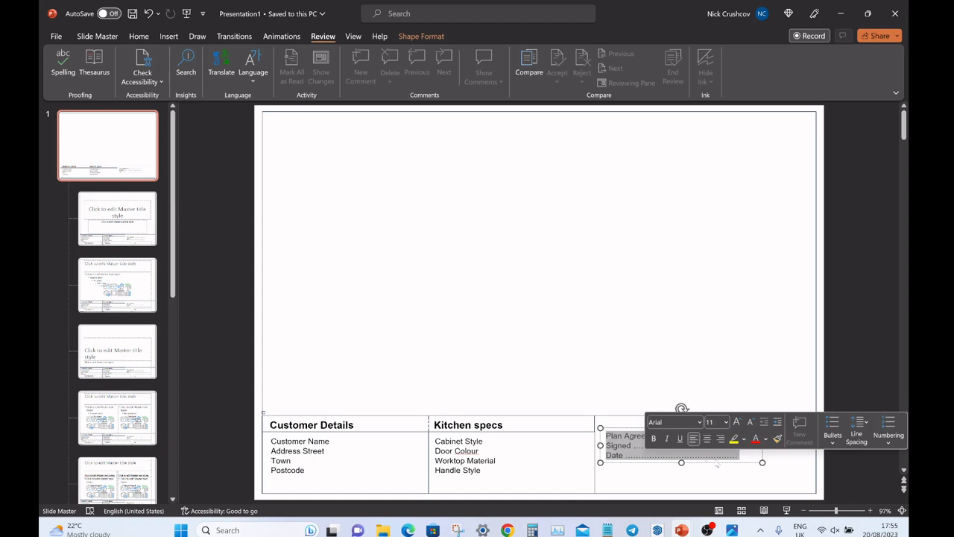
pyautogui.click(856, 423)
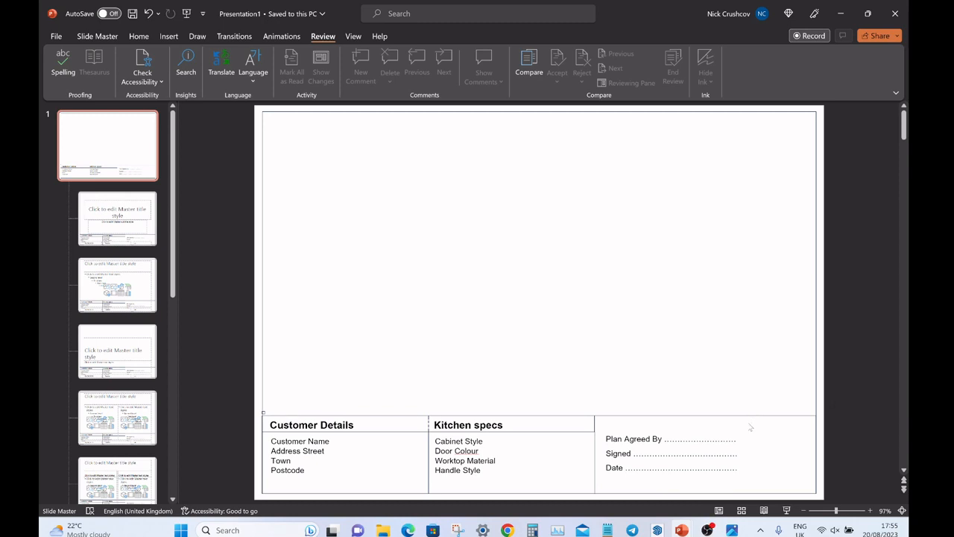
pyautogui.click(670, 453)
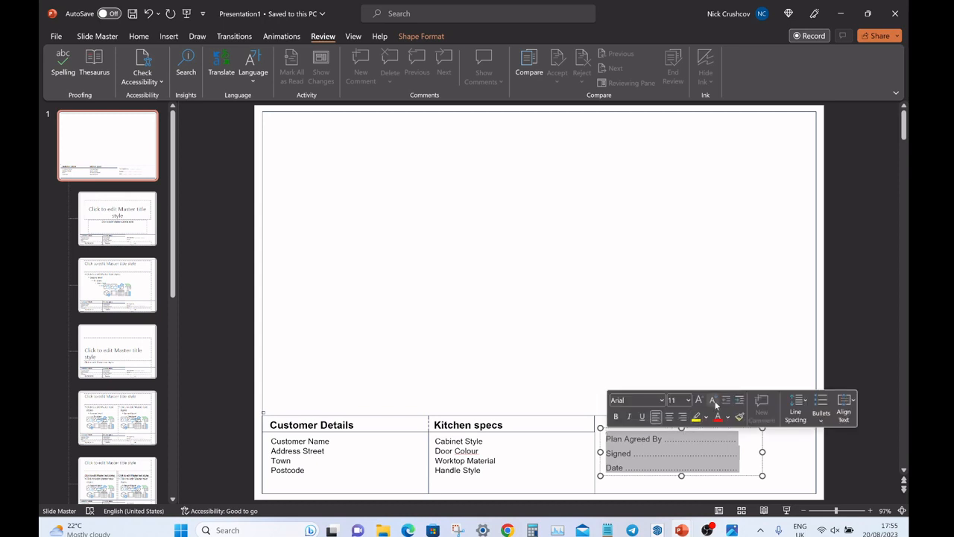
pyautogui.click(825, 380)
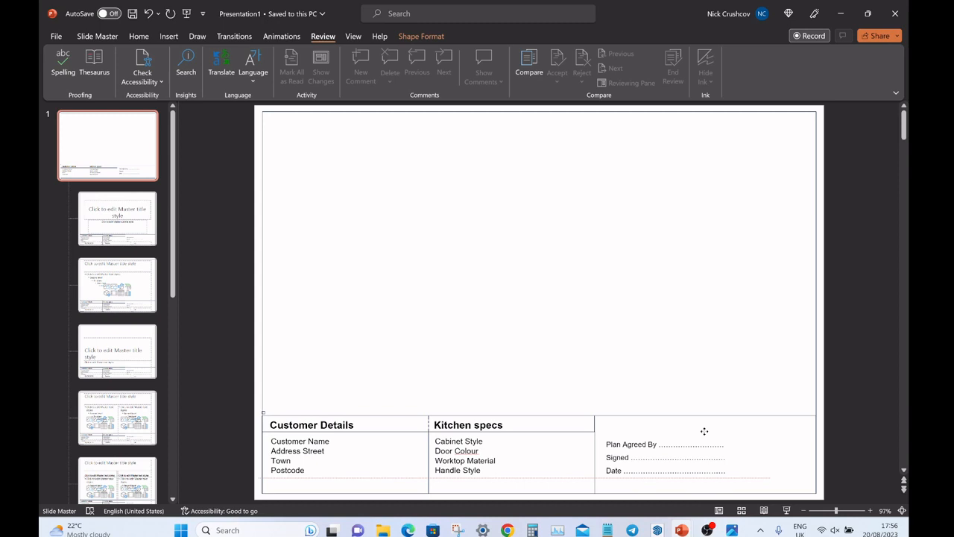
pyautogui.click(169, 36)
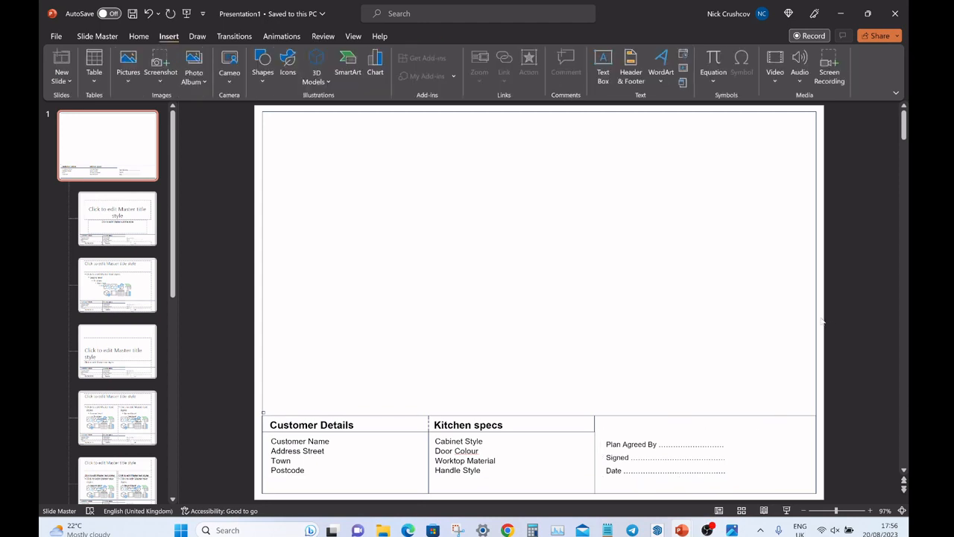
pyautogui.moveTo(203, 61)
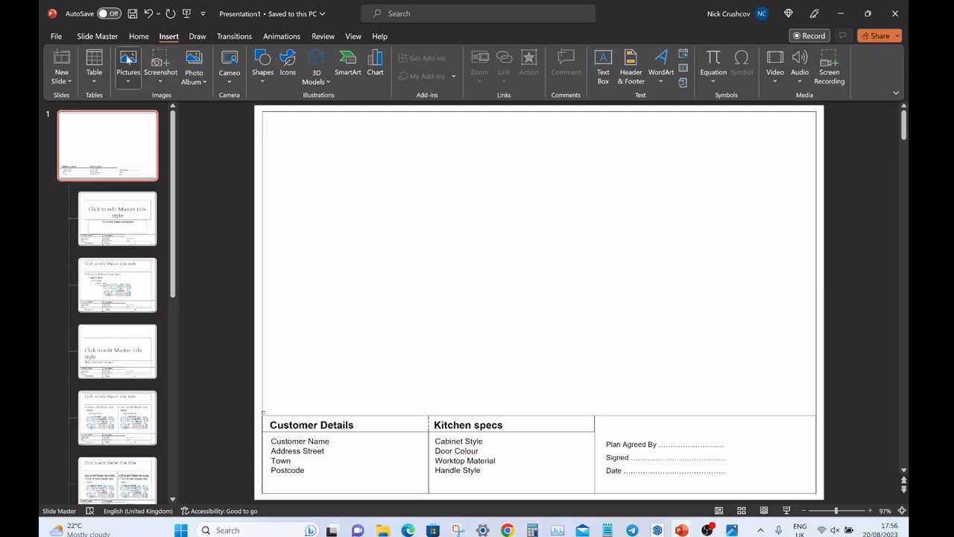
# Insert the Logo White picture from this device into the title block's bottom-right panel.
pyautogui.click(127, 63)
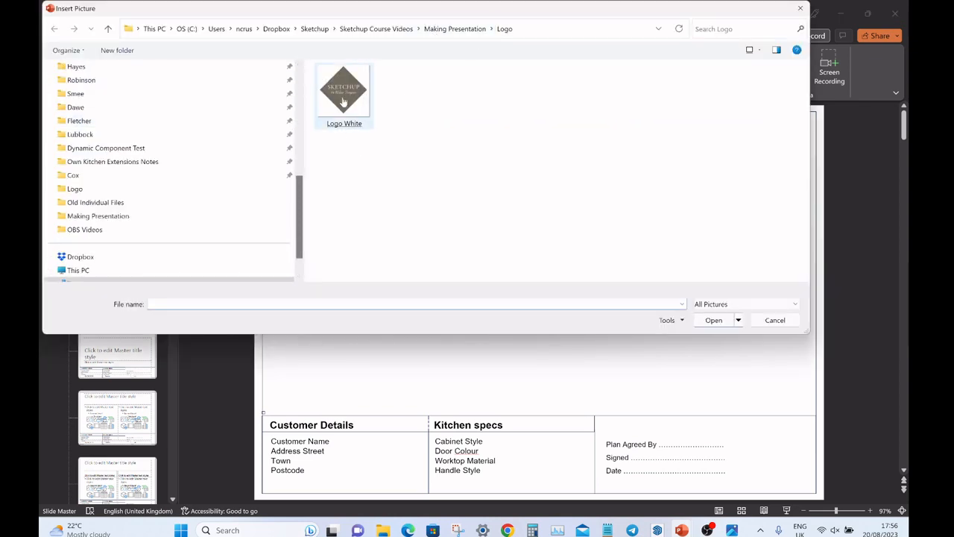
pyautogui.click(713, 320)
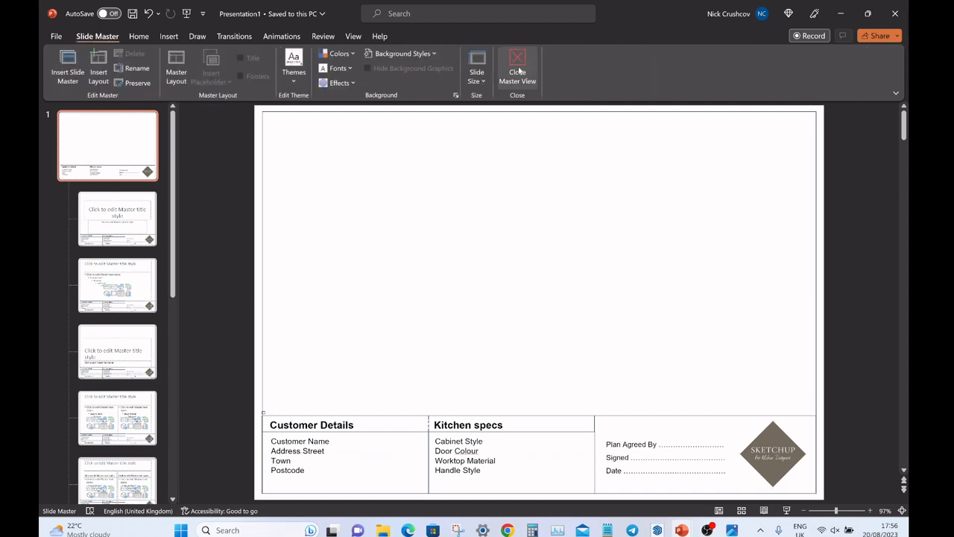
pyautogui.click(518, 67)
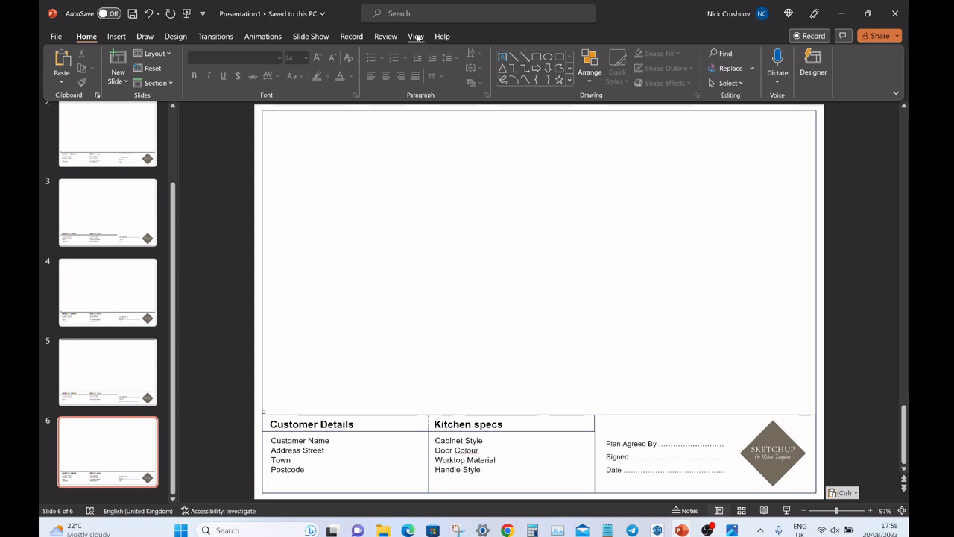
# Reopen the Slide Master from View to check the title block, then close Master View.
pyautogui.click(415, 36)
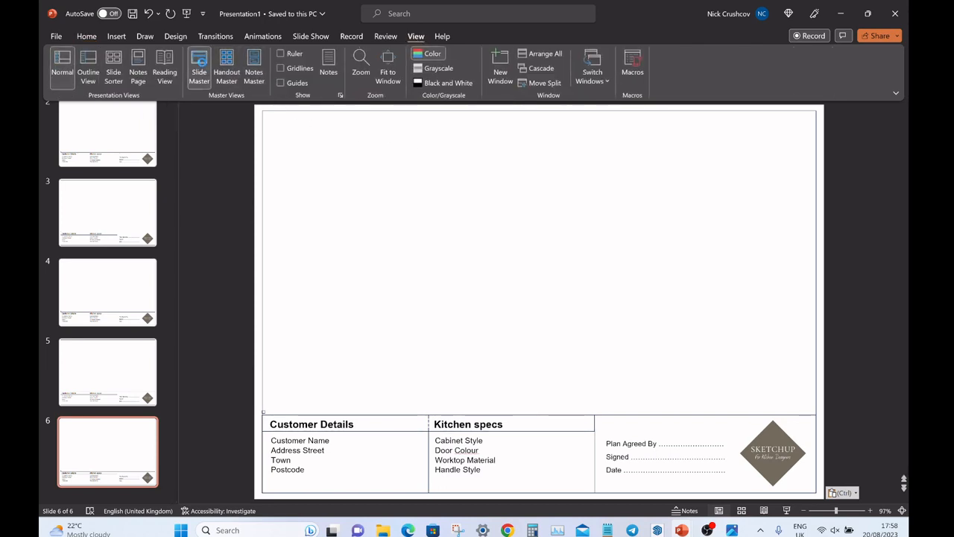
pyautogui.click(199, 67)
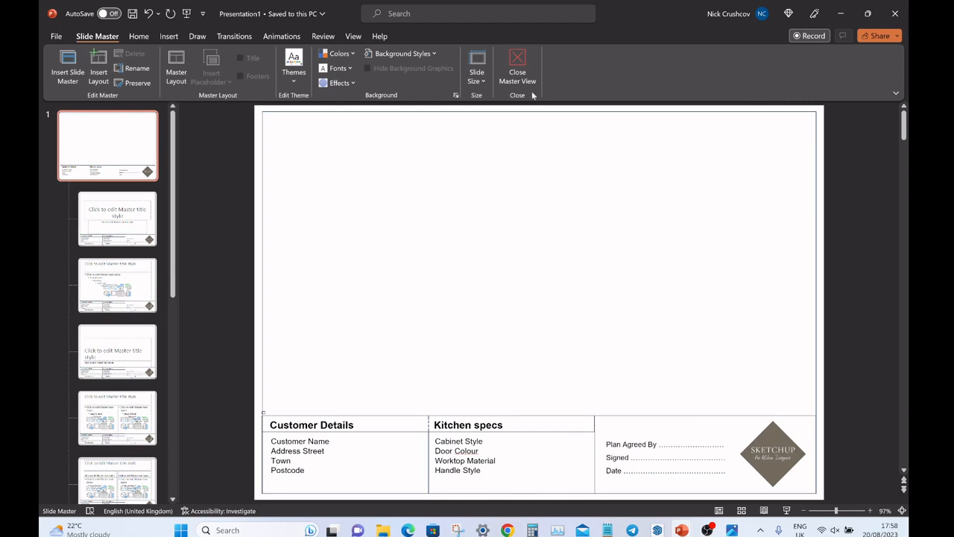
pyautogui.click(517, 67)
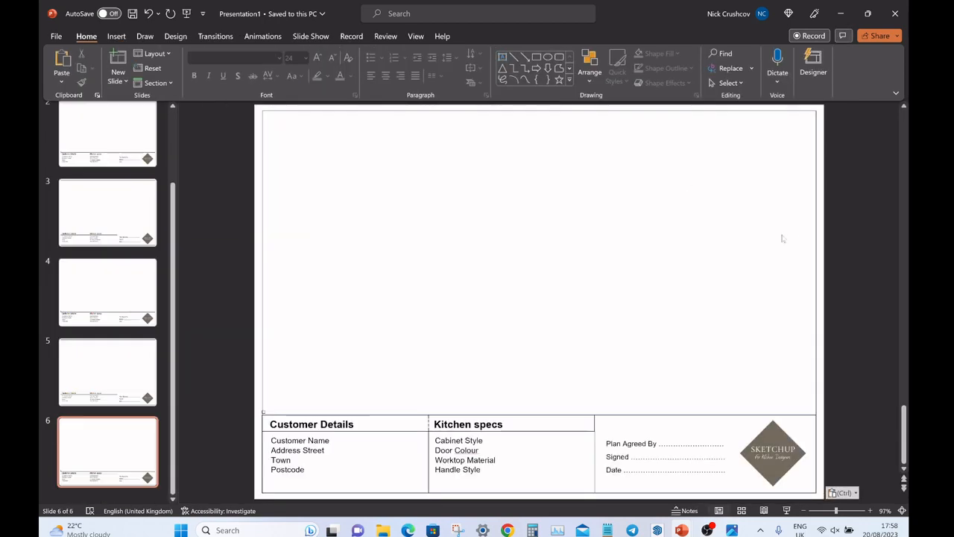
pyautogui.moveTo(671, 299)
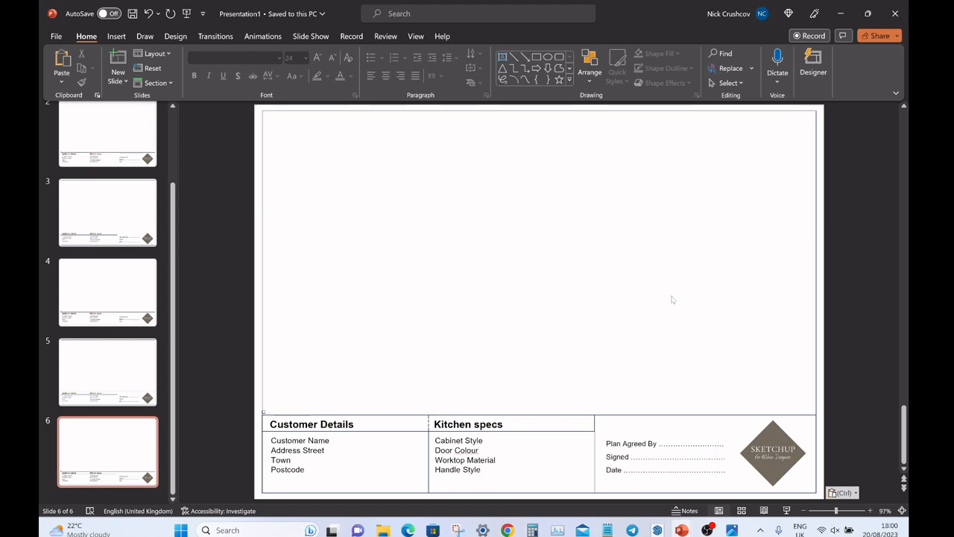
pyautogui.moveTo(651, 320)
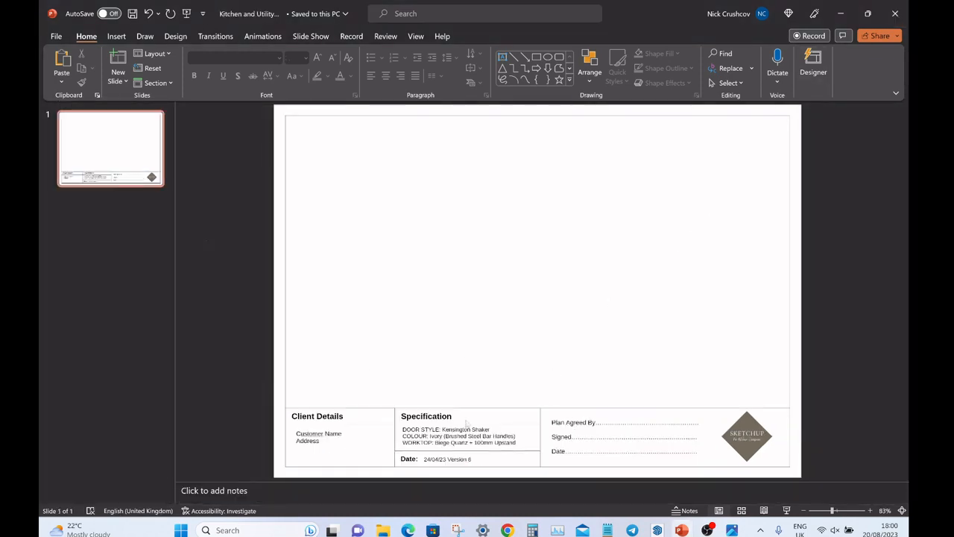
pyautogui.moveTo(809, 449)
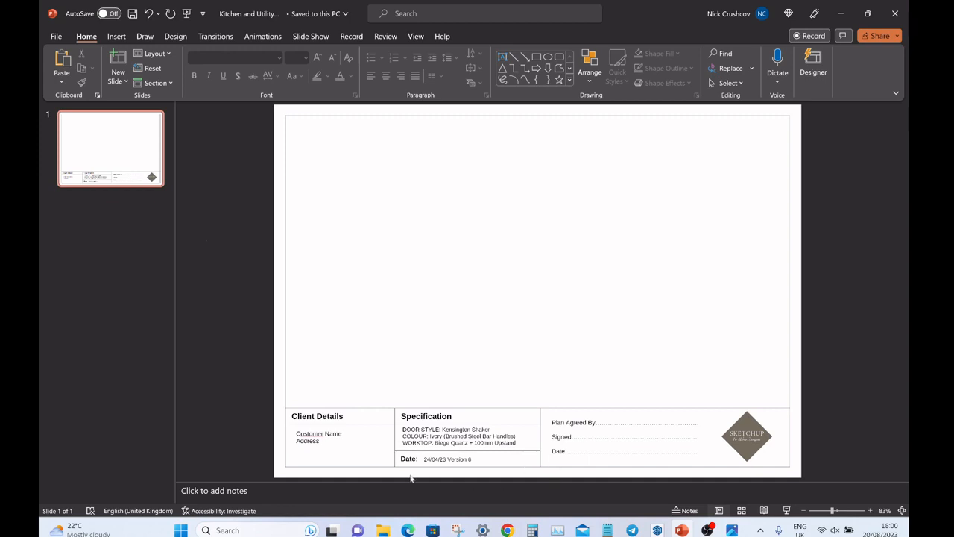
pyautogui.moveTo(535, 462)
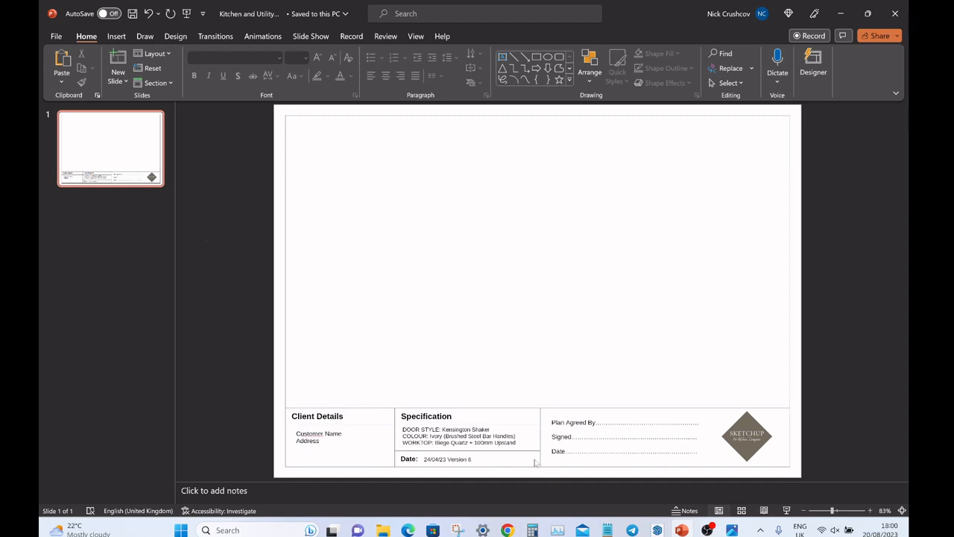
pyautogui.moveTo(783, 295)
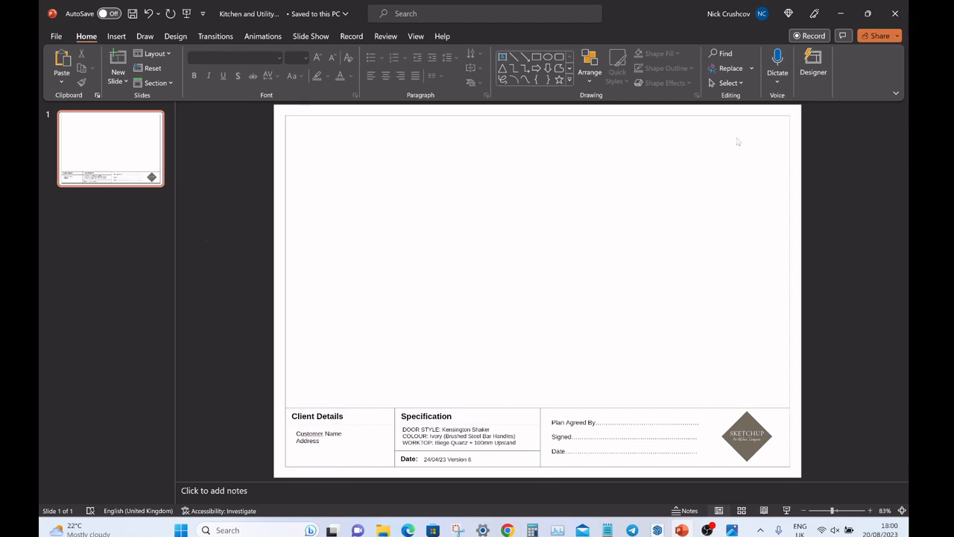
pyautogui.moveTo(314, 133)
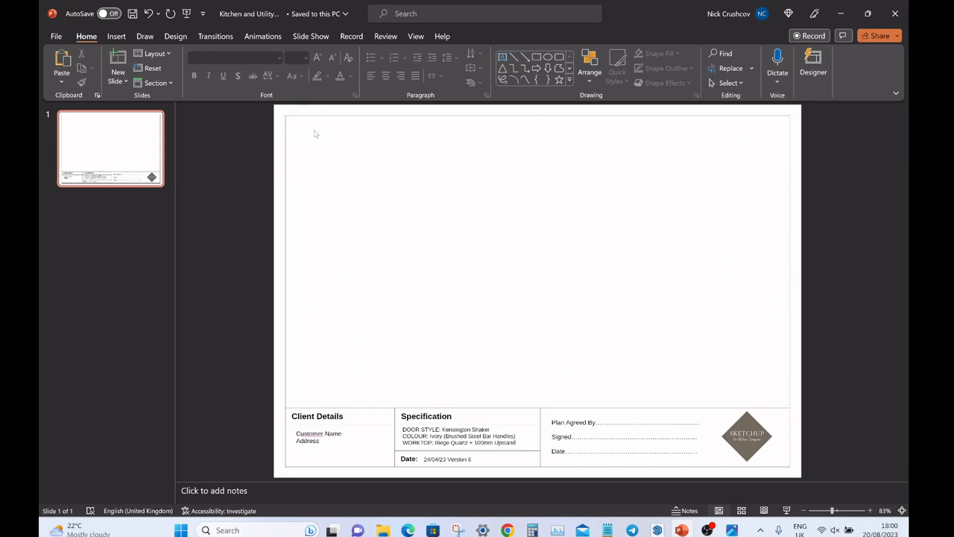
pyautogui.moveTo(764, 410)
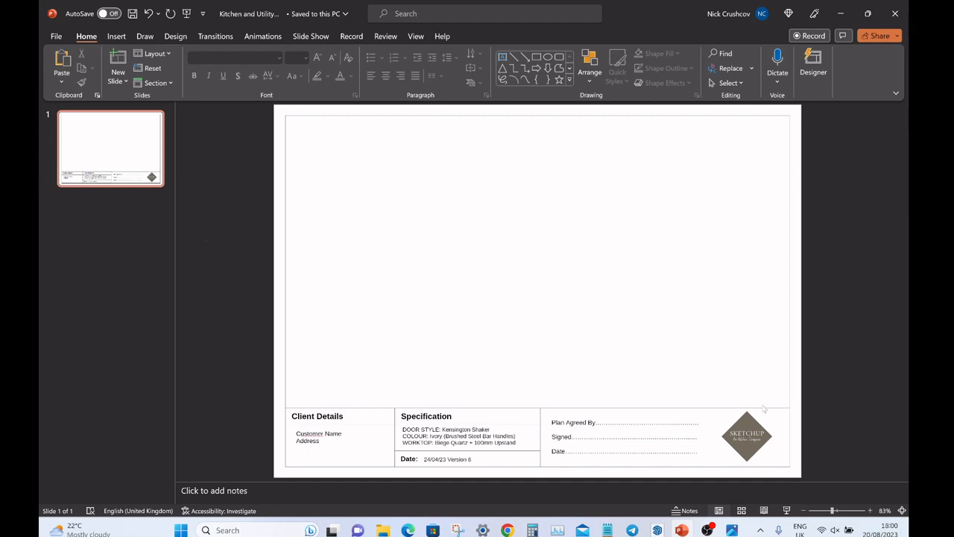
pyautogui.moveTo(758, 348)
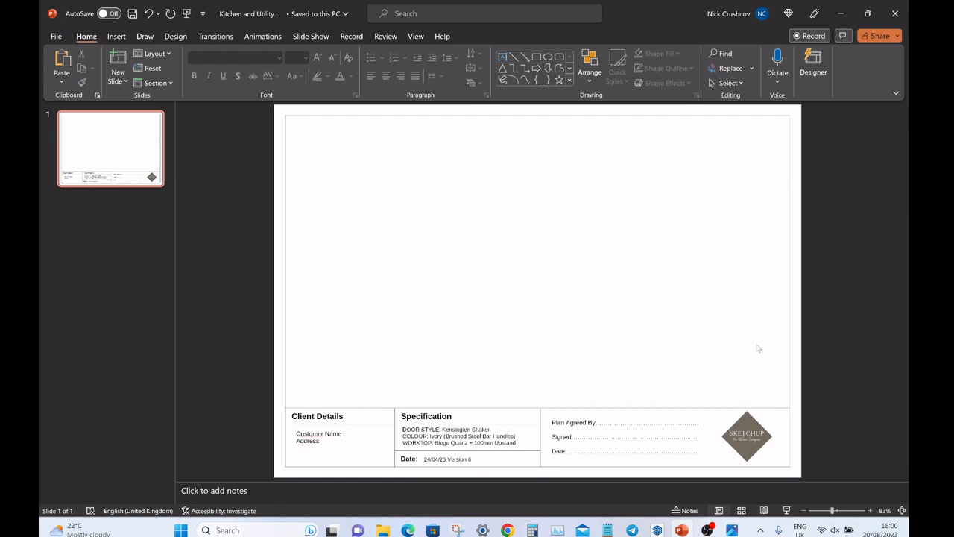
pyautogui.moveTo(492, 313)
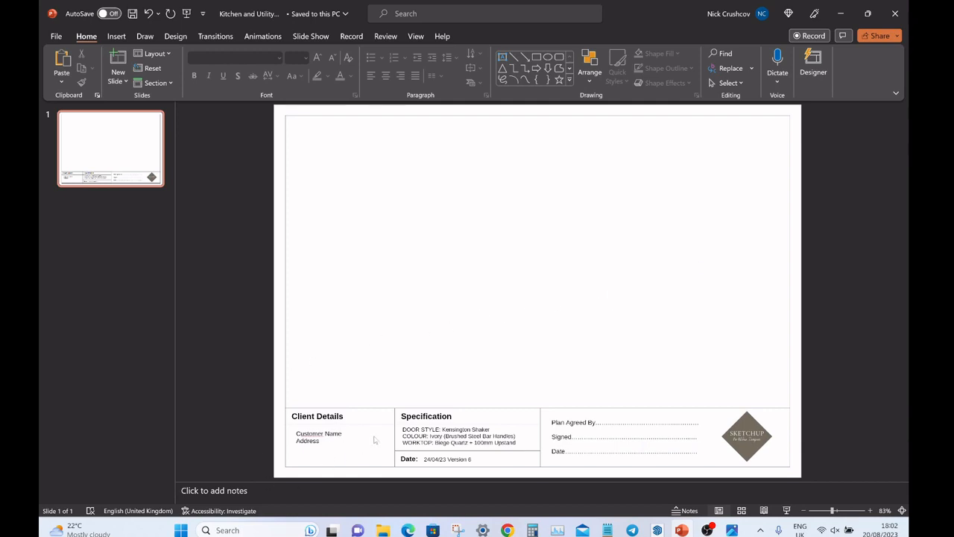
pyautogui.moveTo(416, 423)
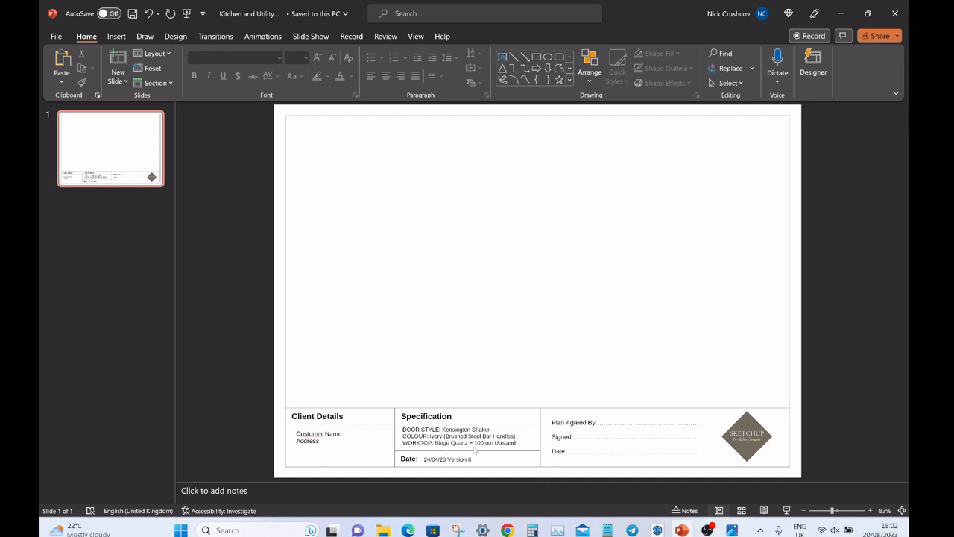
pyautogui.moveTo(565, 453)
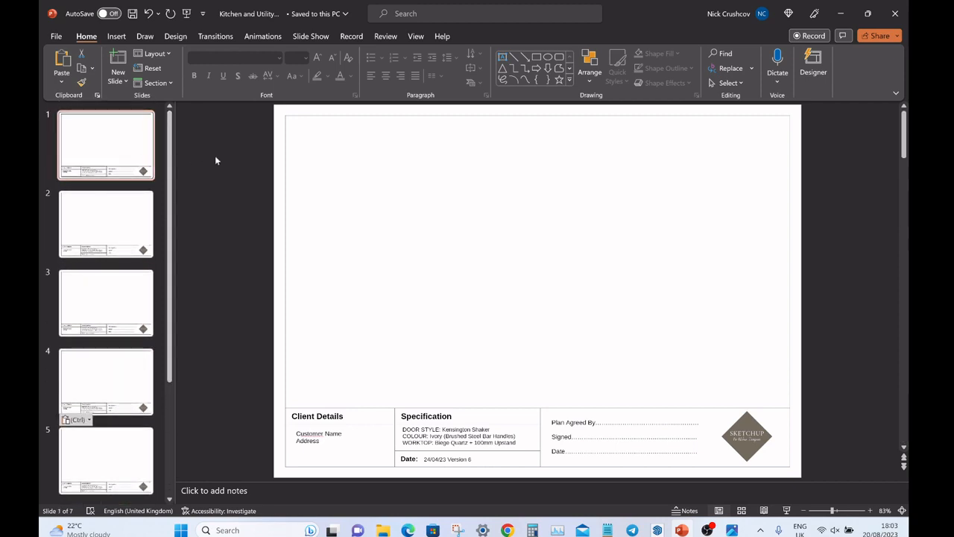
# Insert a kitchen render from this device onto slide 1 and resize it above the title block.
pyautogui.click(116, 36)
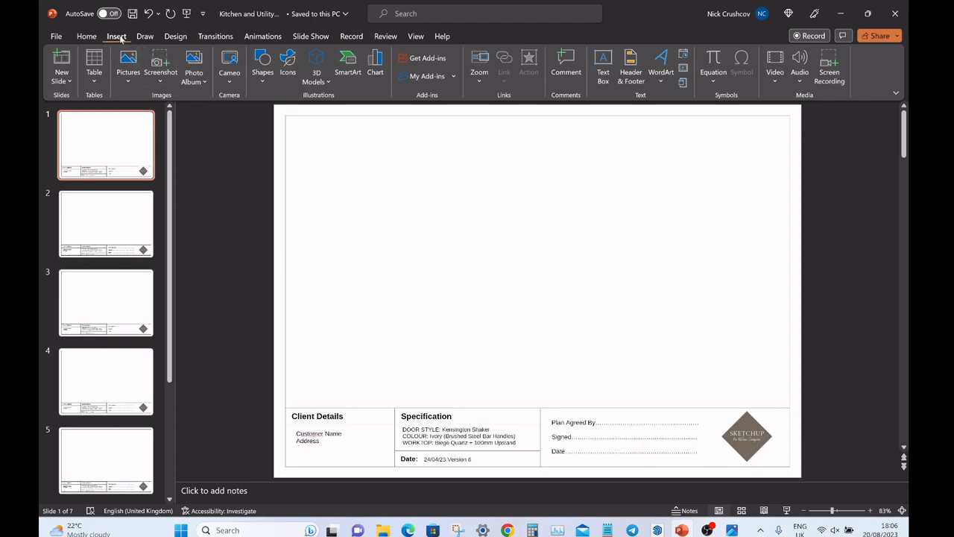
pyautogui.click(129, 64)
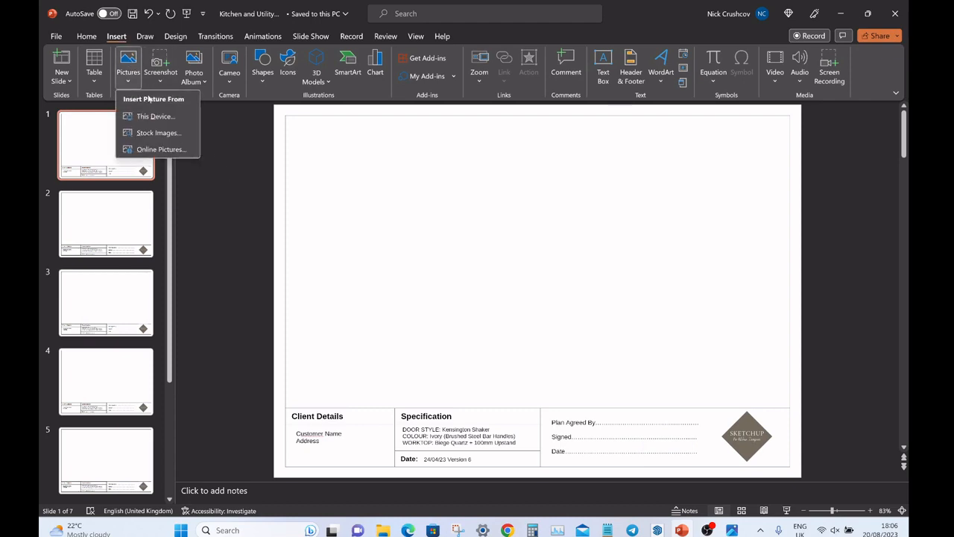
pyautogui.click(156, 116)
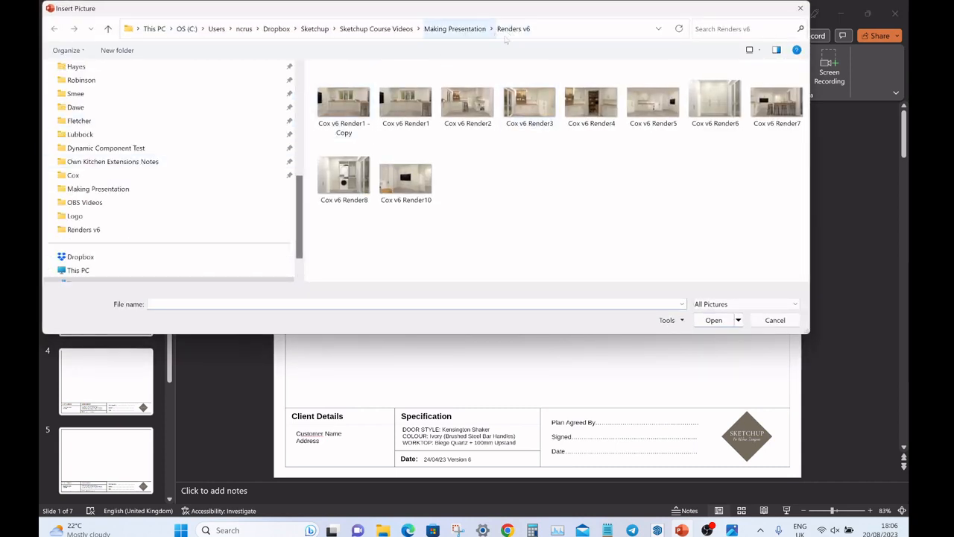
pyautogui.click(343, 101)
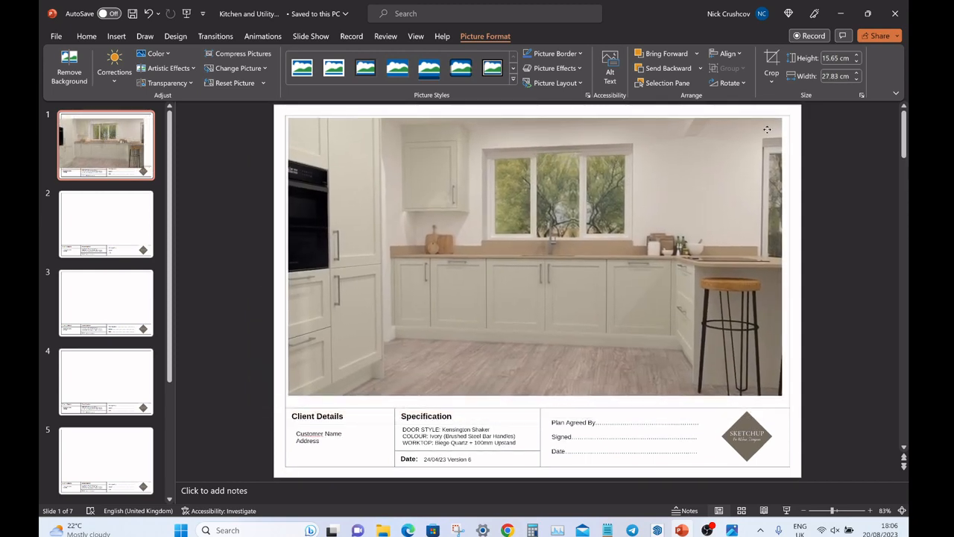
pyautogui.click(533, 257)
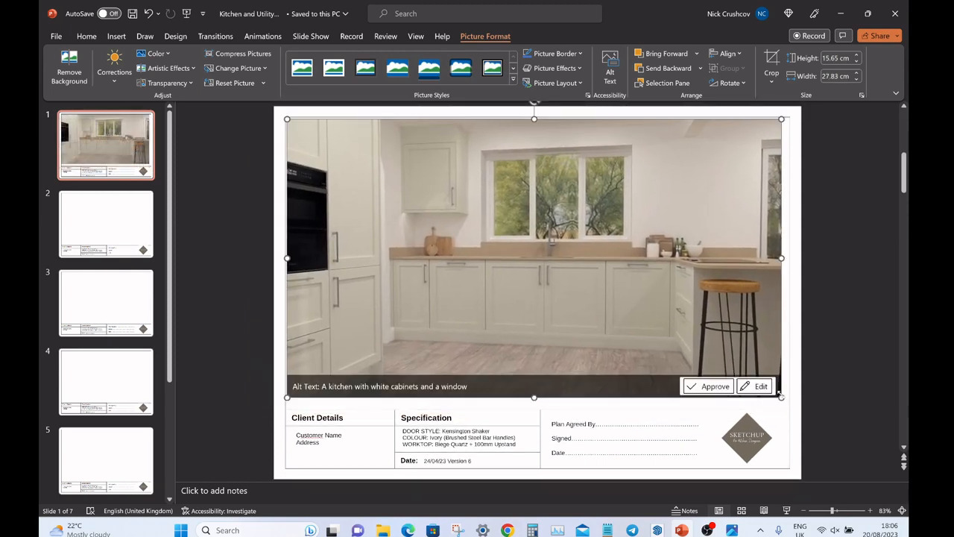
pyautogui.moveTo(780, 395); pyautogui.dragTo(787, 401)
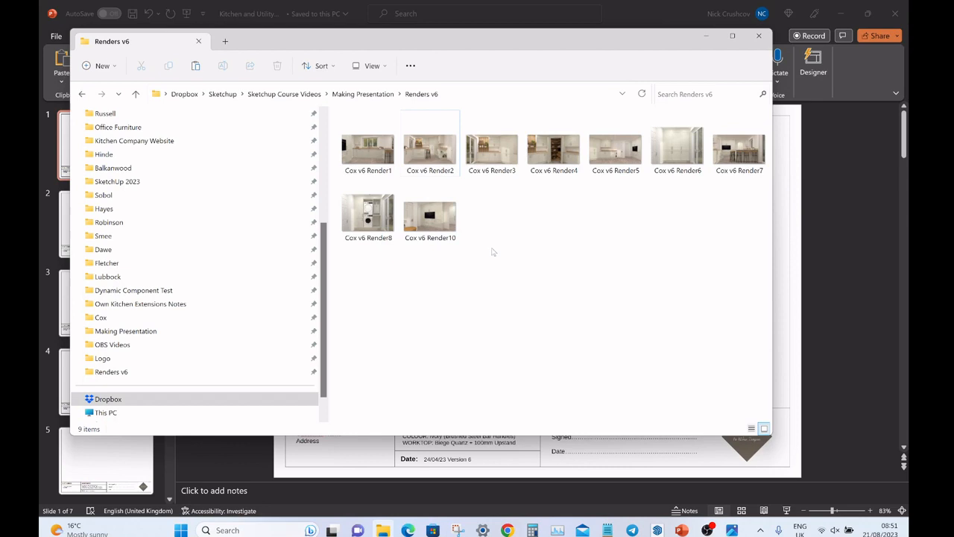
pyautogui.moveTo(489, 225)
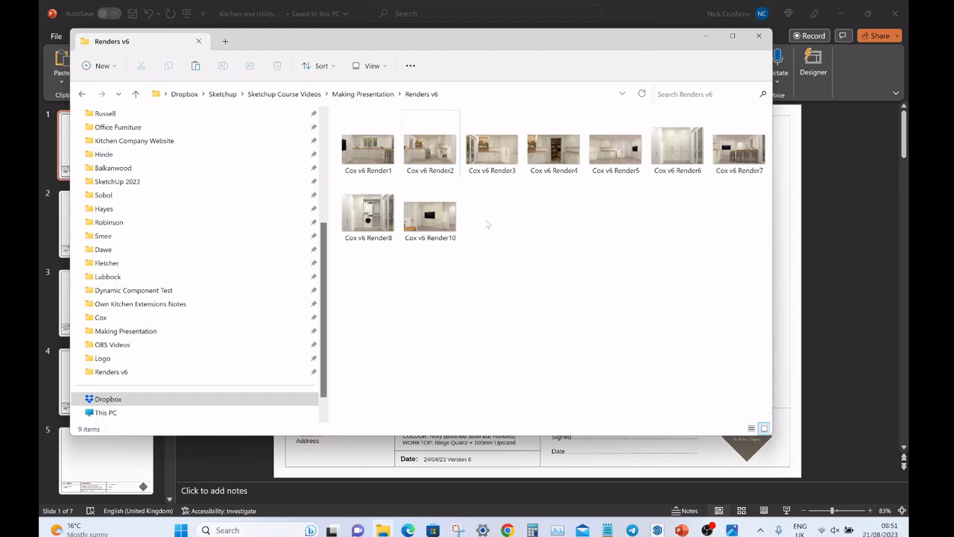
# Resize the nine selected renders with a custom Fit size of 1065×600 pixels, replacing originals.
pyautogui.click(367, 146)
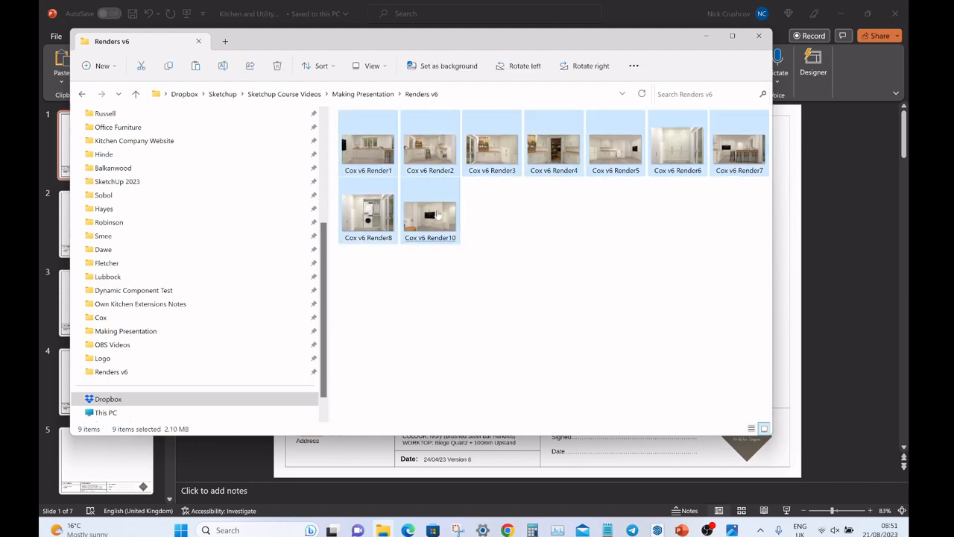
pyautogui.moveTo(436, 214)
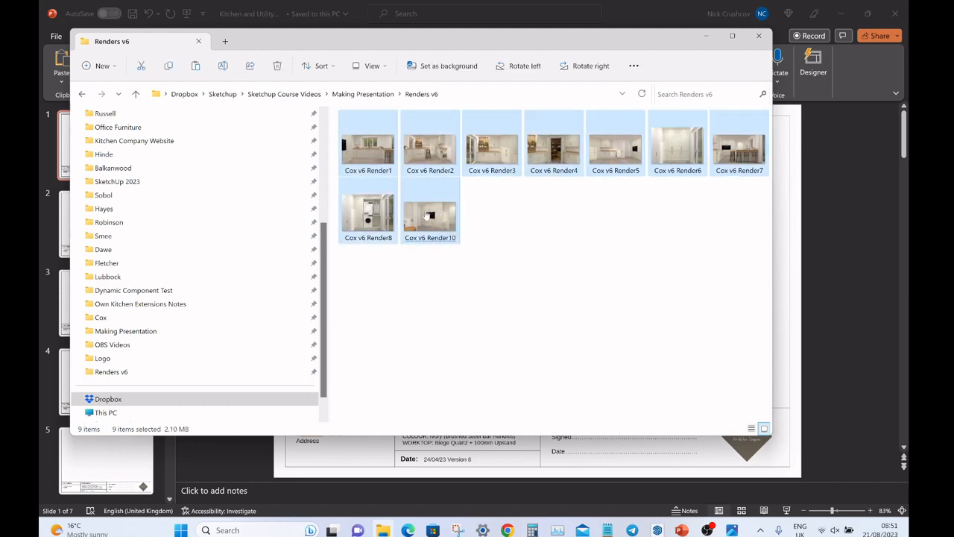
pyautogui.rightClick(429, 216)
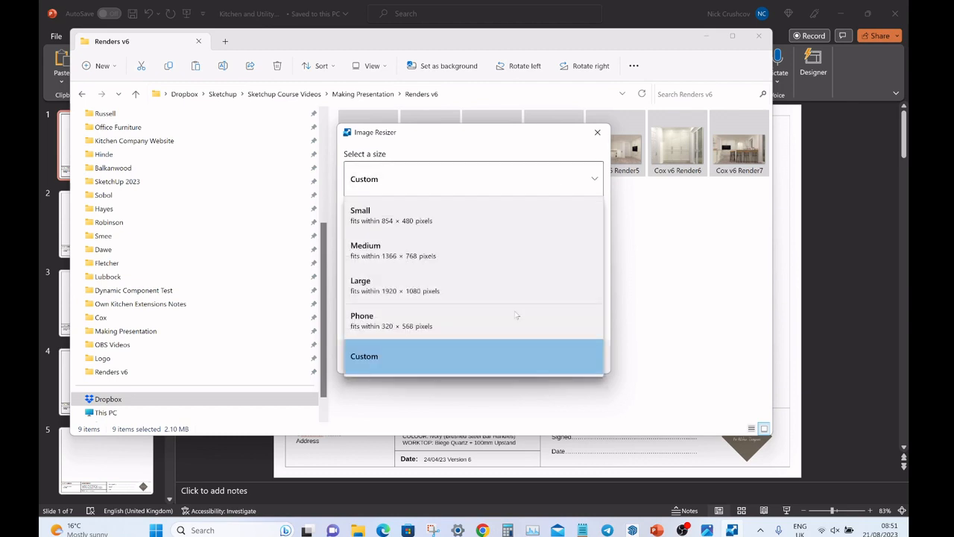
pyautogui.click(363, 355)
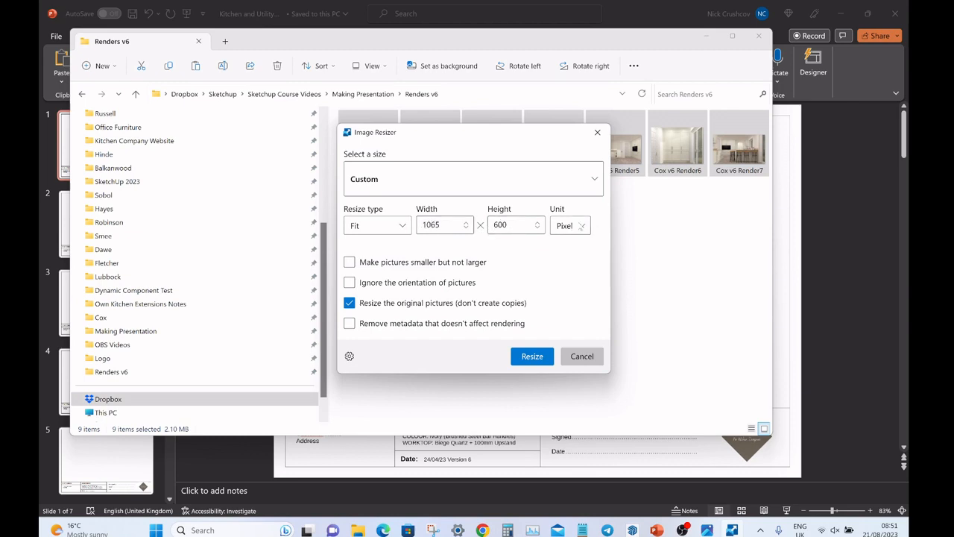
pyautogui.click(376, 225)
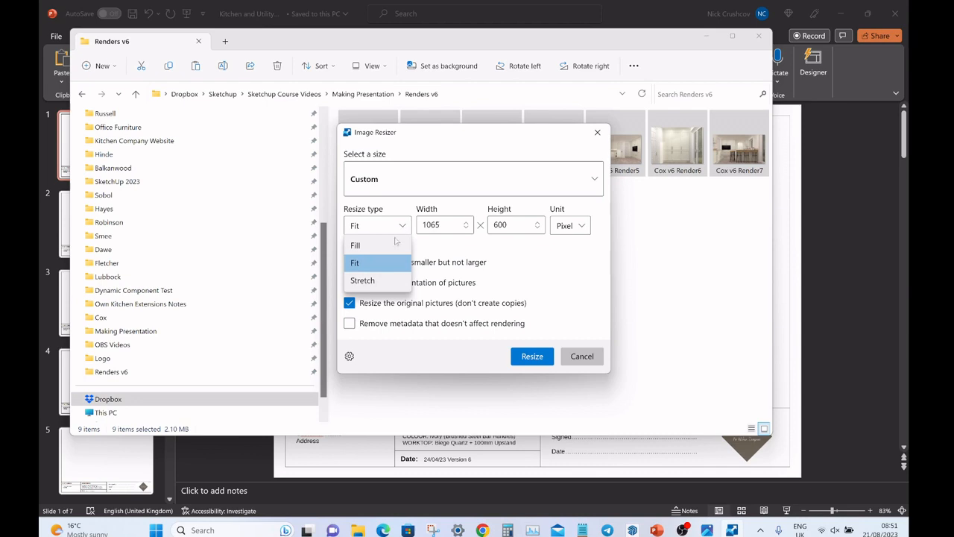
pyautogui.click(355, 263)
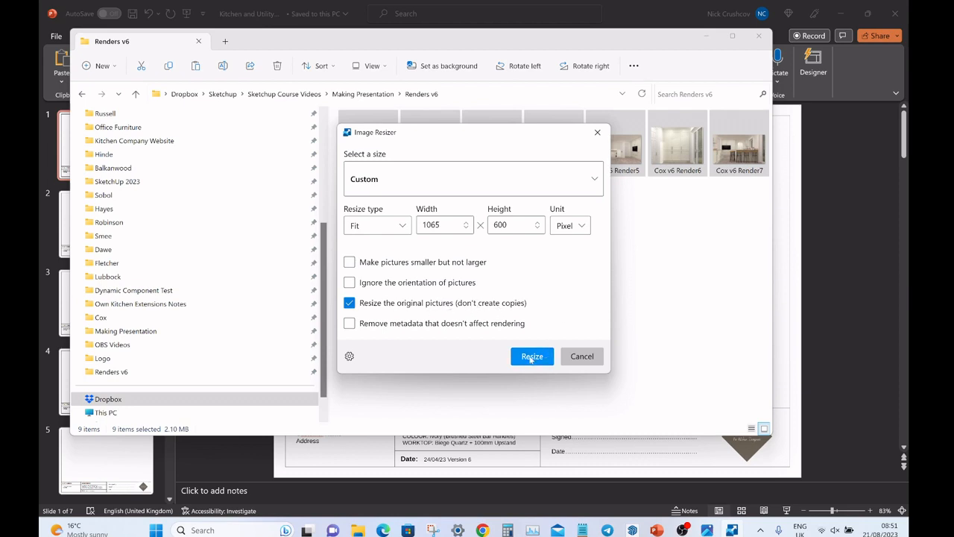
pyautogui.click(532, 356)
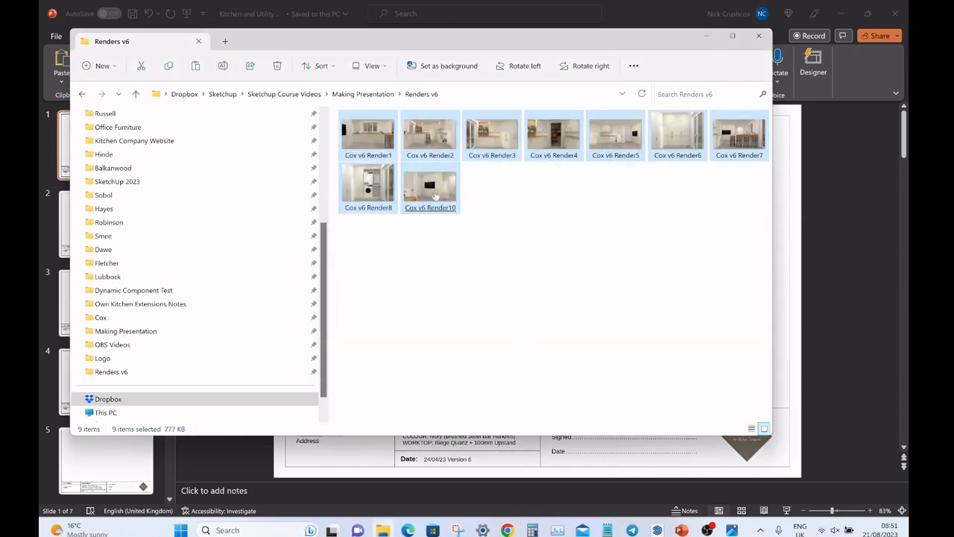
pyautogui.moveTo(429, 185)
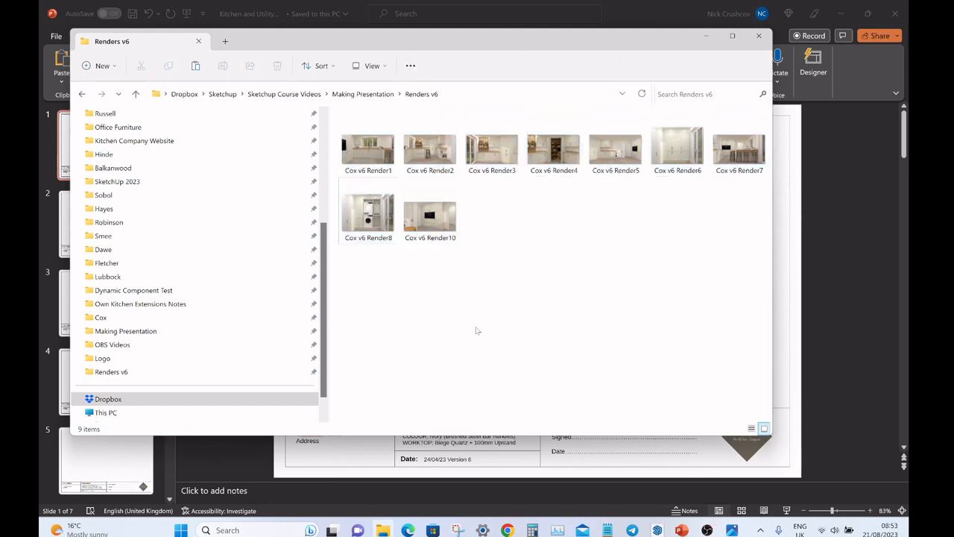
pyautogui.moveTo(466, 352)
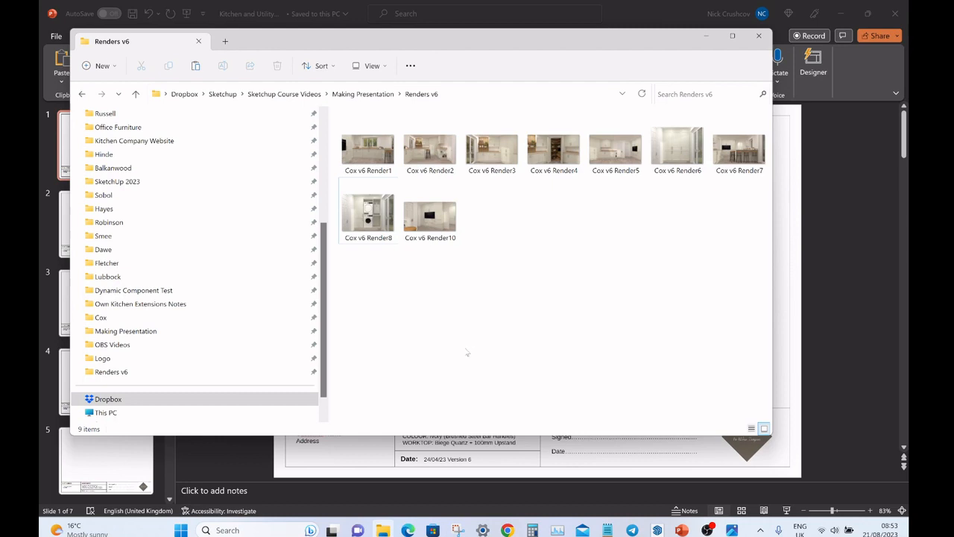
pyautogui.moveTo(437, 512)
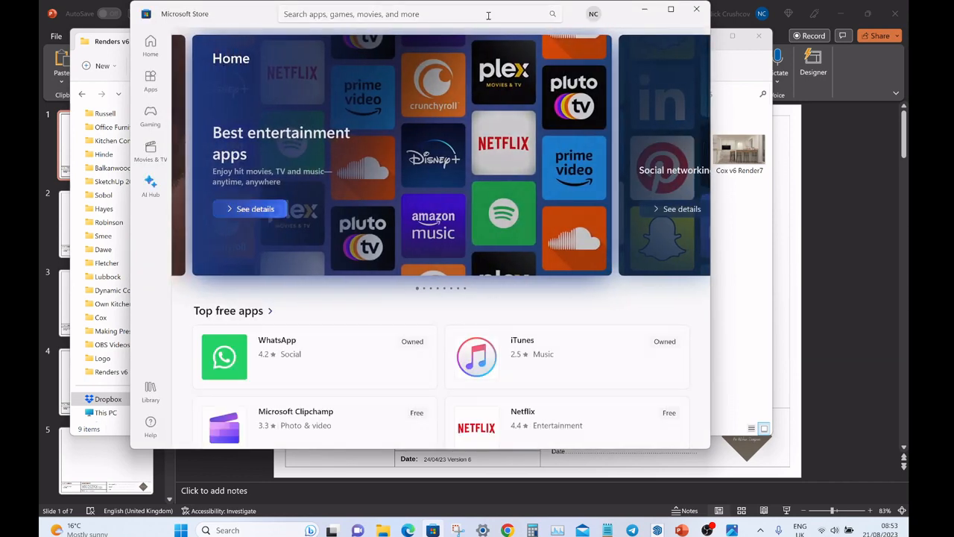
# Search Microsoft Store for 'powertoys' and open the Microsoft PowerToys app page.
pyautogui.write('powertoys')
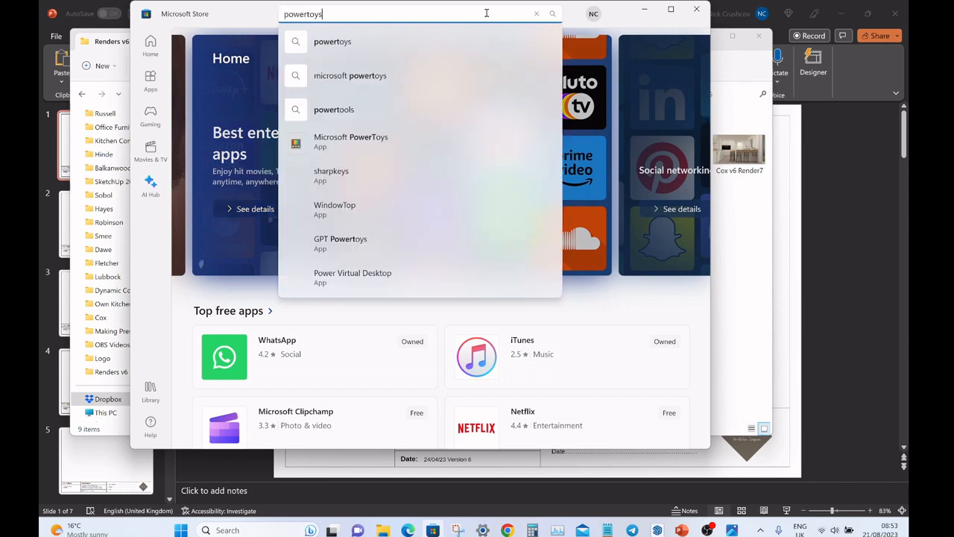
pyautogui.click(350, 141)
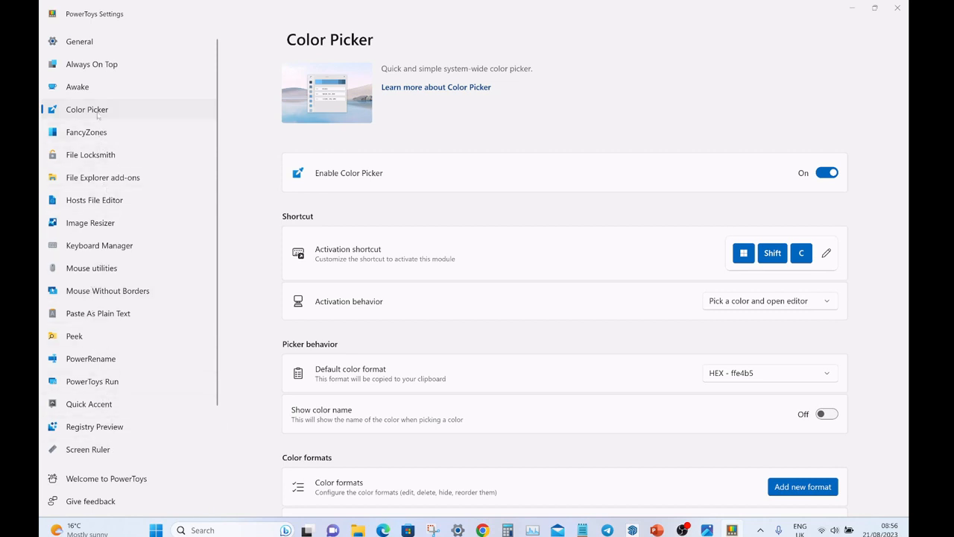
pyautogui.moveTo(92, 64)
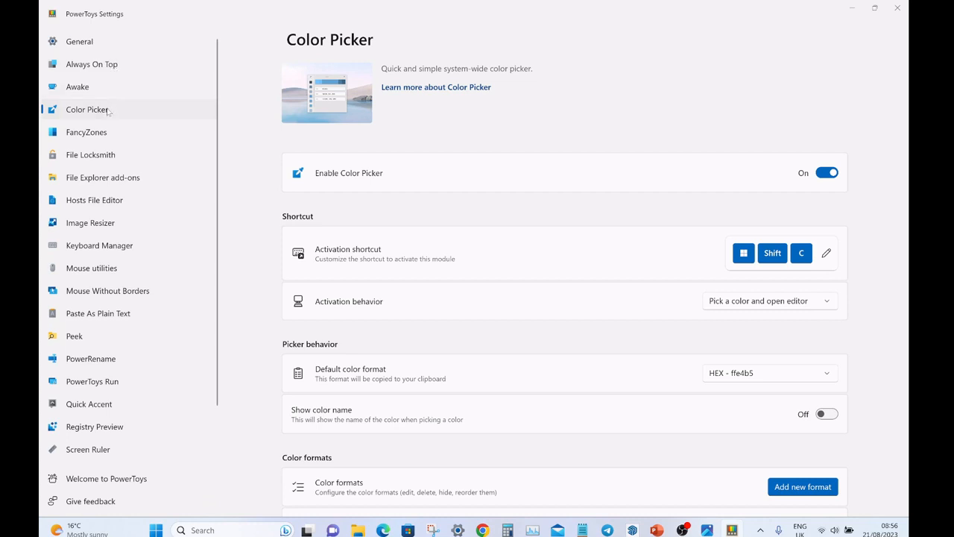
pyautogui.moveTo(126, 111)
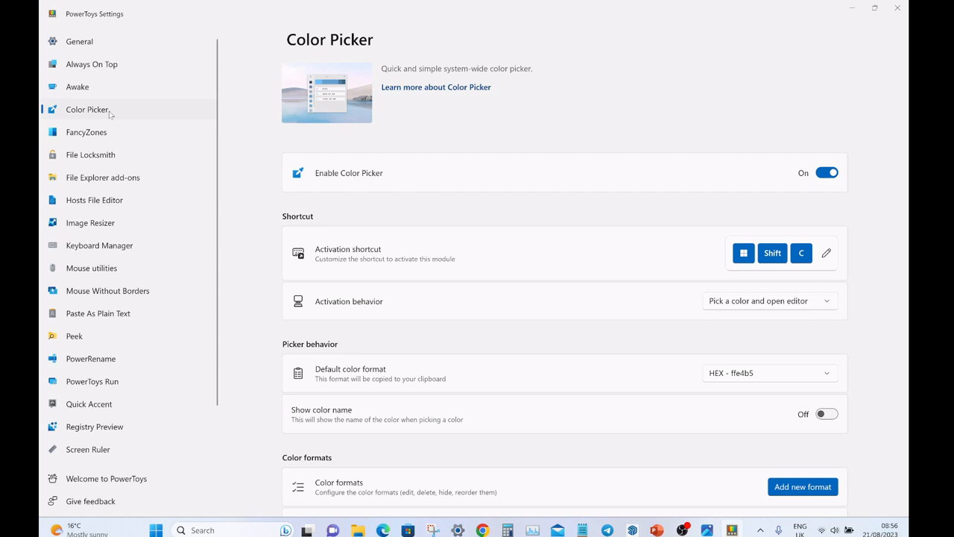
pyautogui.moveTo(119, 130)
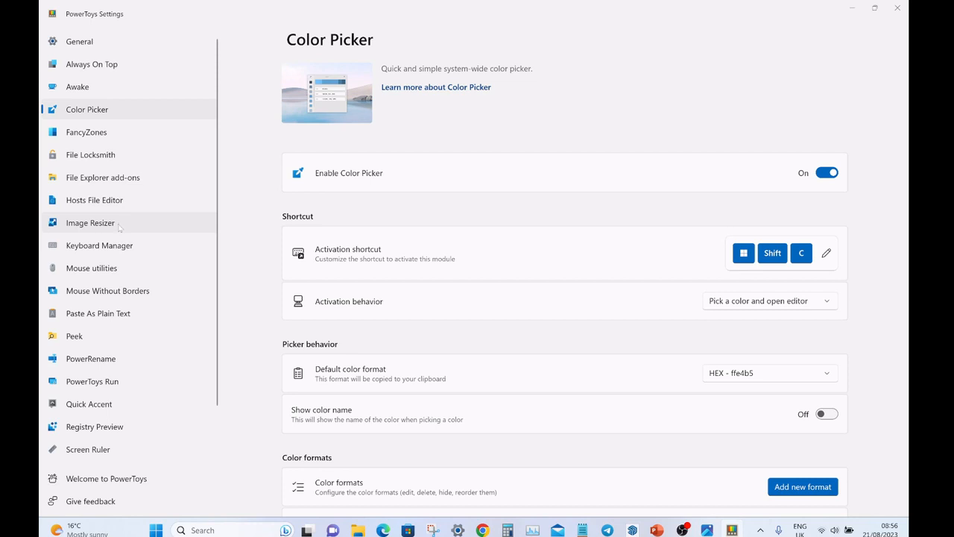
pyautogui.moveTo(119, 231)
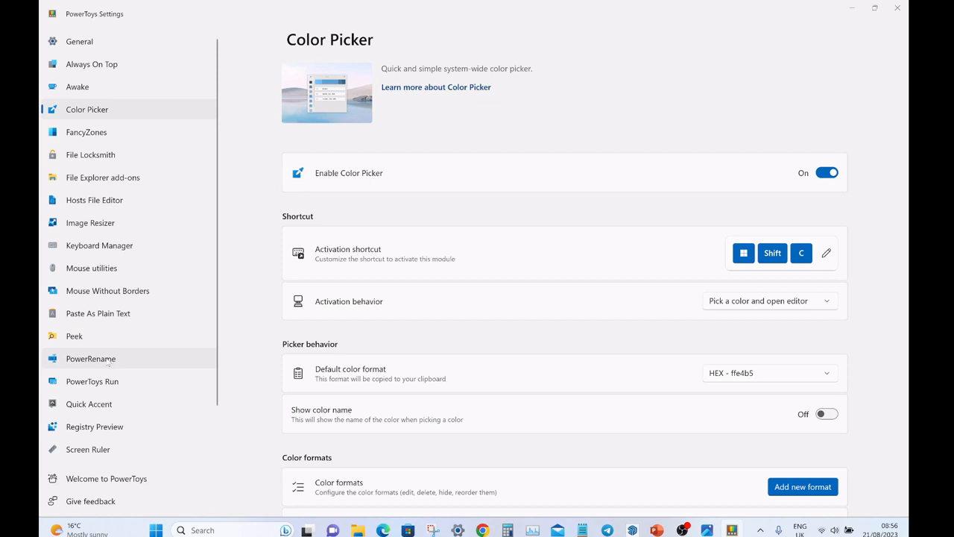
# Browse the utilities list in PowerToys Settings, such as Color Picker.
pyautogui.click(90, 358)
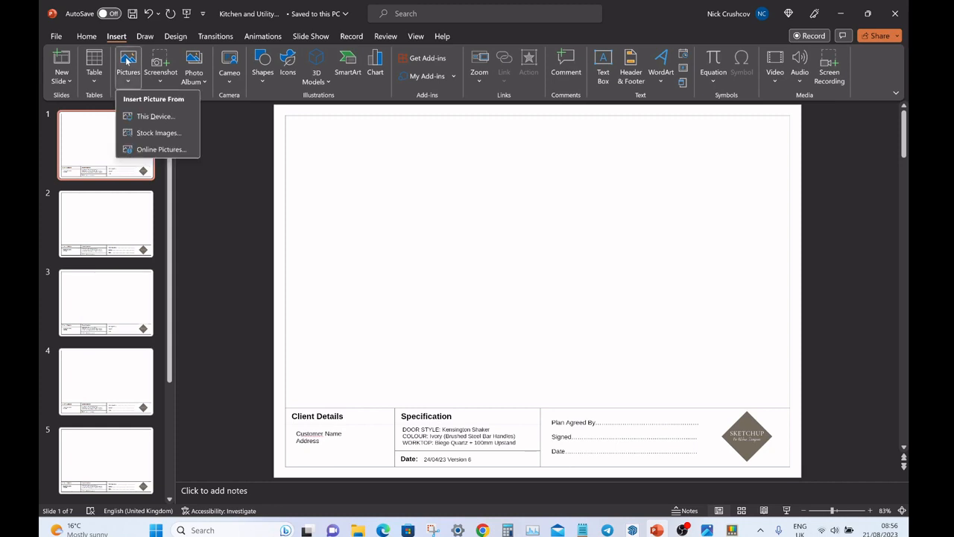
# Insert a kitchen render from this device onto the current slide.
pyautogui.click(155, 116)
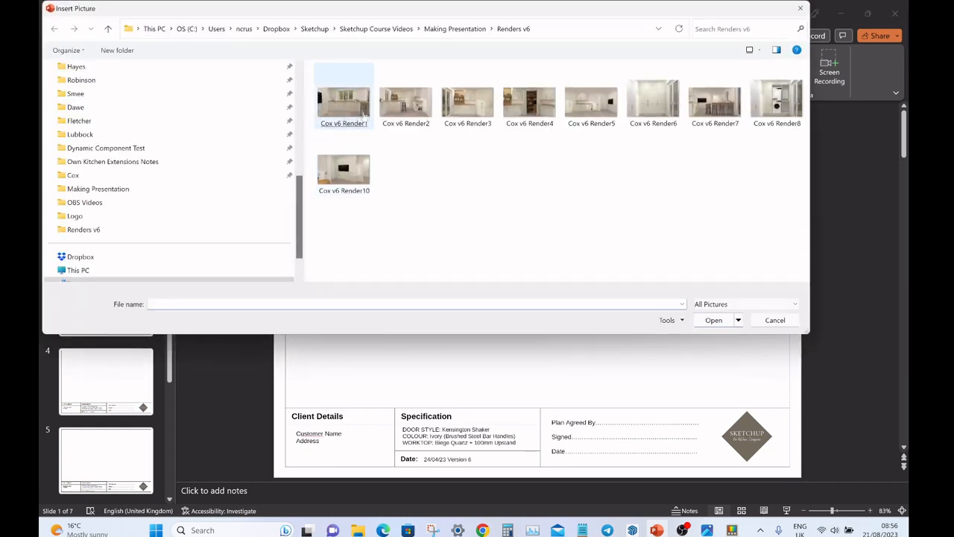
pyautogui.click(713, 320)
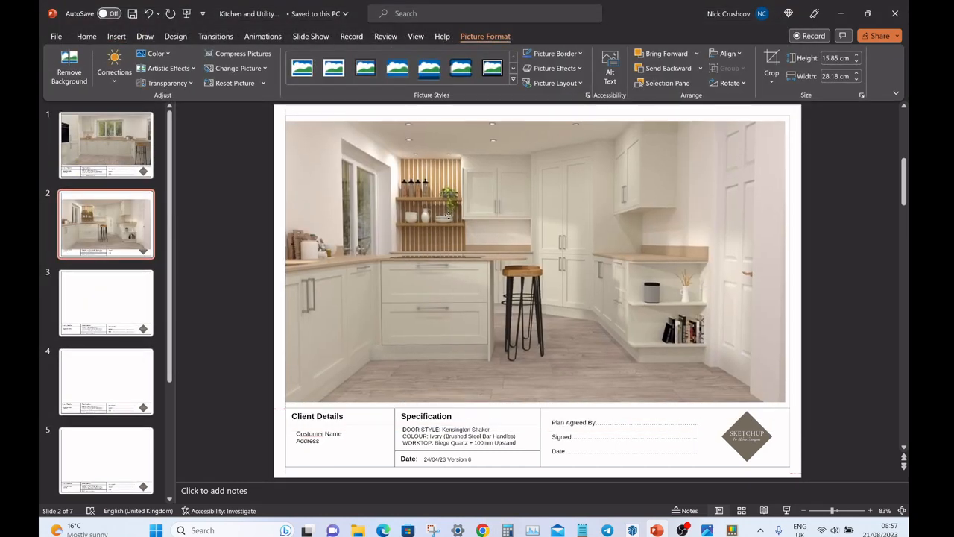
pyautogui.click(106, 302)
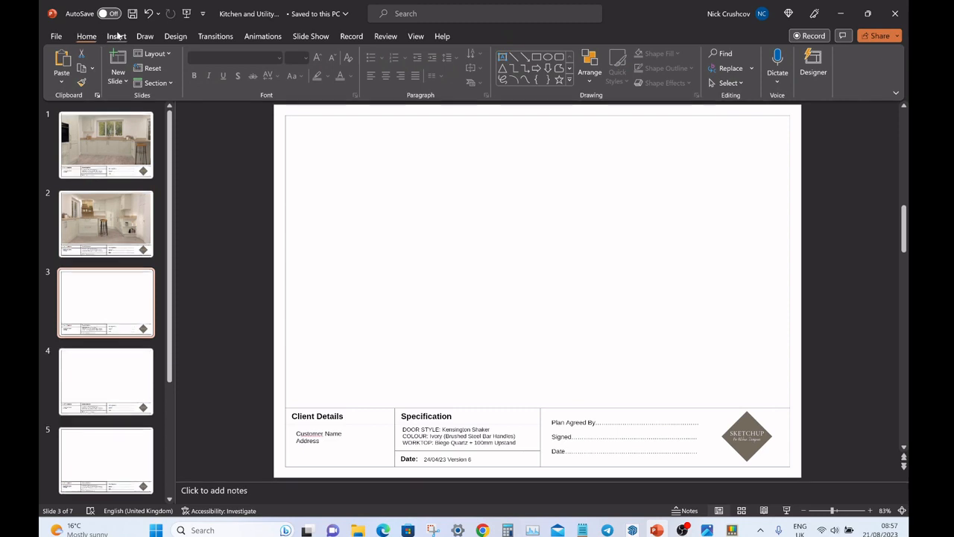
# Insert the fourth render onto slide 4 and browse for the next render image.
pyautogui.click(116, 36)
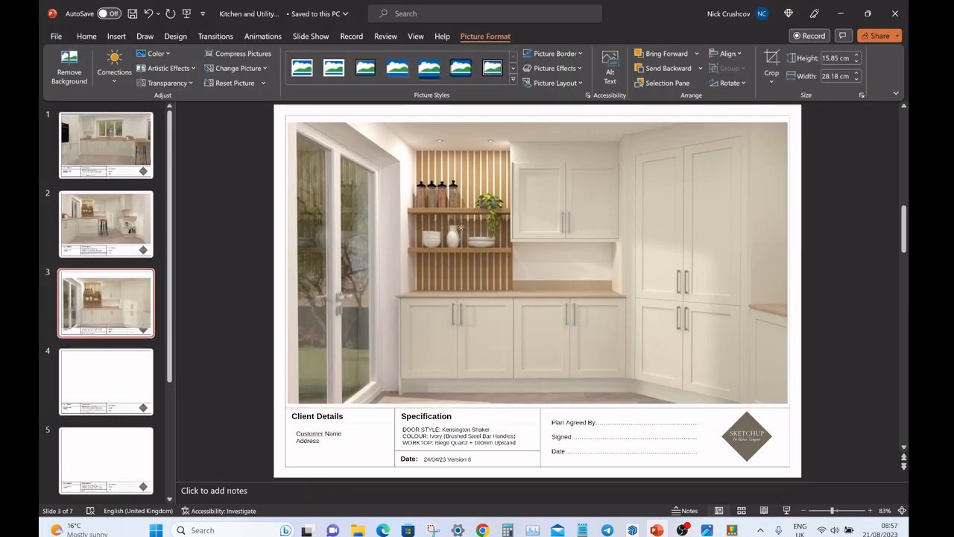
pyautogui.click(535, 261)
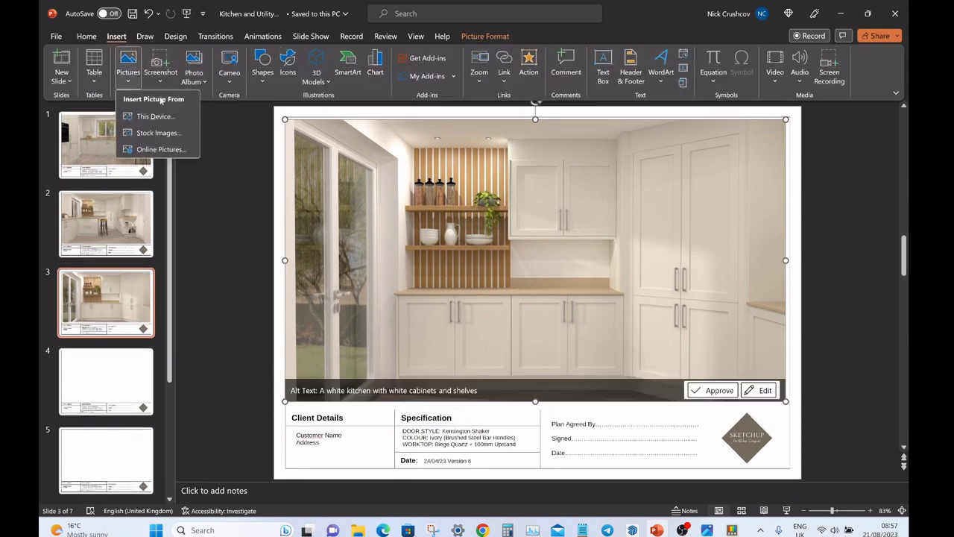
pyautogui.click(155, 116)
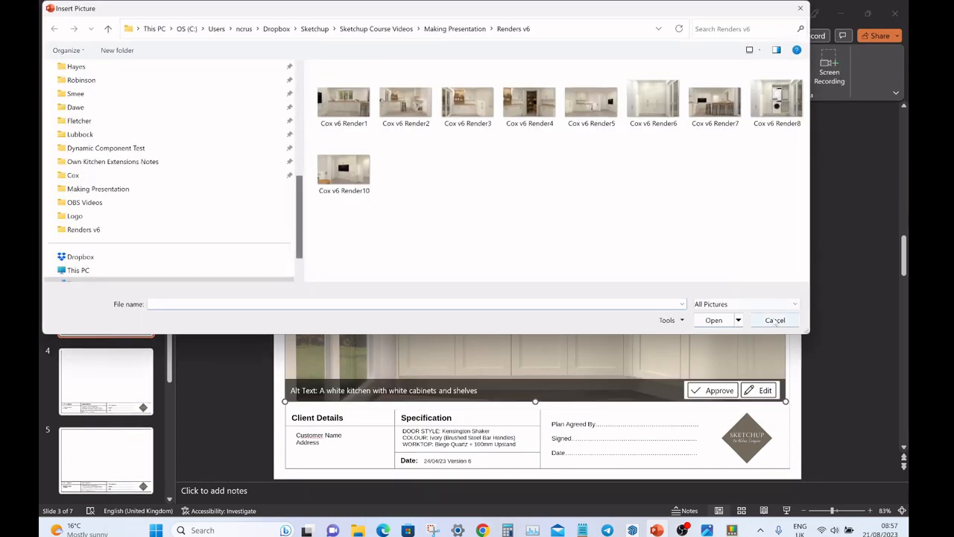
pyautogui.click(774, 320)
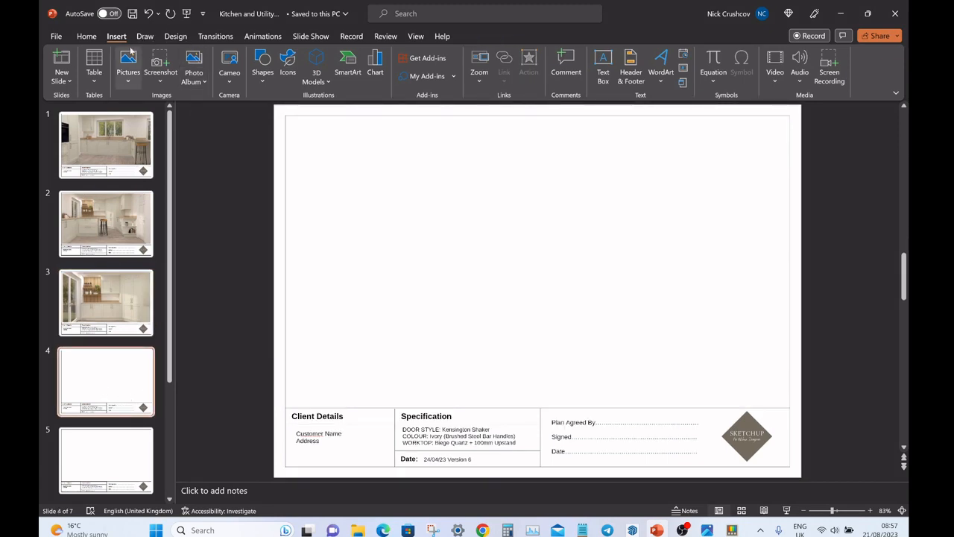
pyautogui.click(128, 64)
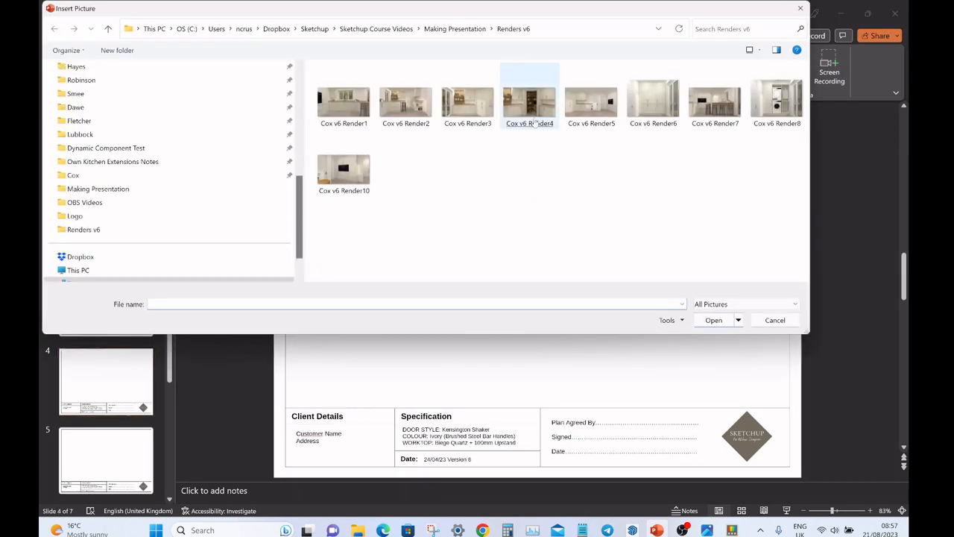
pyautogui.click(713, 320)
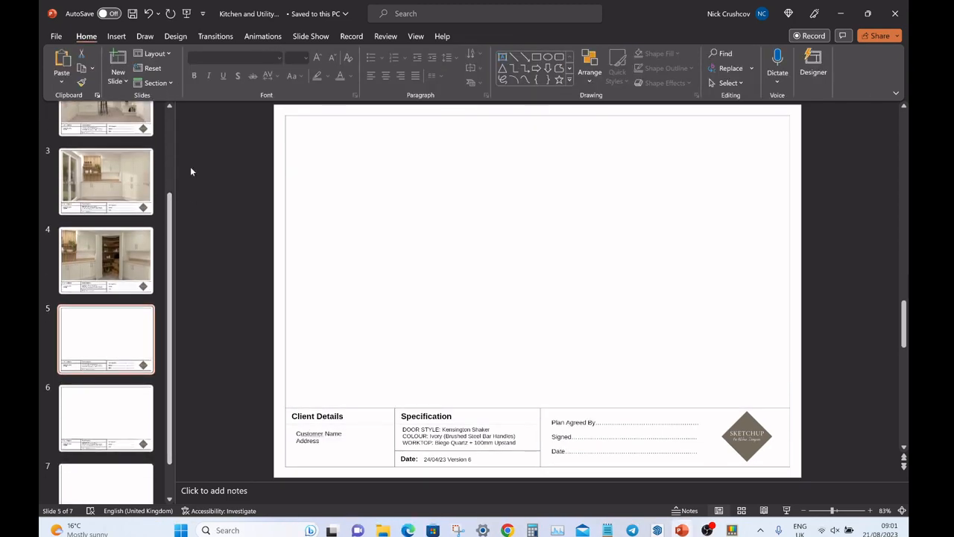
pyautogui.click(127, 64)
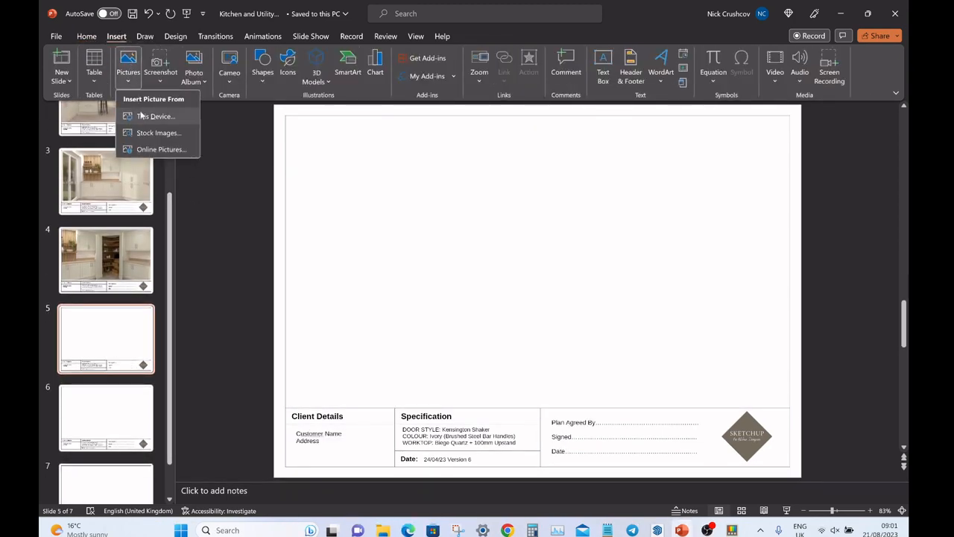
pyautogui.click(155, 117)
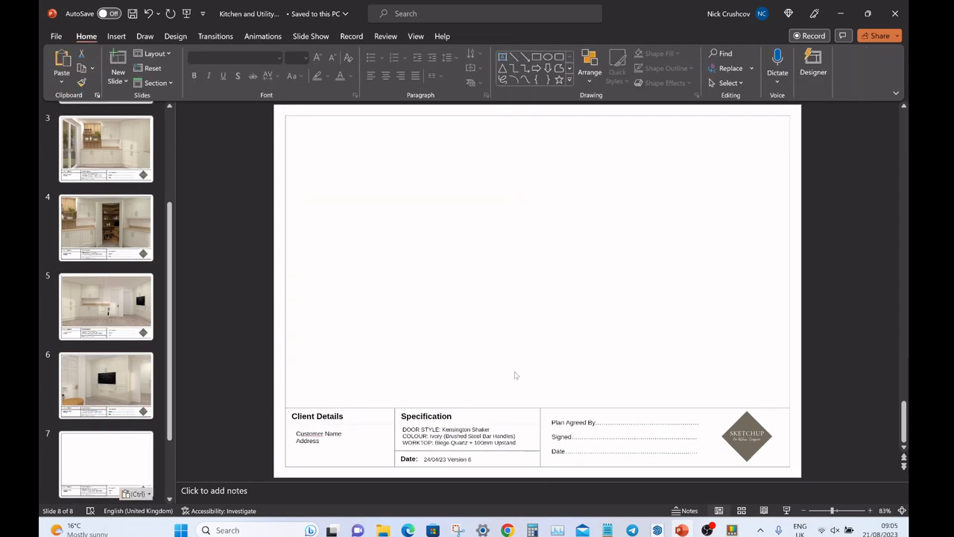
pyautogui.moveTo(632, 530)
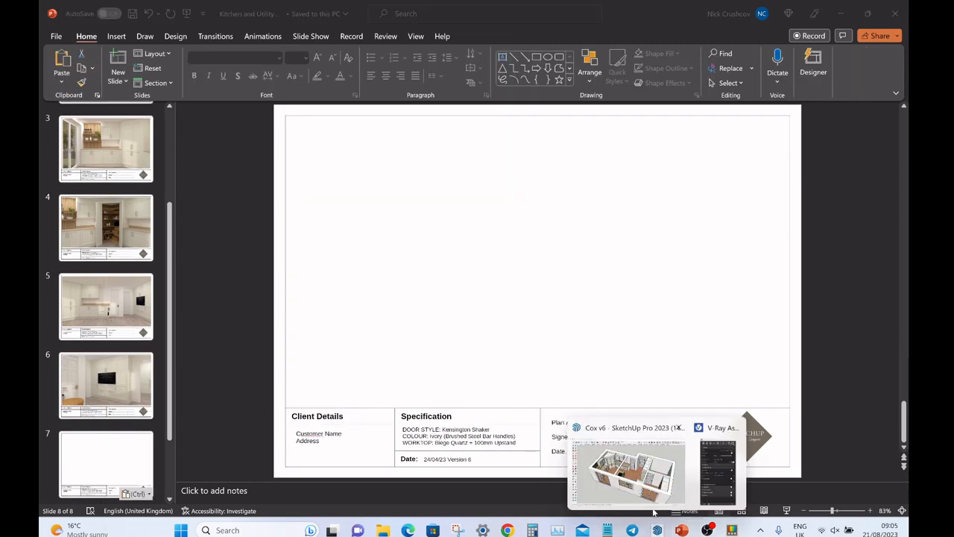
# Export SketchUp's Plan View scene as a 2D graphic, then export the Peninsular plan.
pyautogui.click(628, 469)
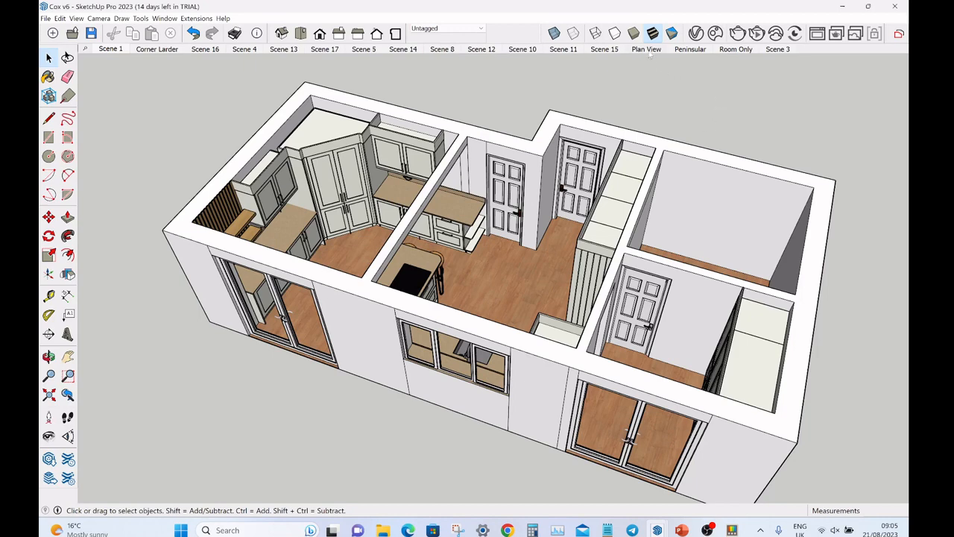
pyautogui.click(646, 48)
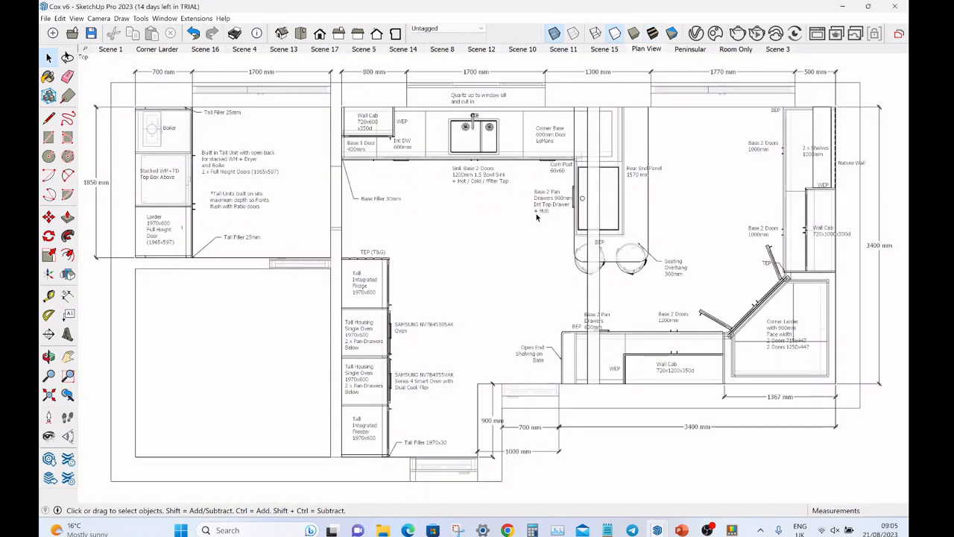
pyautogui.click(46, 18)
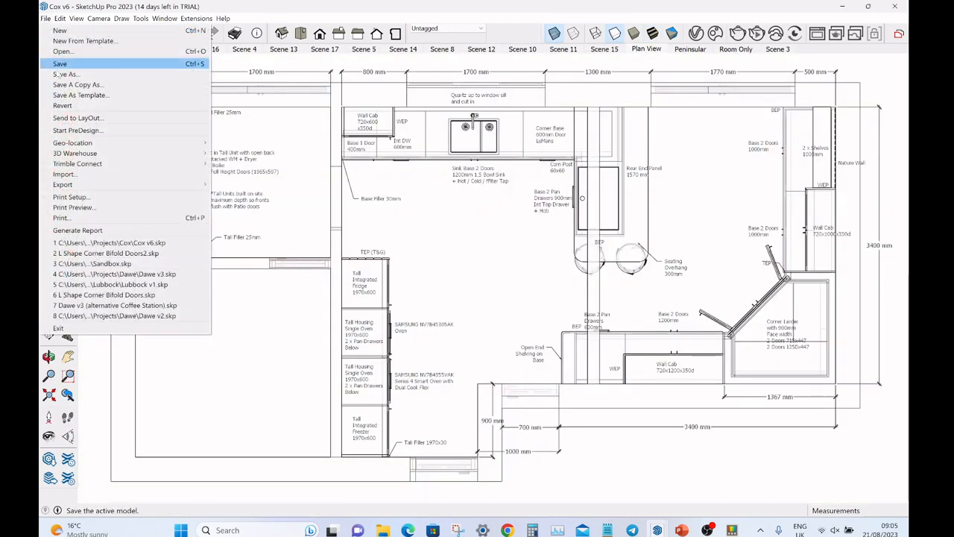
pyautogui.click(62, 185)
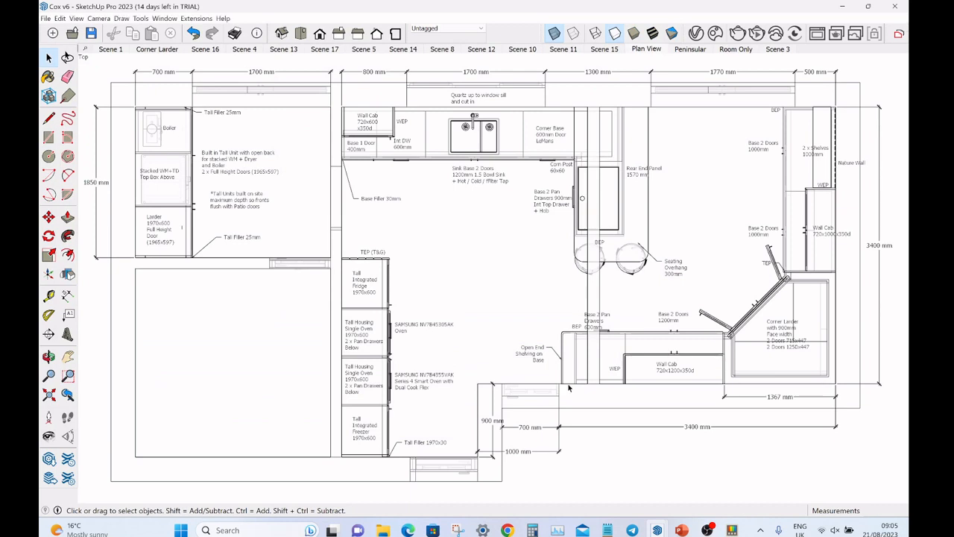
pyautogui.moveTo(611, 199)
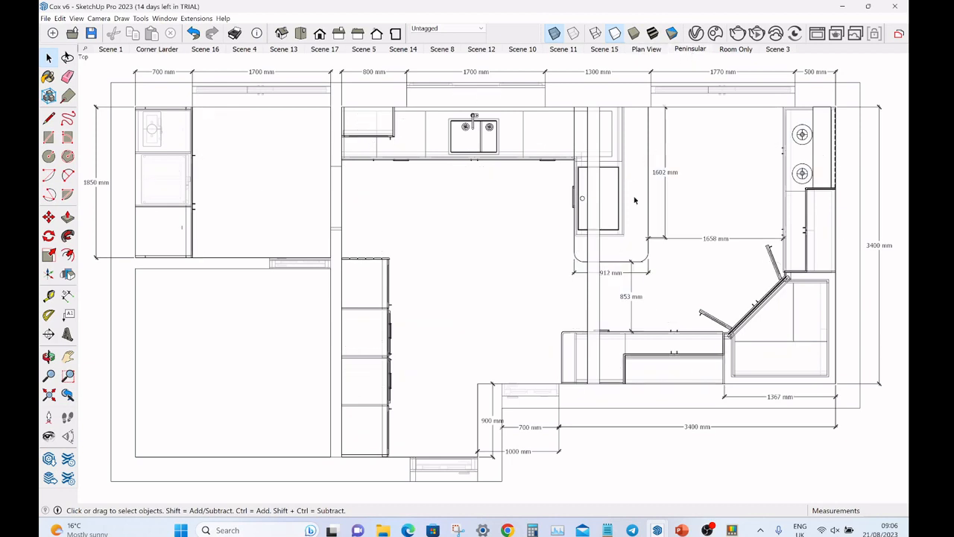
pyautogui.moveTo(633, 279)
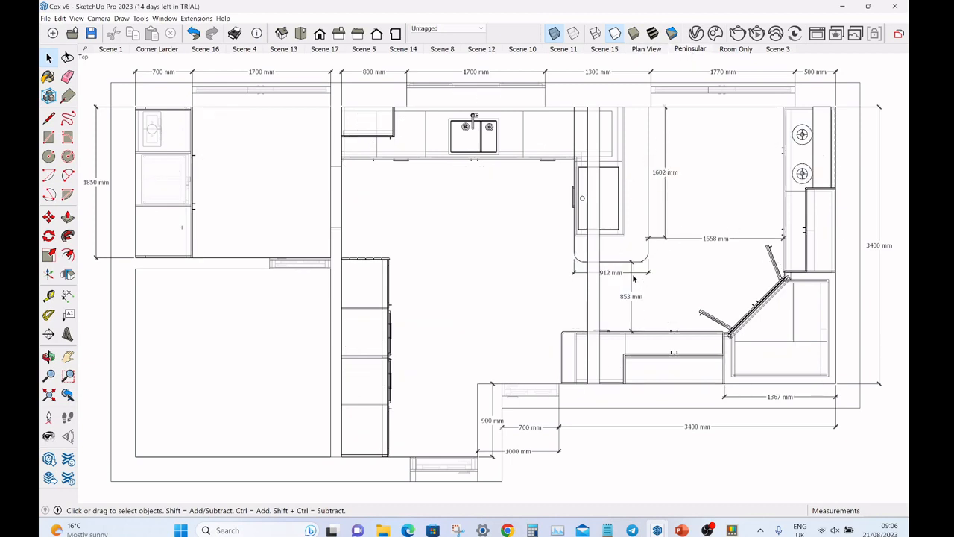
pyautogui.click(46, 18)
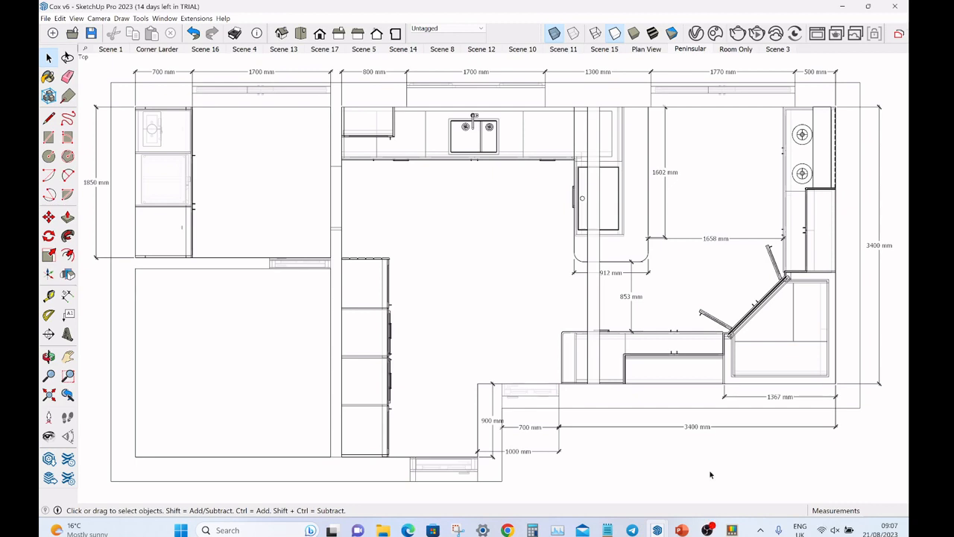
pyautogui.moveTo(701, 468)
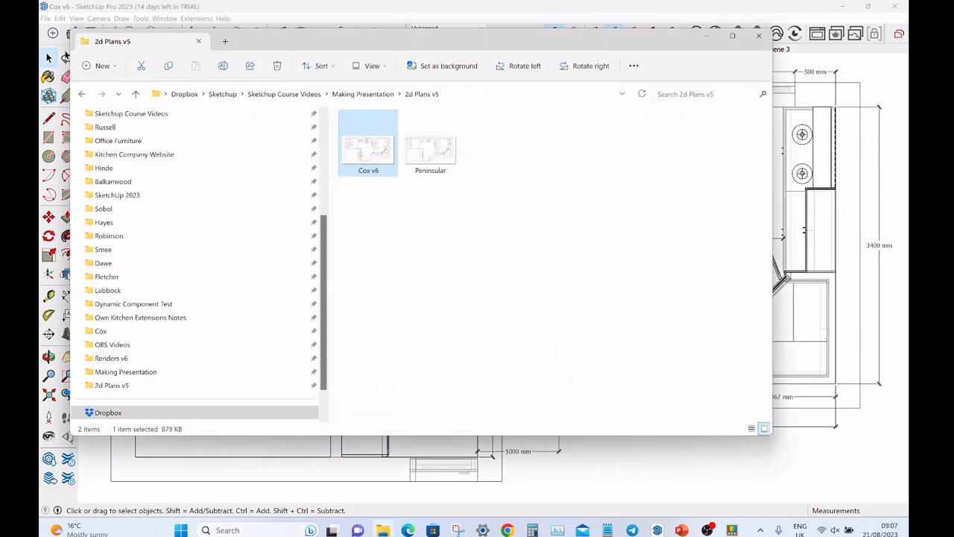
# Open the exported Cox v6 plan image in Photos, then close it without saving.
pyautogui.doubleClick(367, 142)
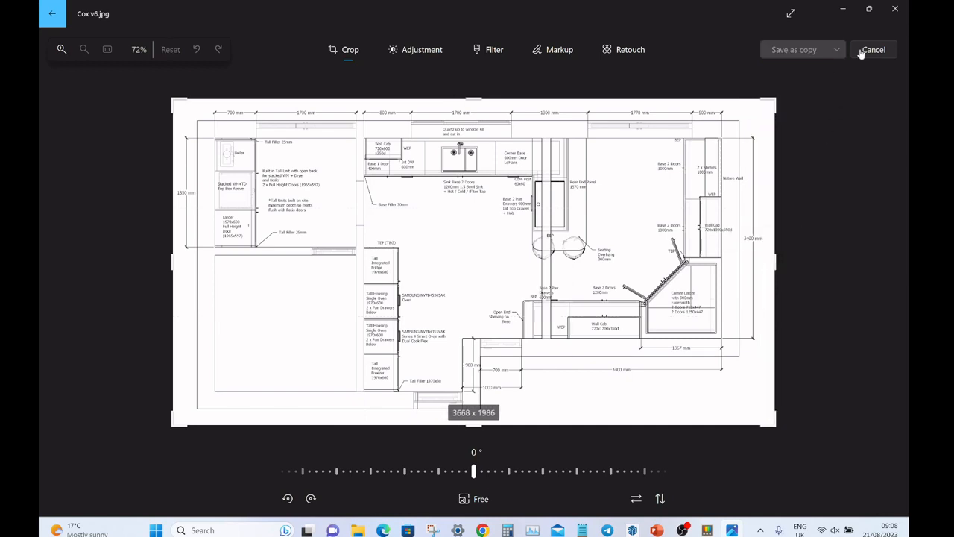
pyautogui.click(873, 49)
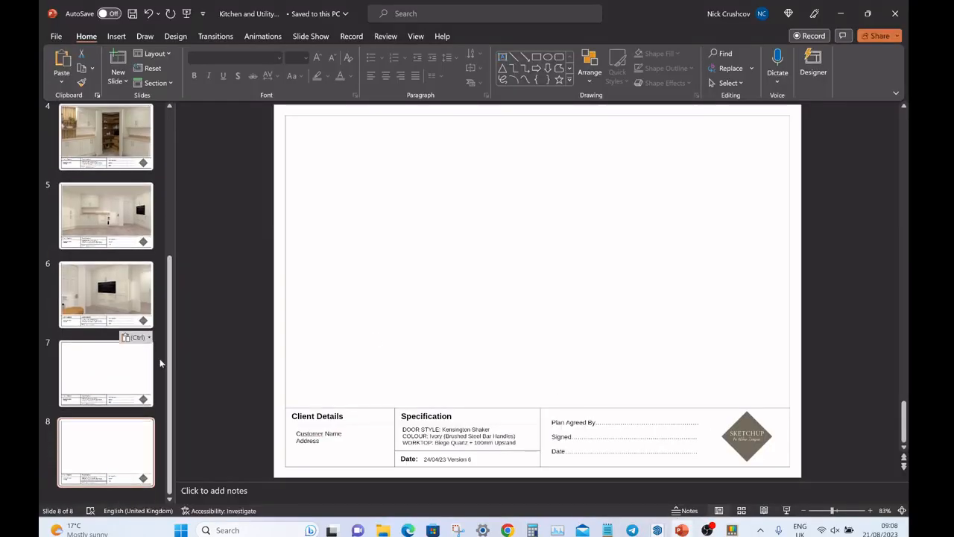
# Insert the Cox v6 plan image from this device onto slide 7.
pyautogui.click(106, 371)
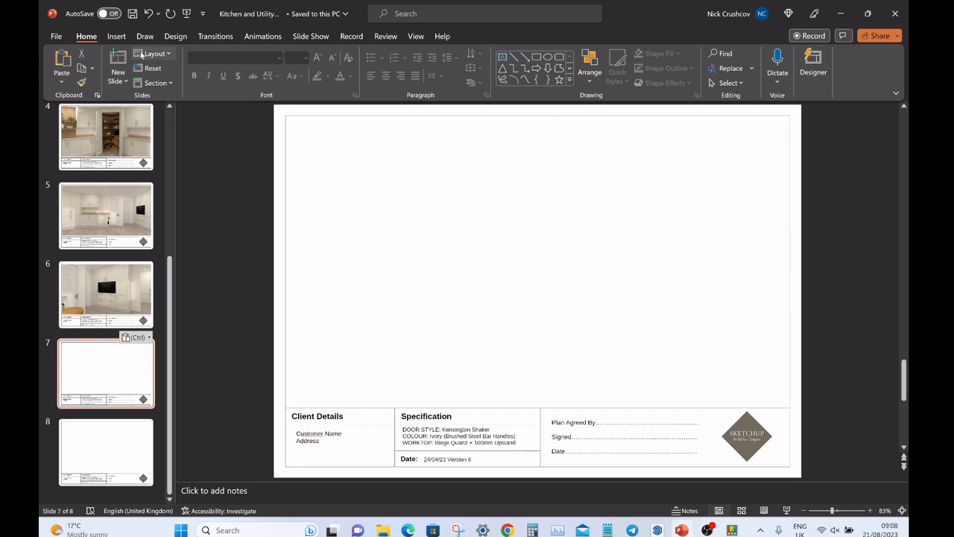
pyautogui.click(127, 63)
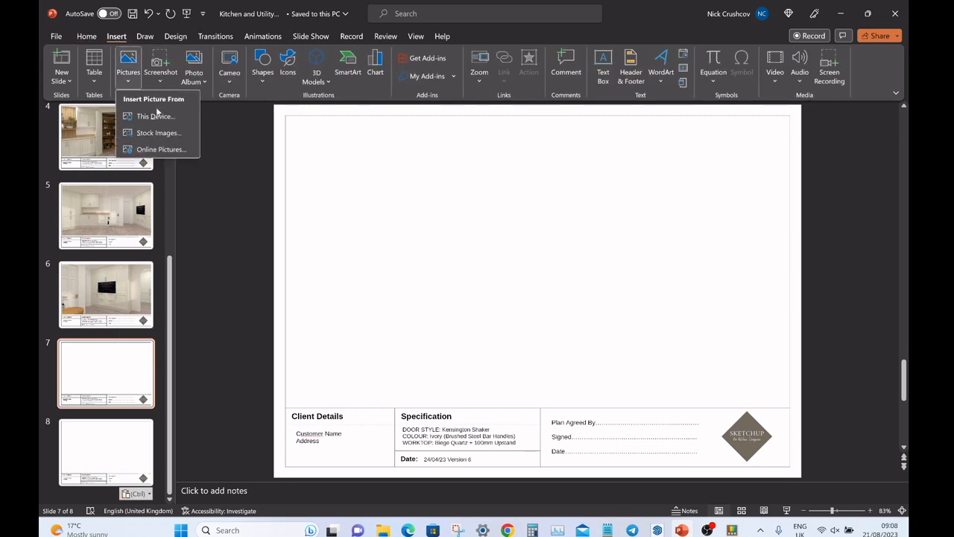
pyautogui.click(154, 116)
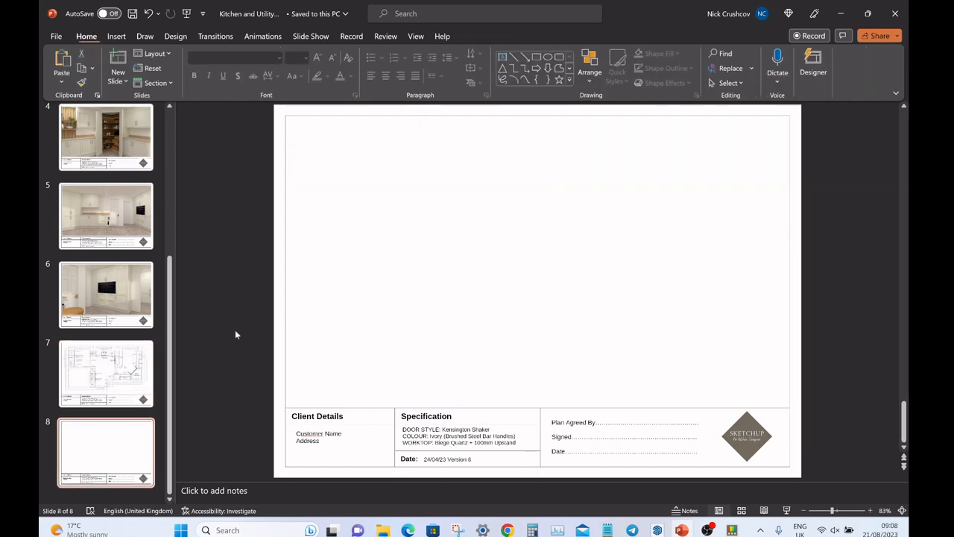
# Insert the Peninsular dimension plan image onto slide 8 above the title block.
pyautogui.click(128, 63)
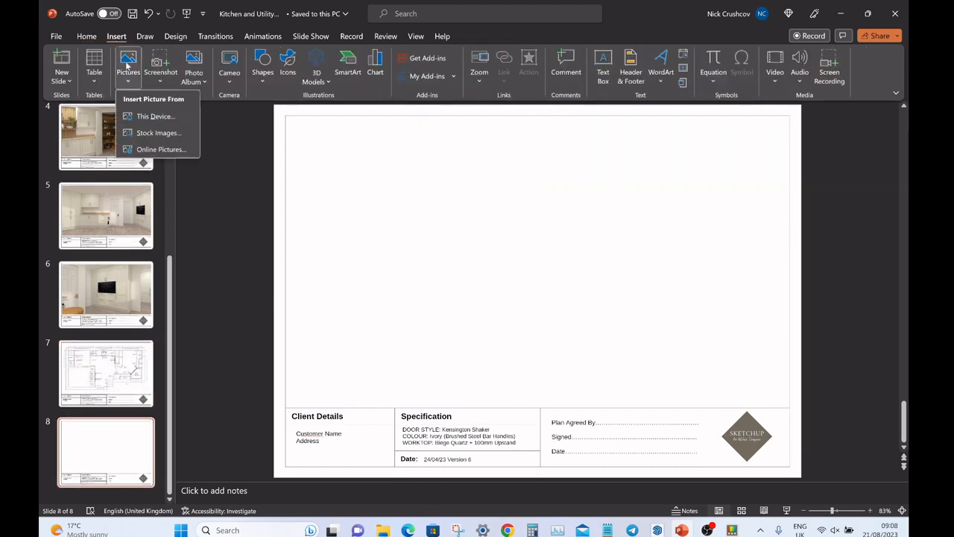
pyautogui.click(156, 115)
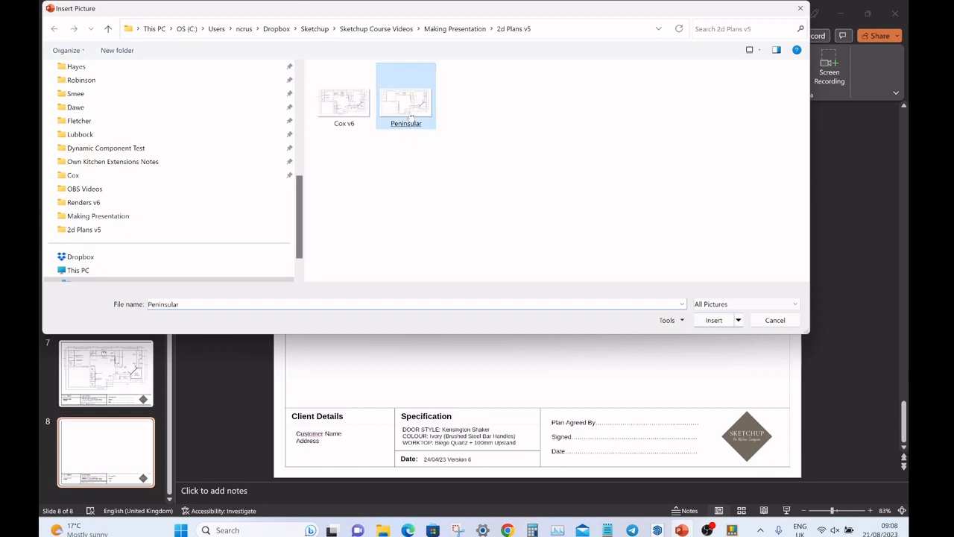
pyautogui.click(713, 319)
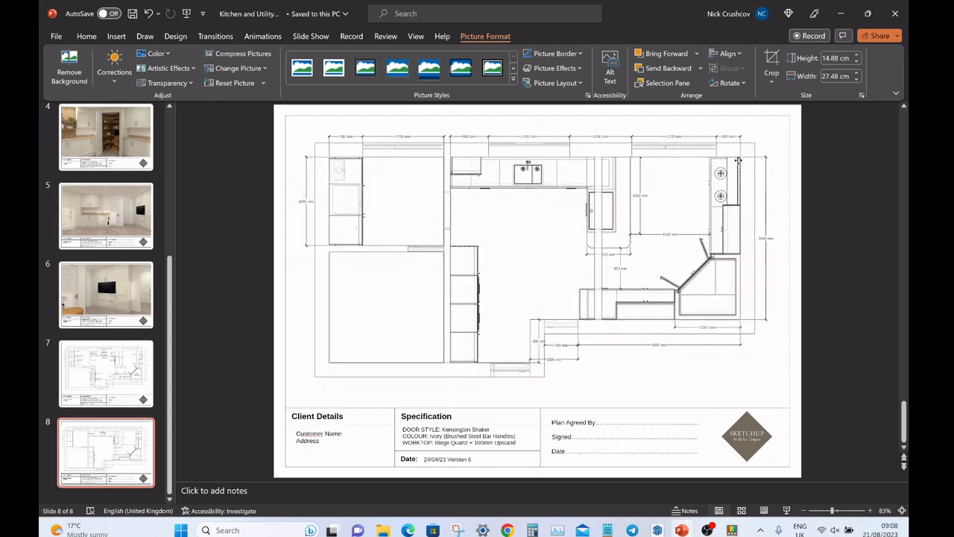
pyautogui.click(87, 36)
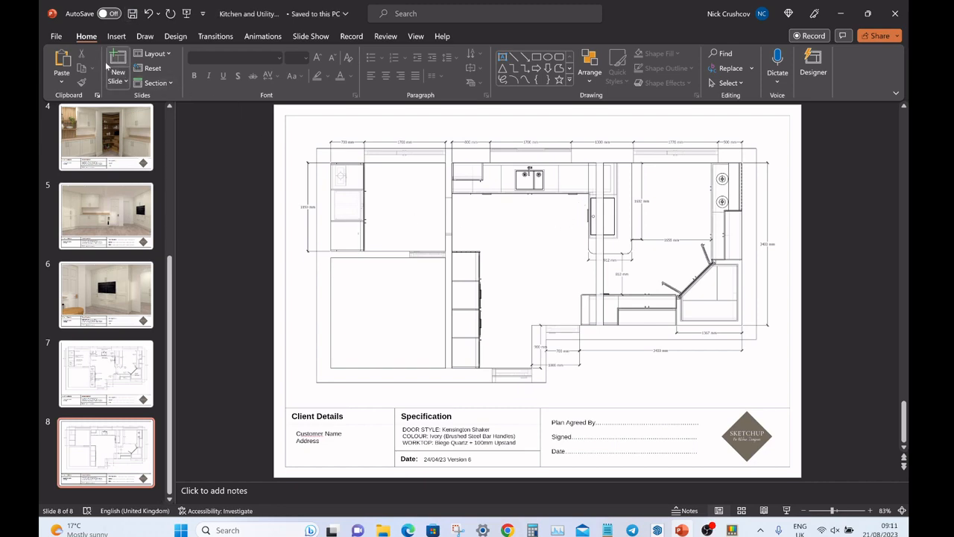
# Export the deck as PDF 'Kitchen and Utility v6(2)', opening it after publishing.
pyautogui.click(56, 36)
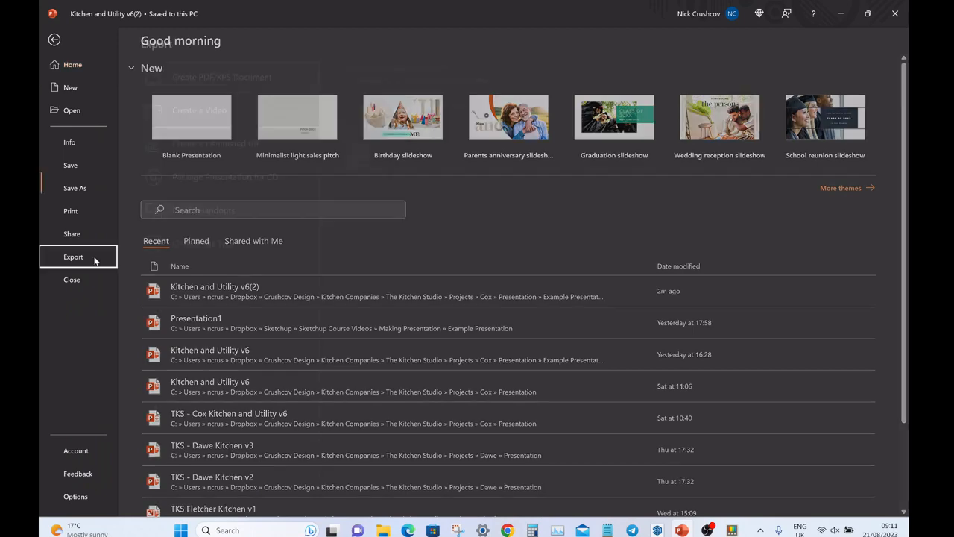
pyautogui.click(54, 39)
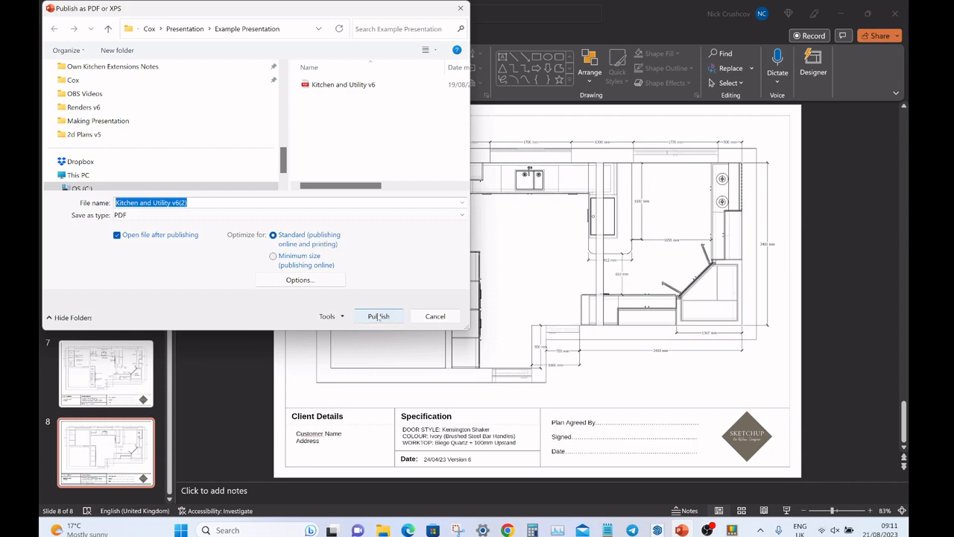
pyautogui.click(378, 316)
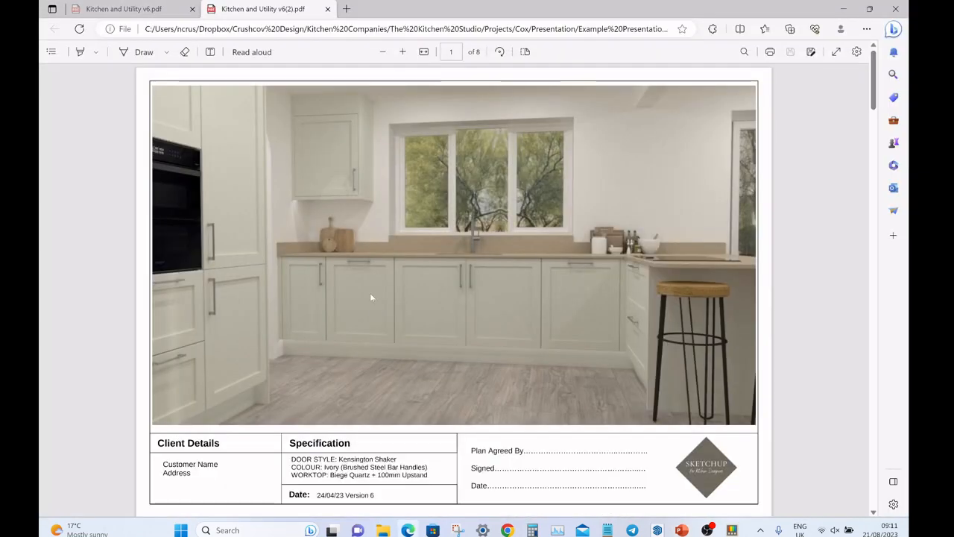
pyautogui.moveTo(519, 169)
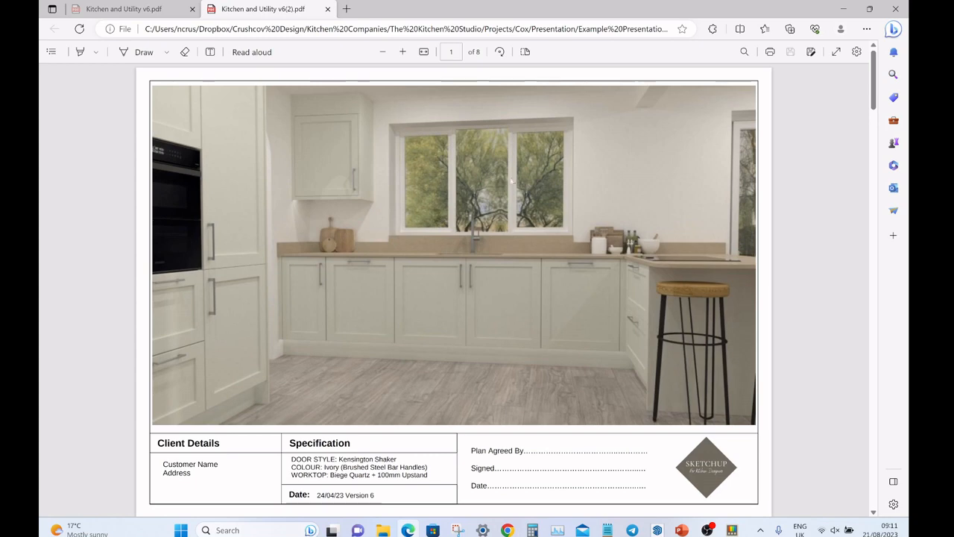
pyautogui.scroll(-3)
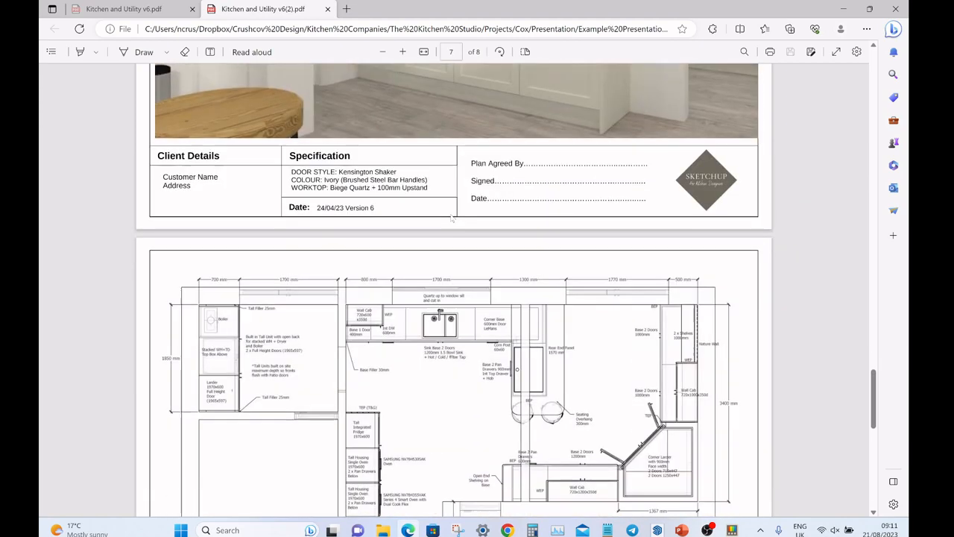
pyautogui.scroll(-3)
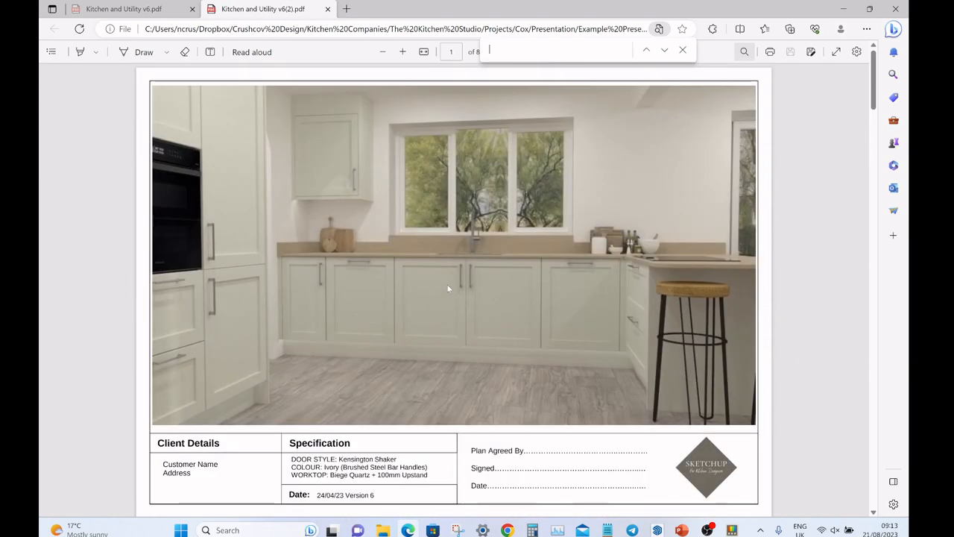
pyautogui.scroll(-3)
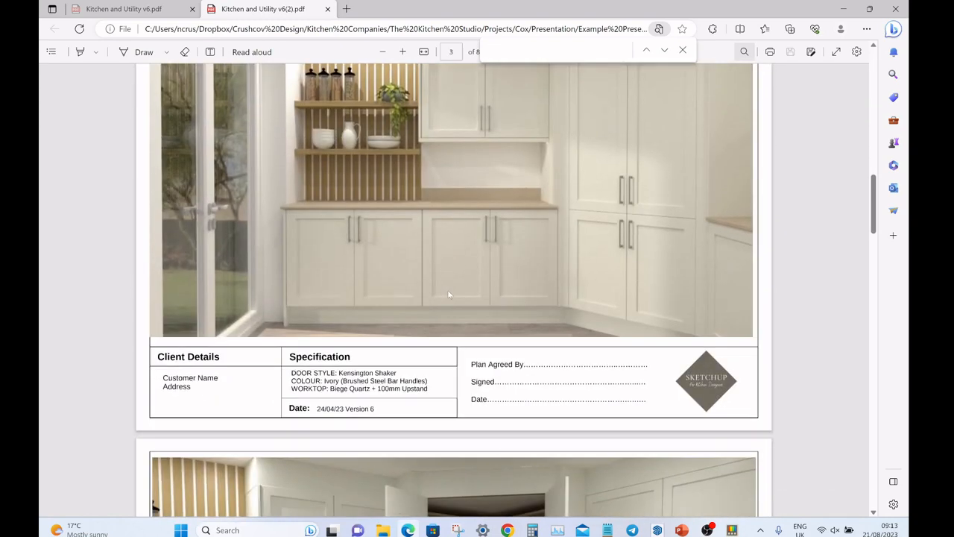